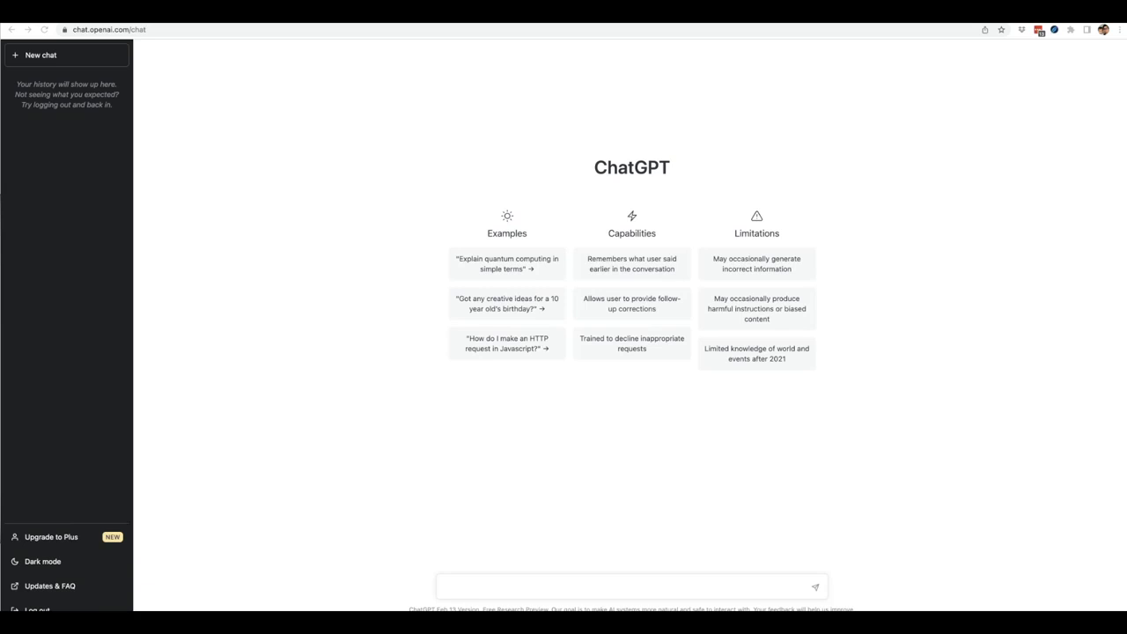
mouse_move(194, 354)
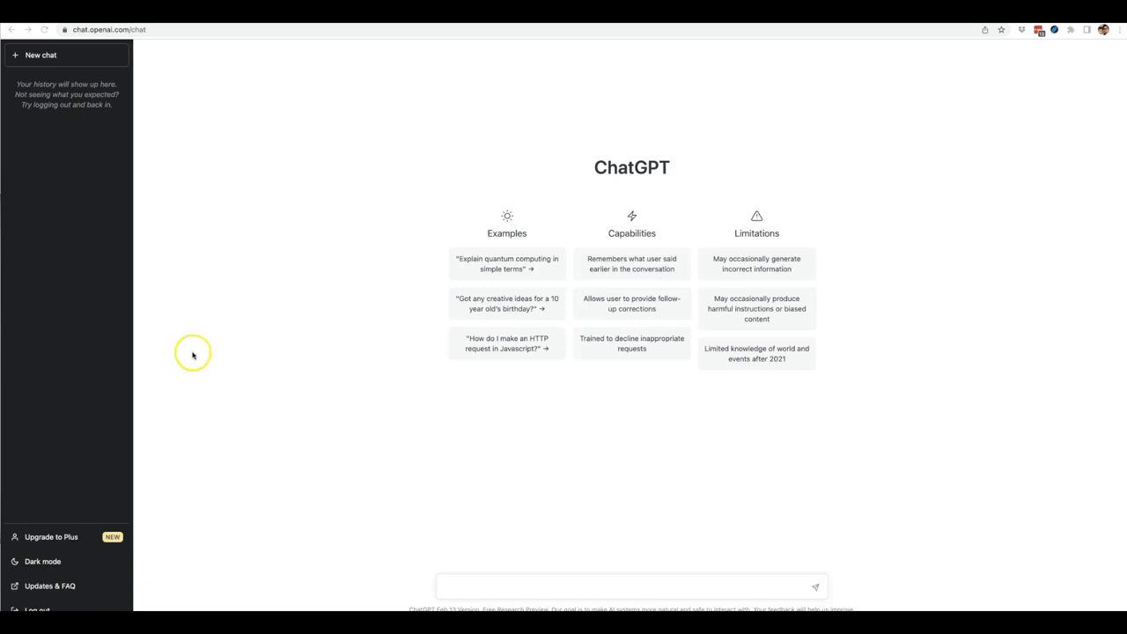
mouse_move(262, 343)
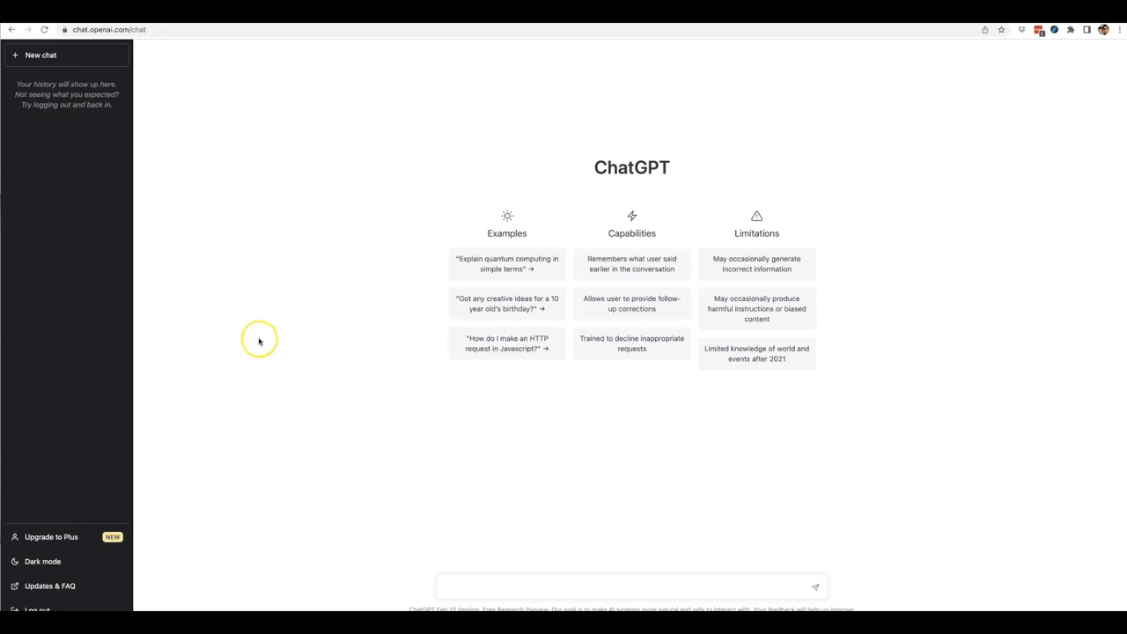
mouse_move(259, 342)
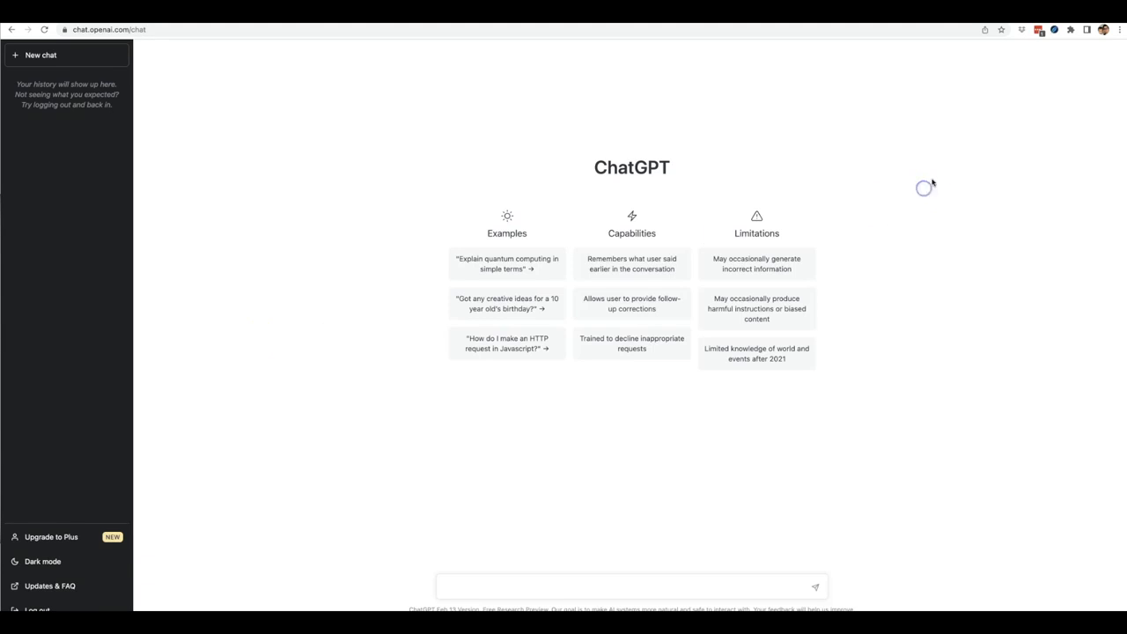
mouse_move(642, 100)
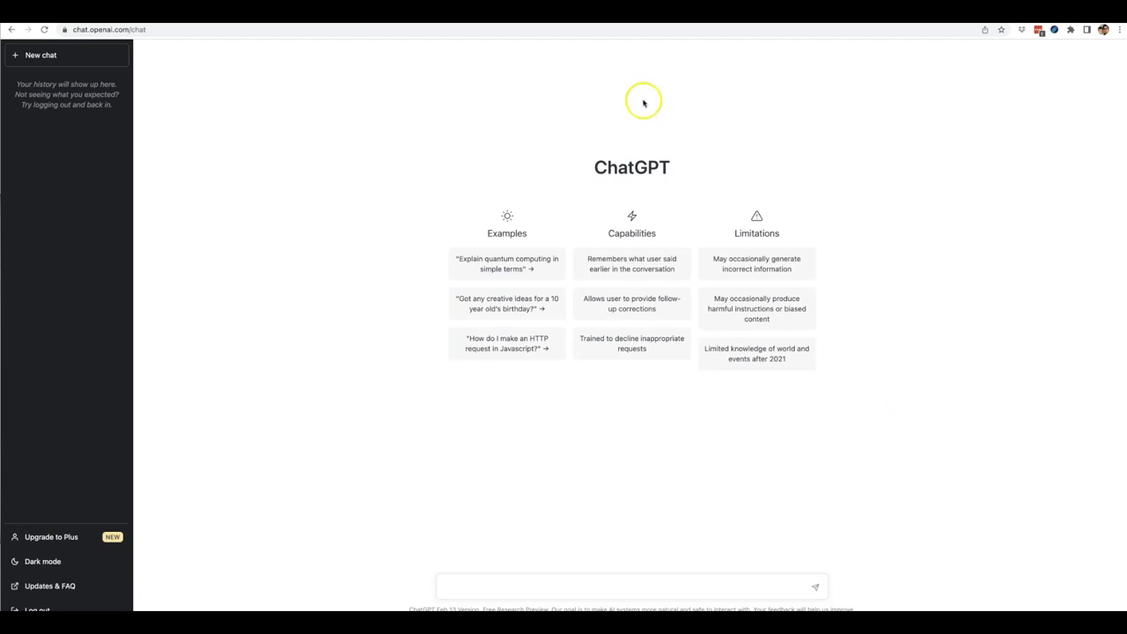
mouse_move(359, 257)
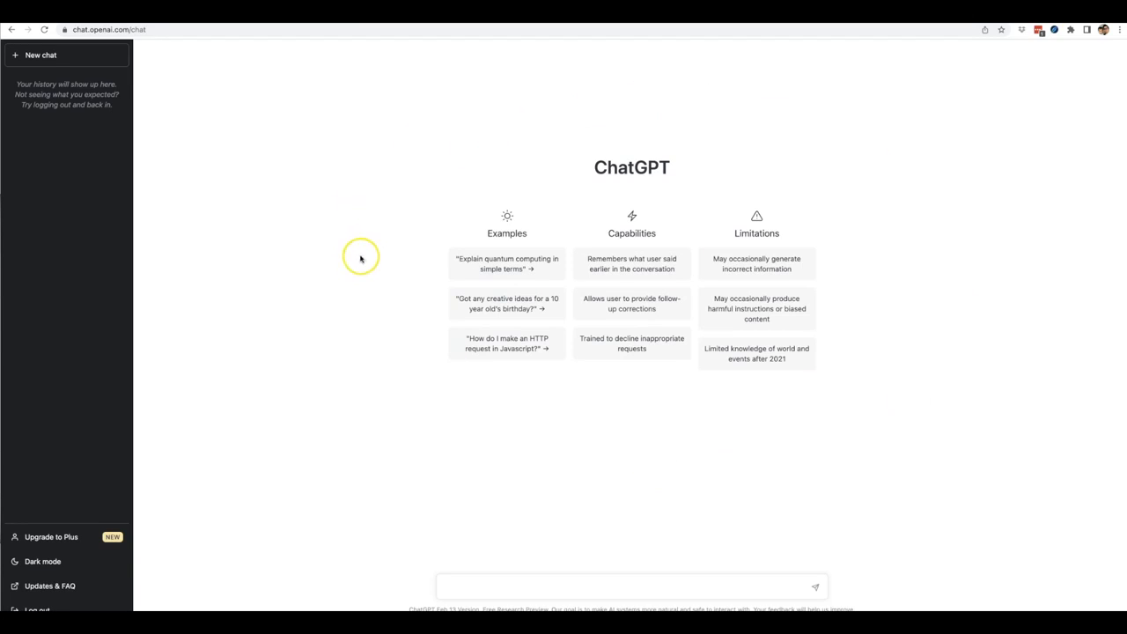
mouse_move(407, 189)
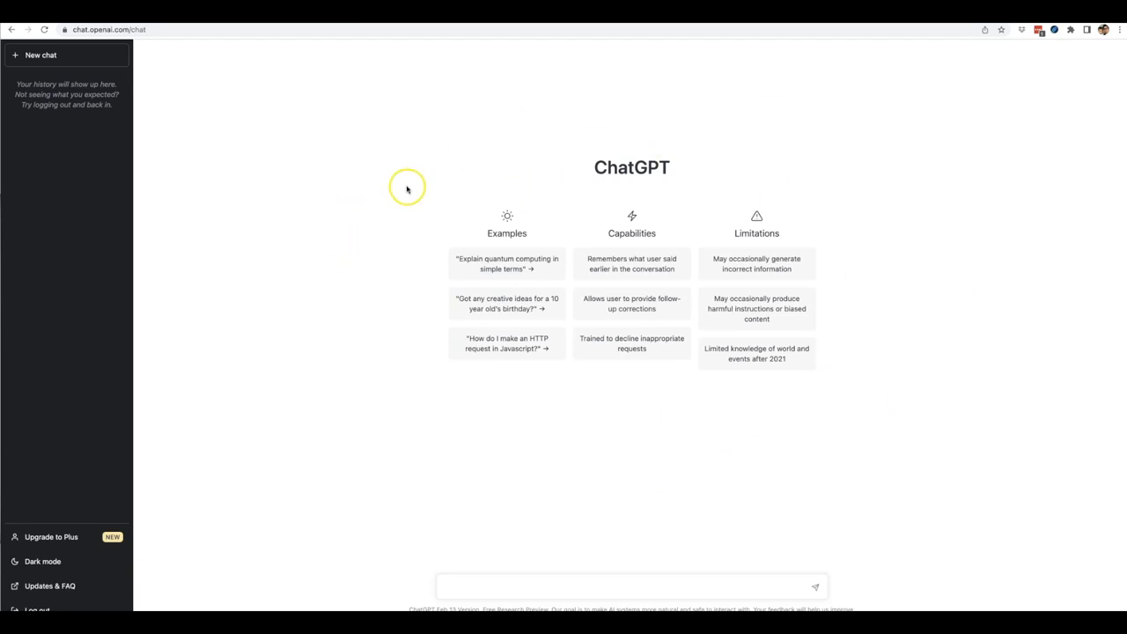
mouse_move(407, 189)
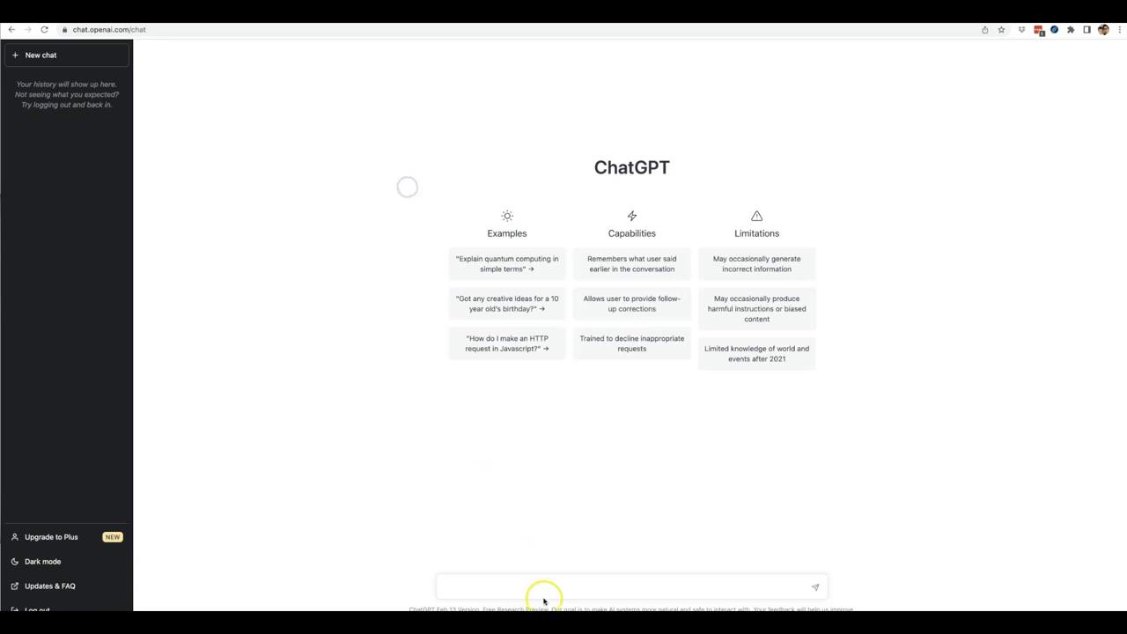
mouse_move(627, 478)
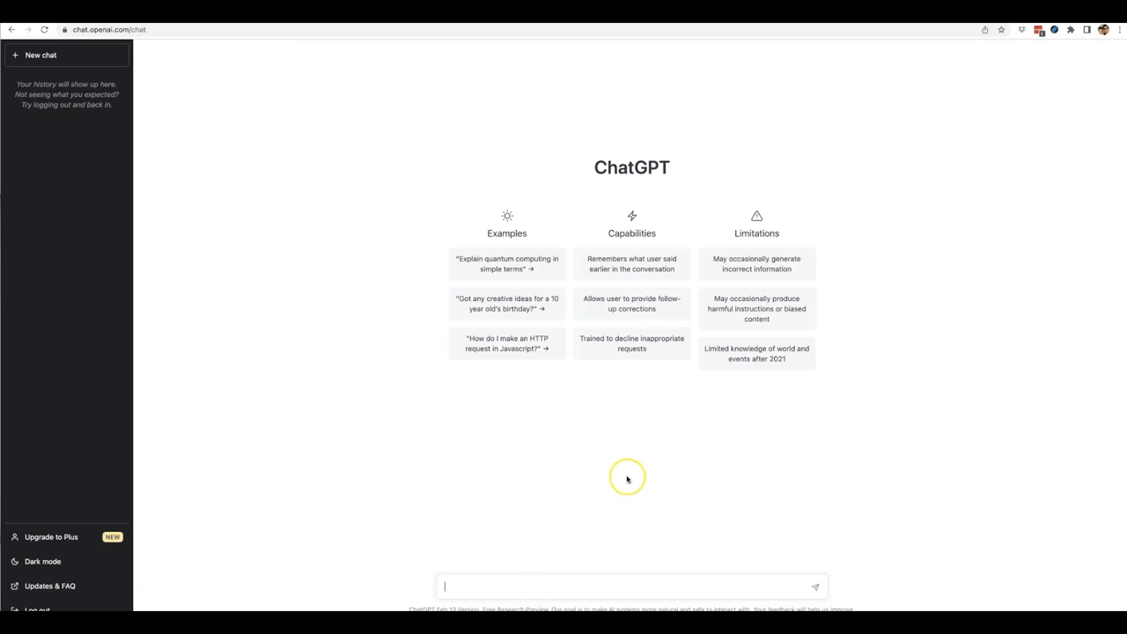
mouse_move(626, 479)
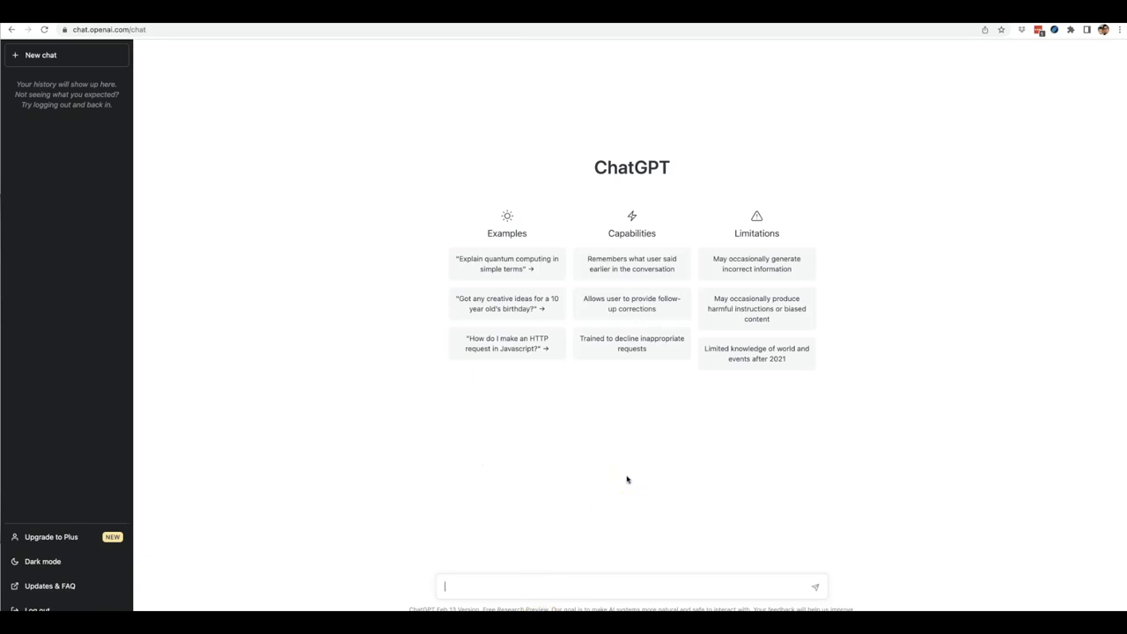
mouse_move(634, 469)
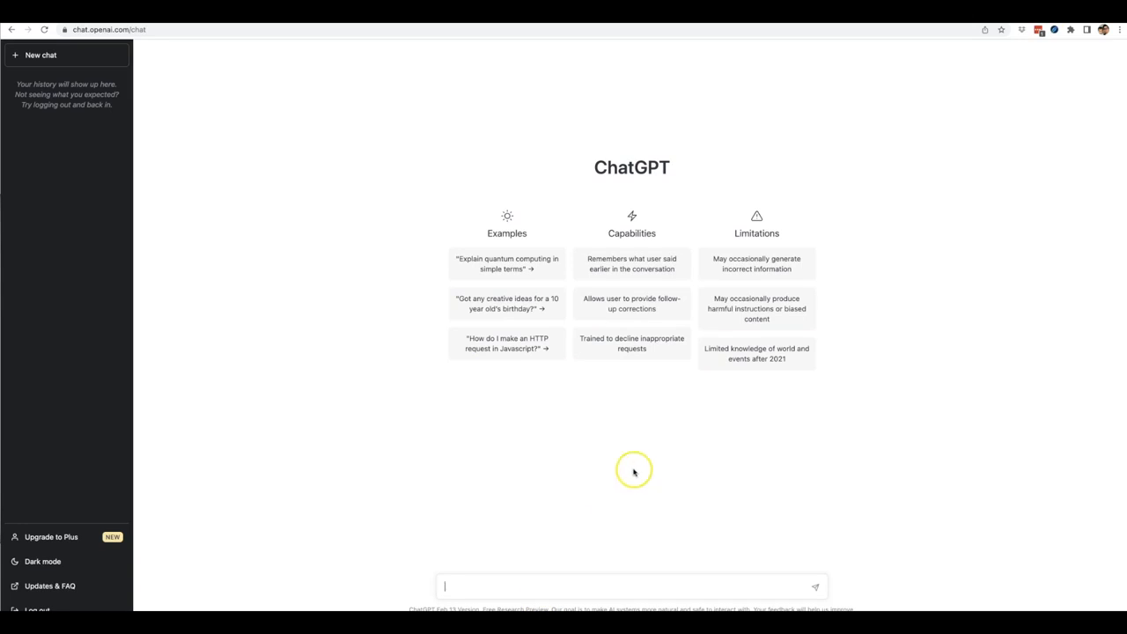
mouse_move(983, 172)
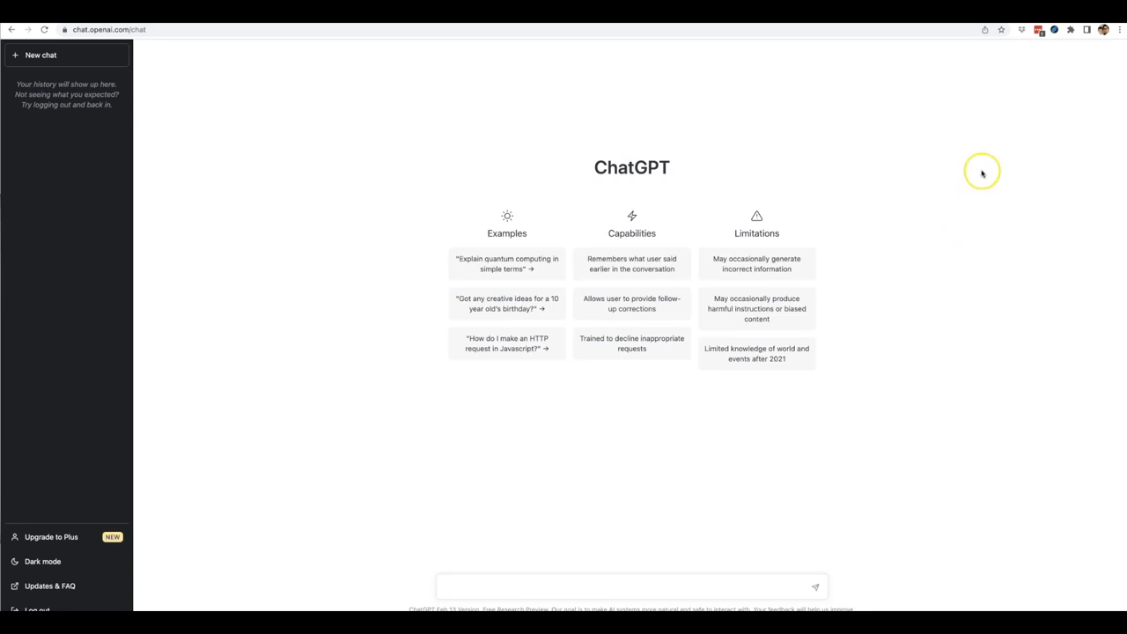
mouse_move(1021, 122)
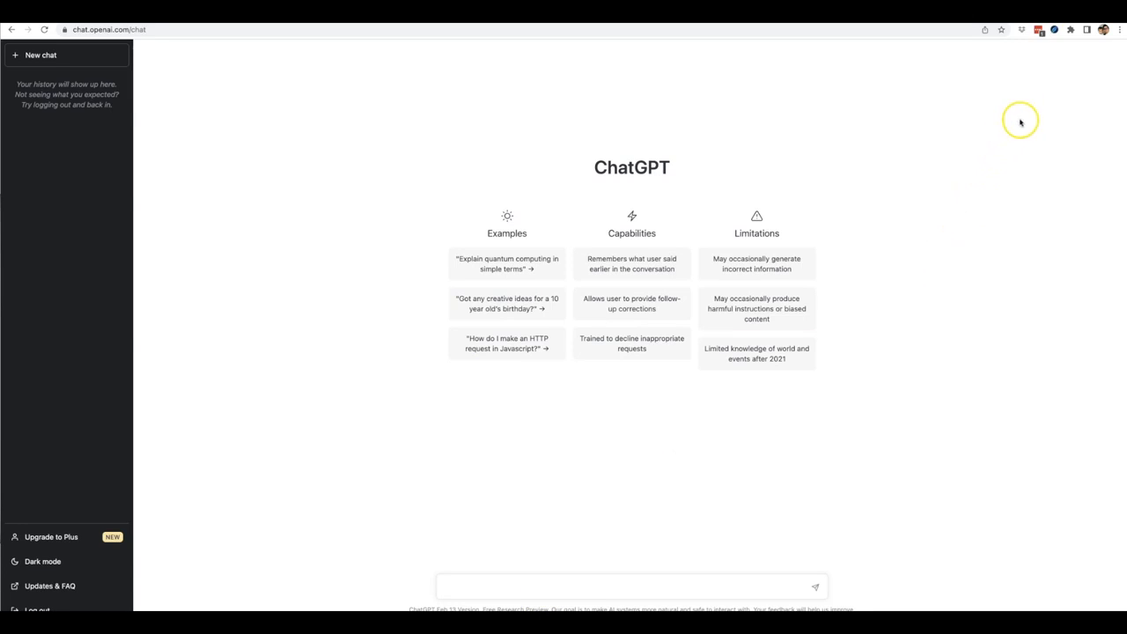
mouse_move(1057, 46)
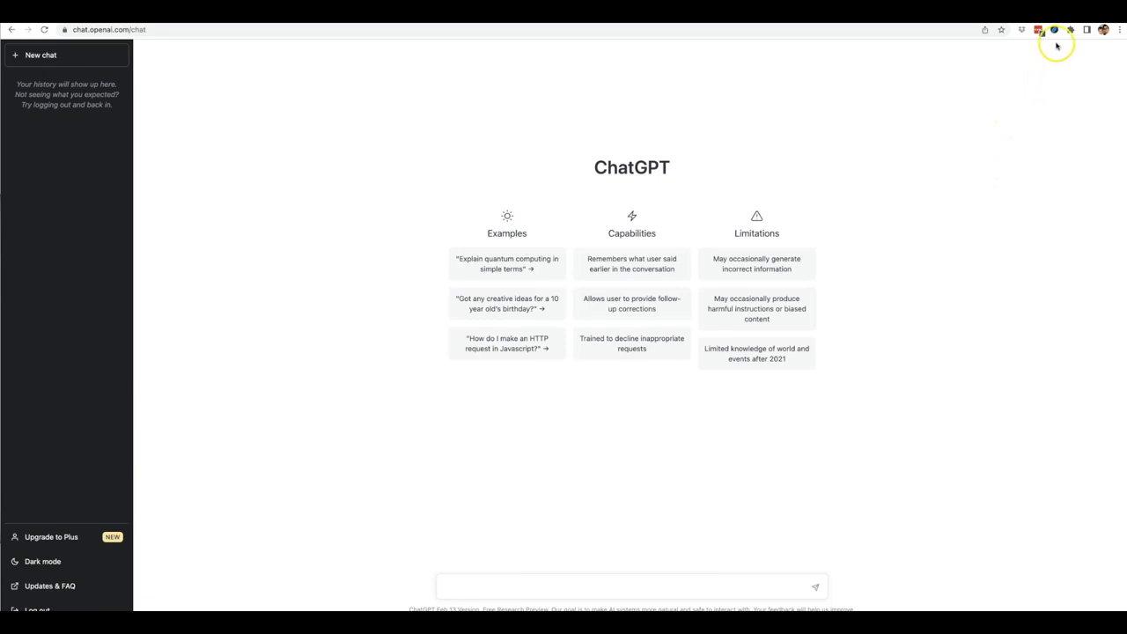
mouse_move(1053, 30)
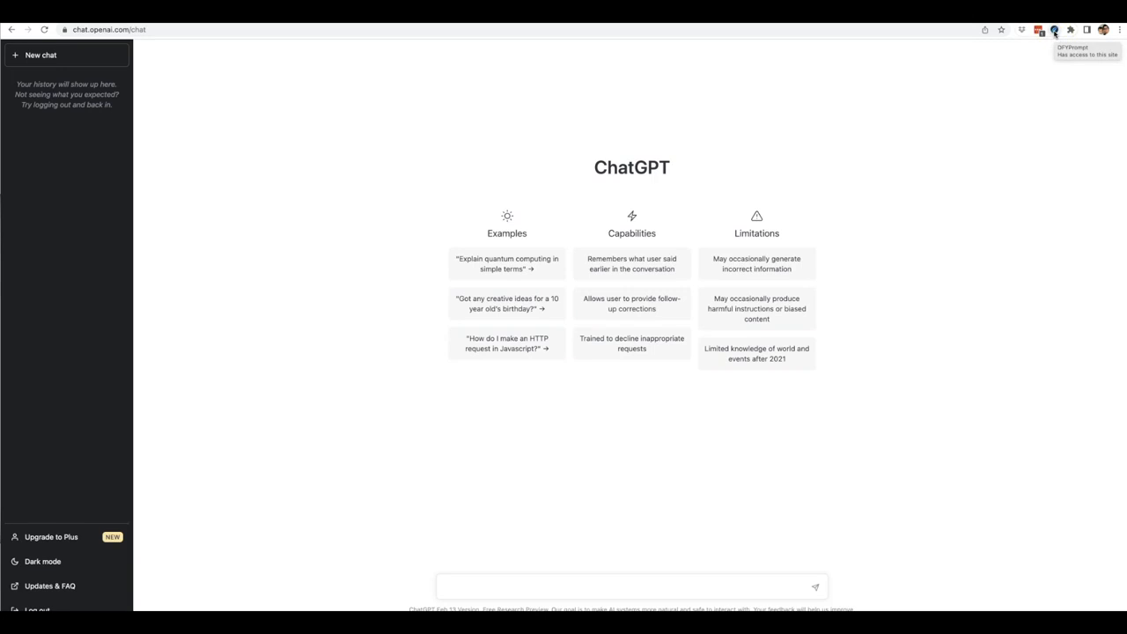
Show DFY Prompt's preset categories: Custom, Content Marketing, E-Commerce, Email, Misc, SEO, Video.
left_click(1053, 28)
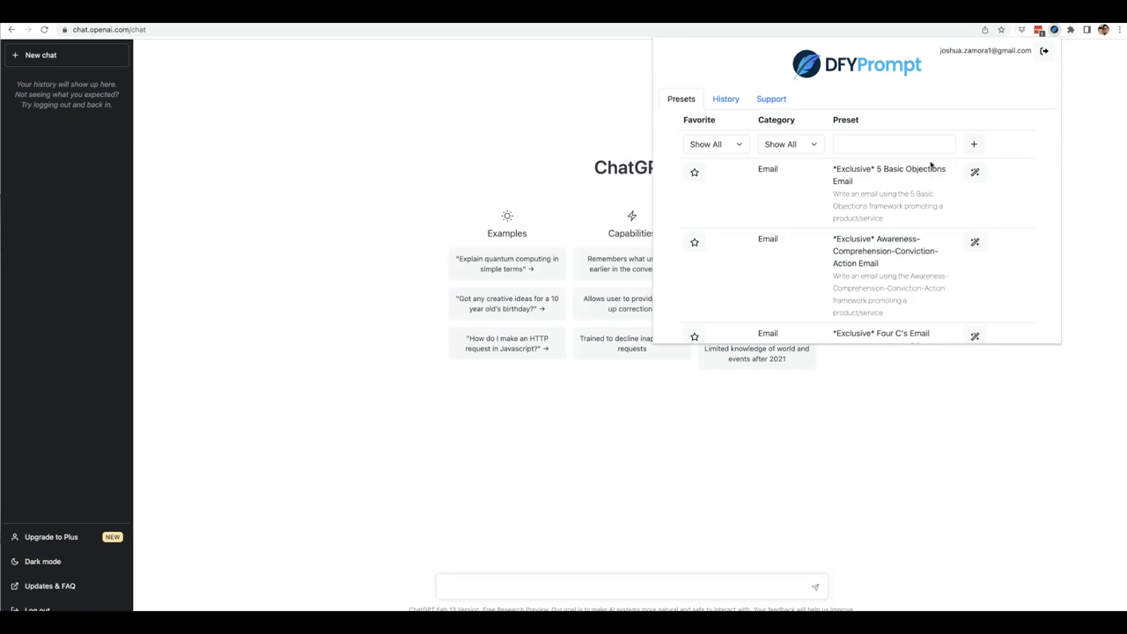
mouse_move(831, 153)
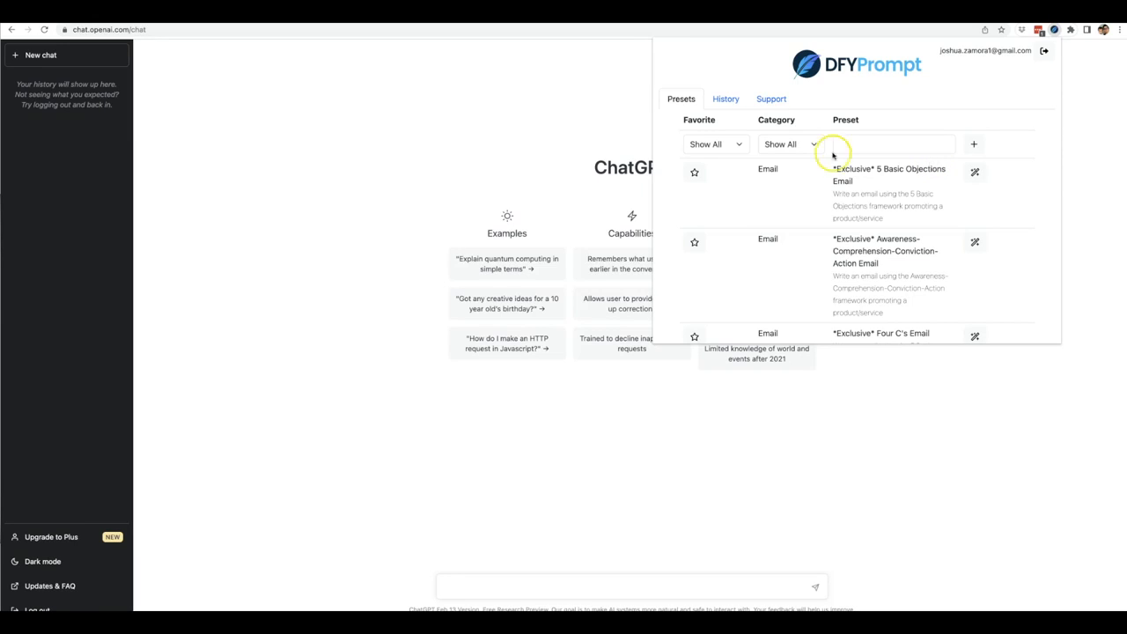
left_click(783, 144)
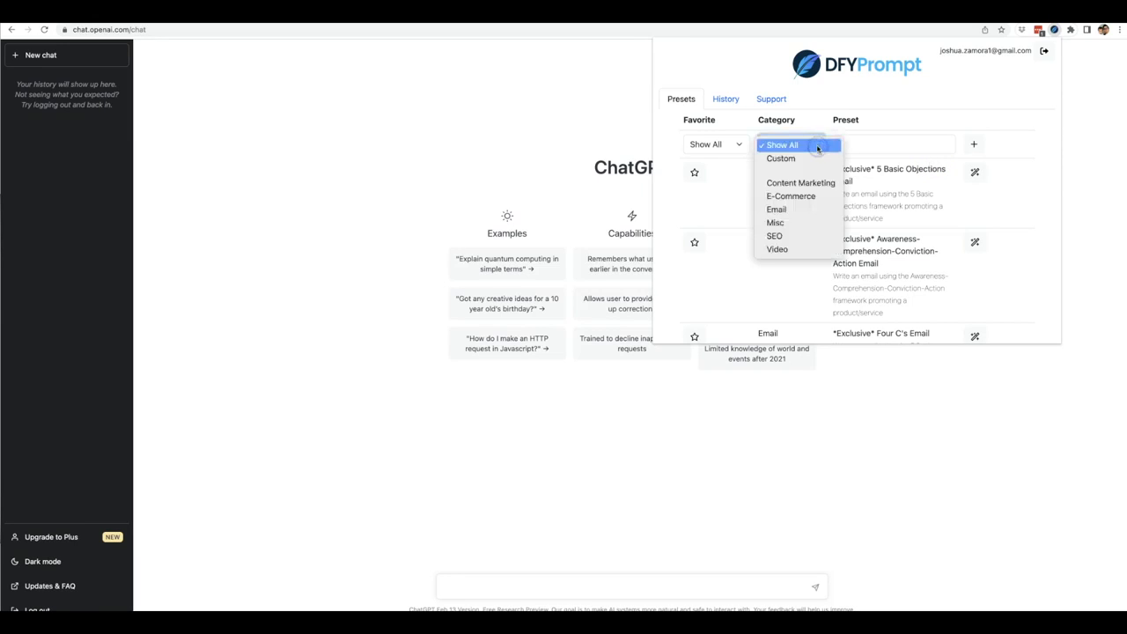
mouse_move(799, 181)
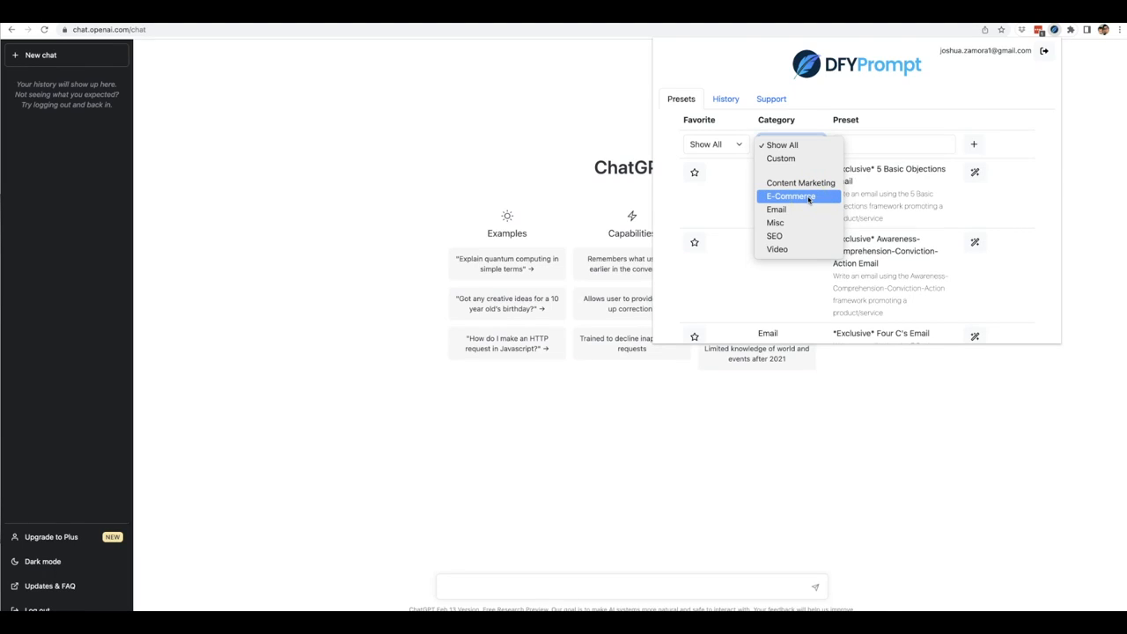
mouse_move(775, 207)
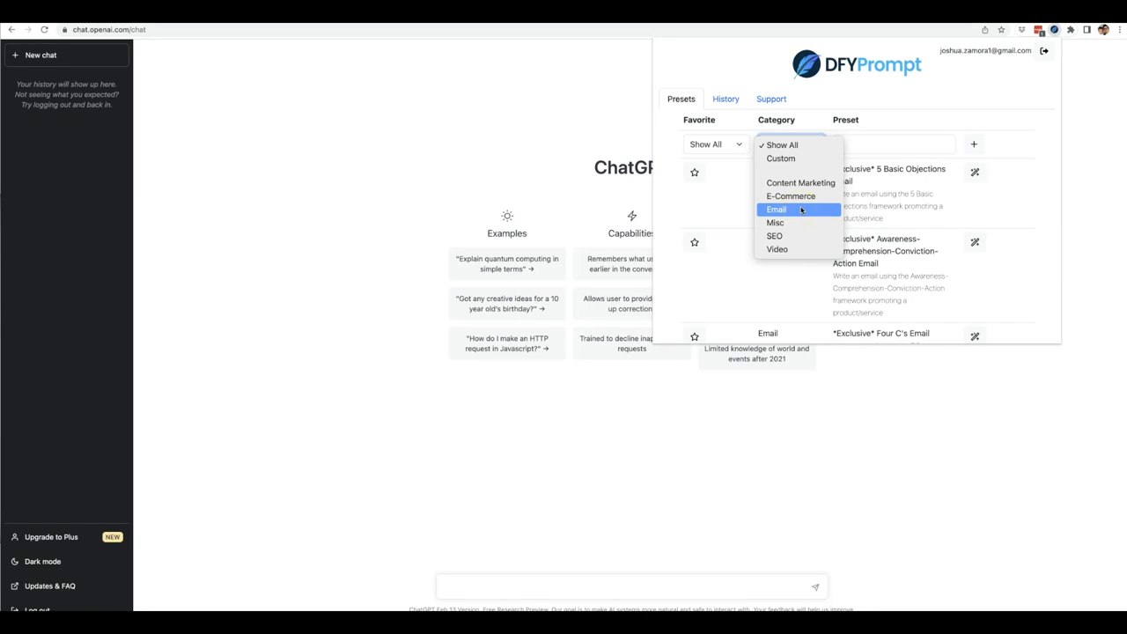
mouse_move(799, 210)
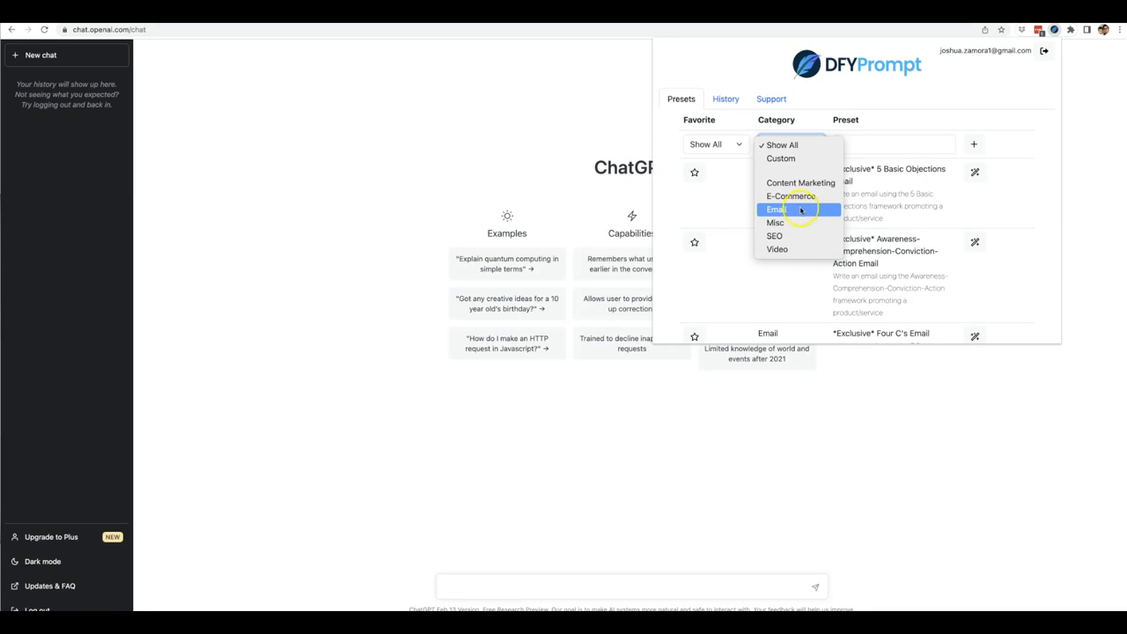
mouse_move(801, 208)
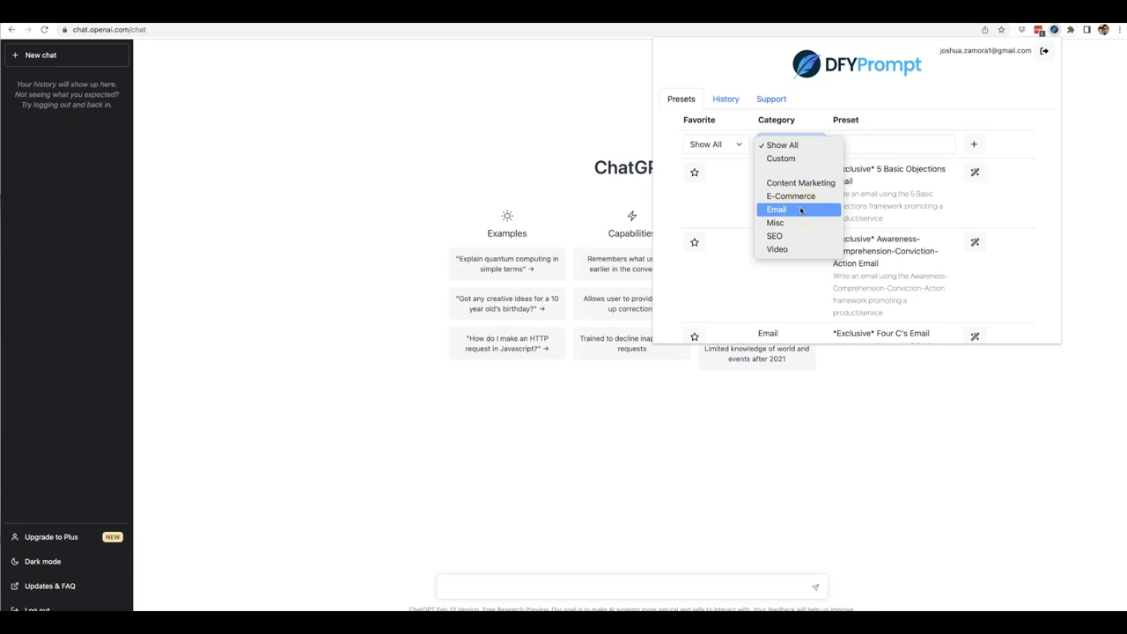
mouse_move(775, 236)
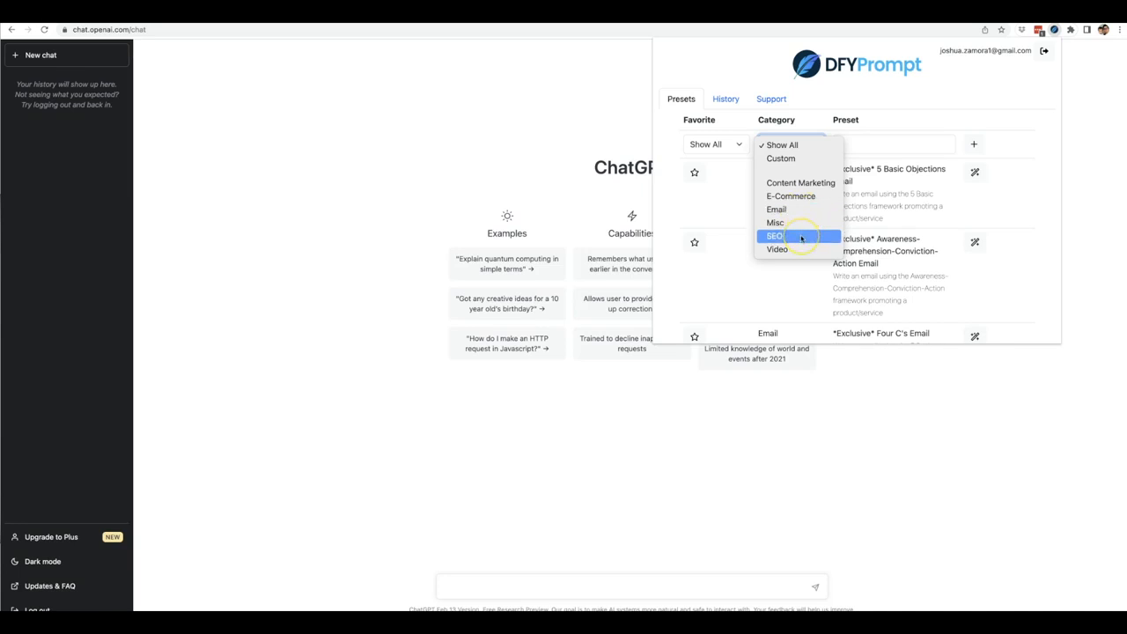
mouse_move(799, 236)
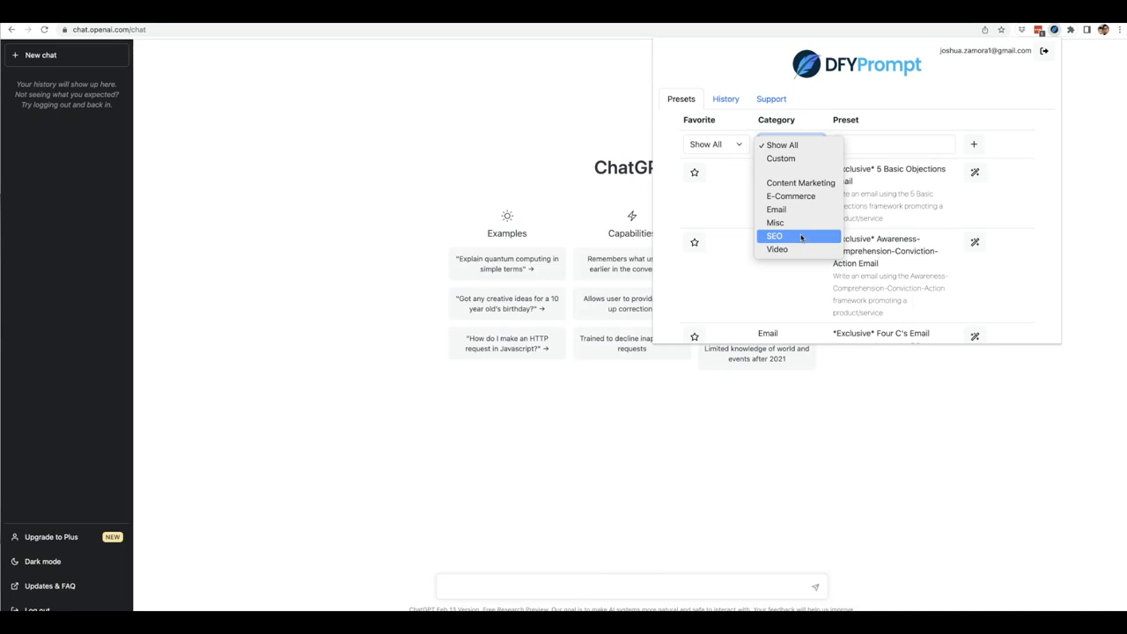
mouse_move(778, 250)
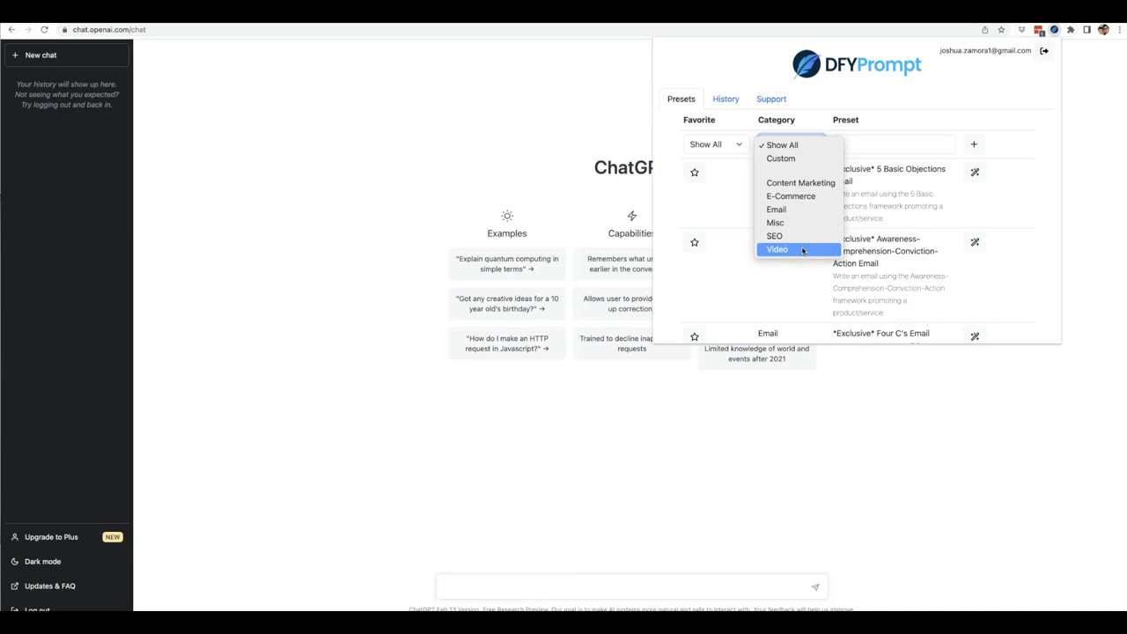
Filter presets to the Email category and scroll until Cold Email is visible.
left_click(774, 208)
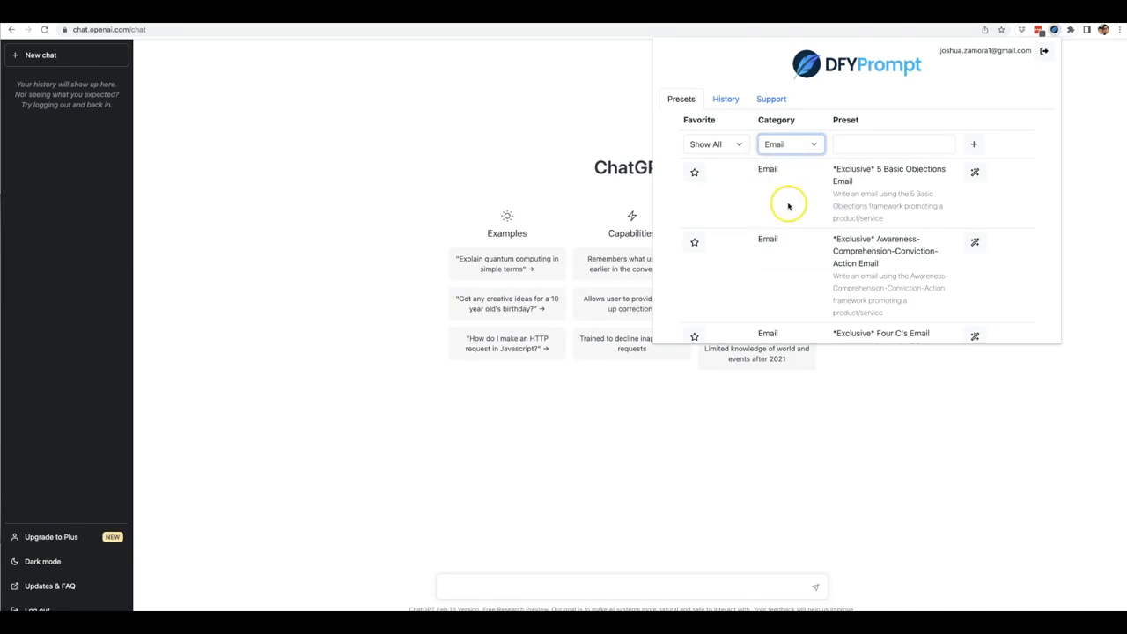
scroll("down", 3)
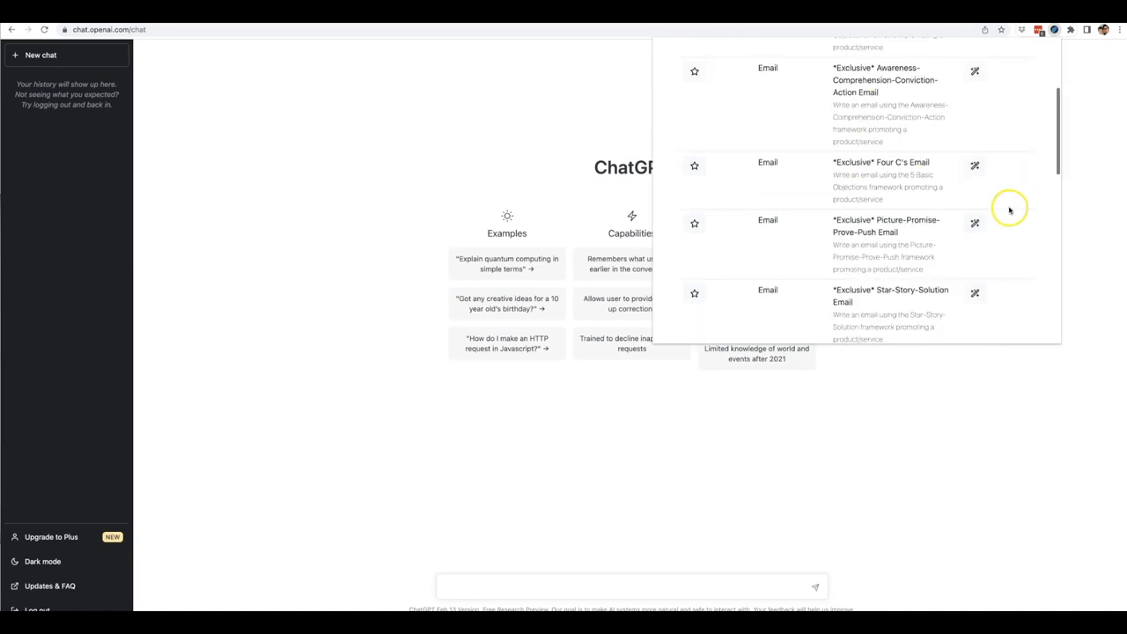
scroll("down", 3)
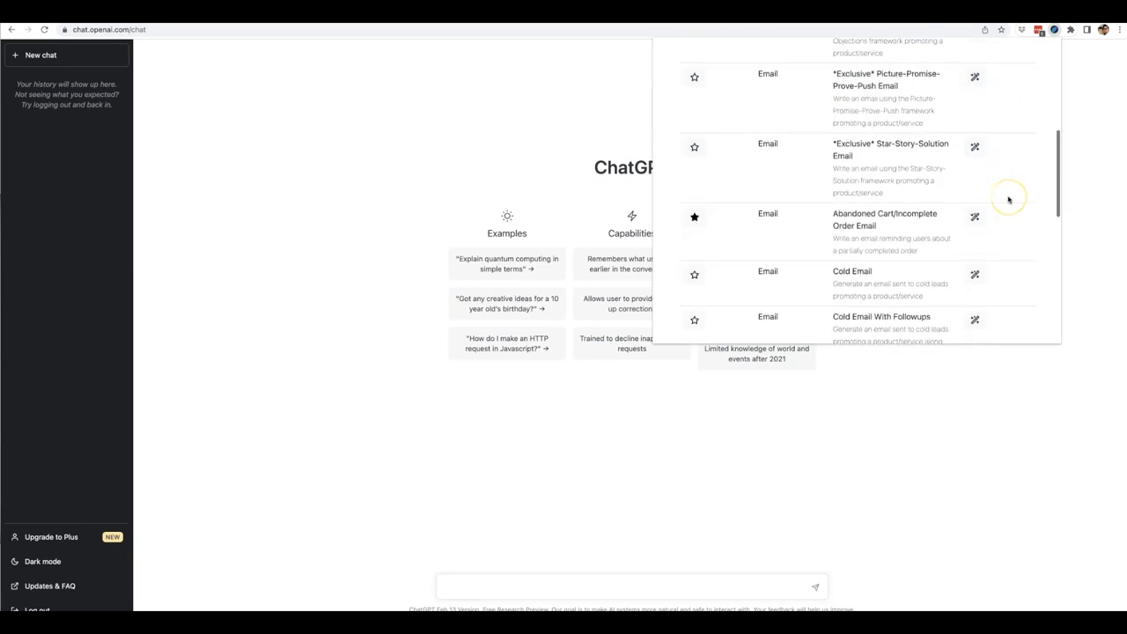
scroll("down", 3)
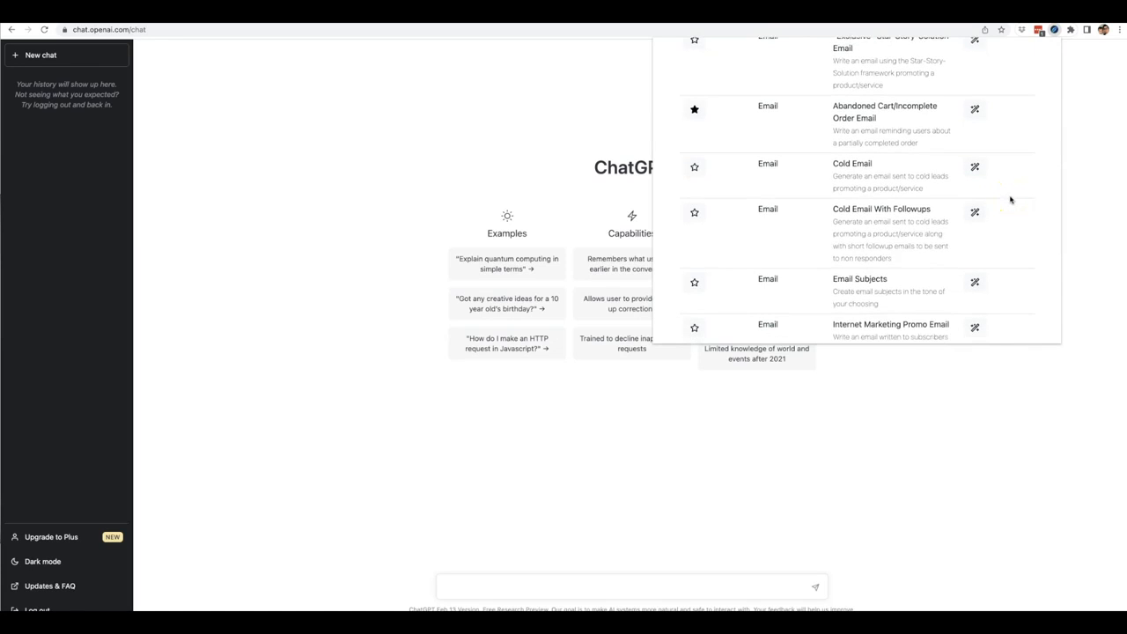
mouse_move(976, 168)
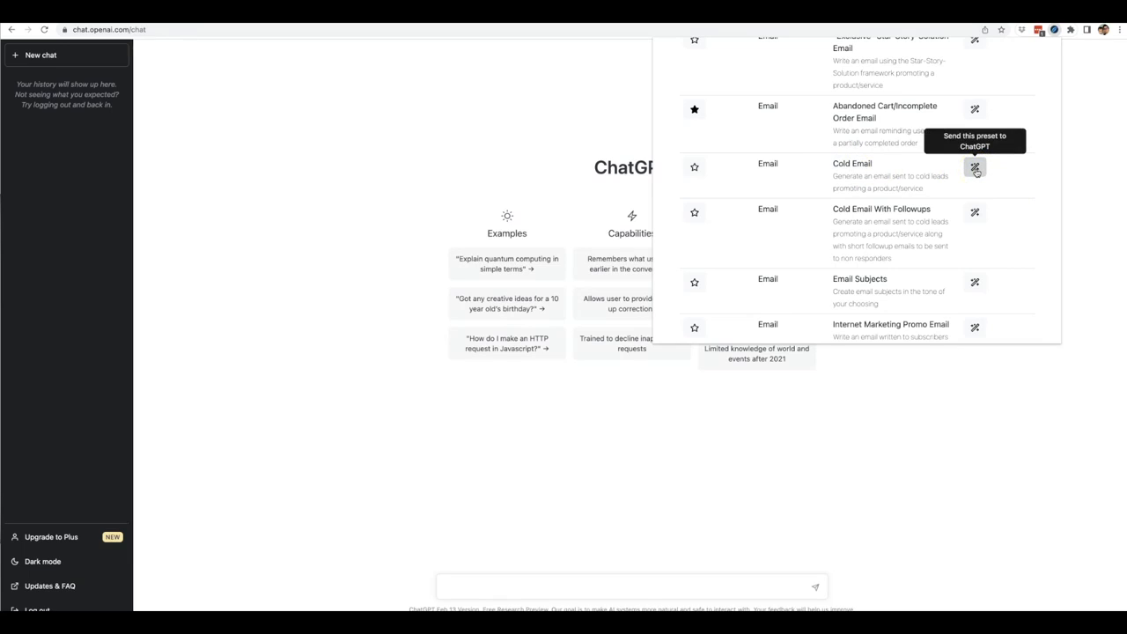
Submit the Cold Email preset for a lead generation agency targeting real estate agents 'in miami'.
left_click(976, 167)
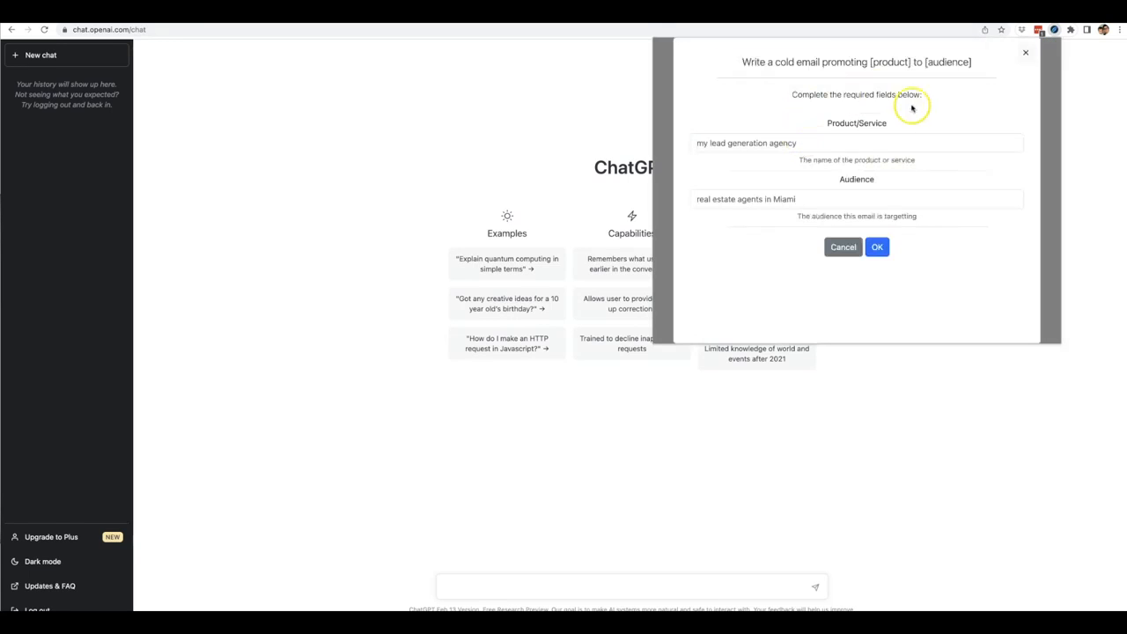
mouse_move(880, 88)
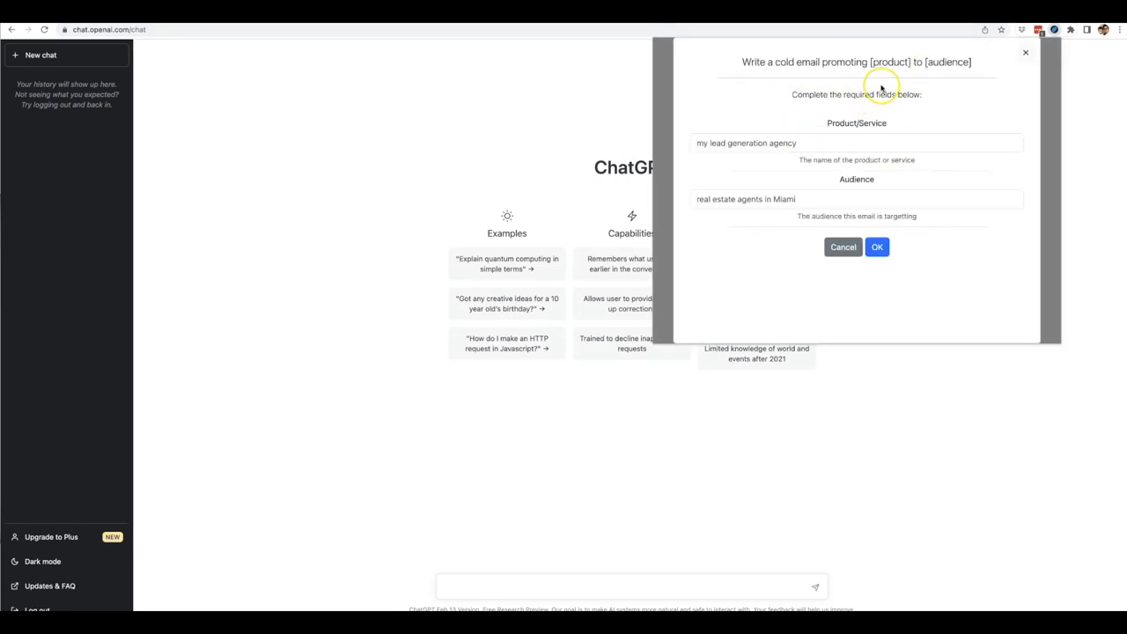
mouse_move(877, 84)
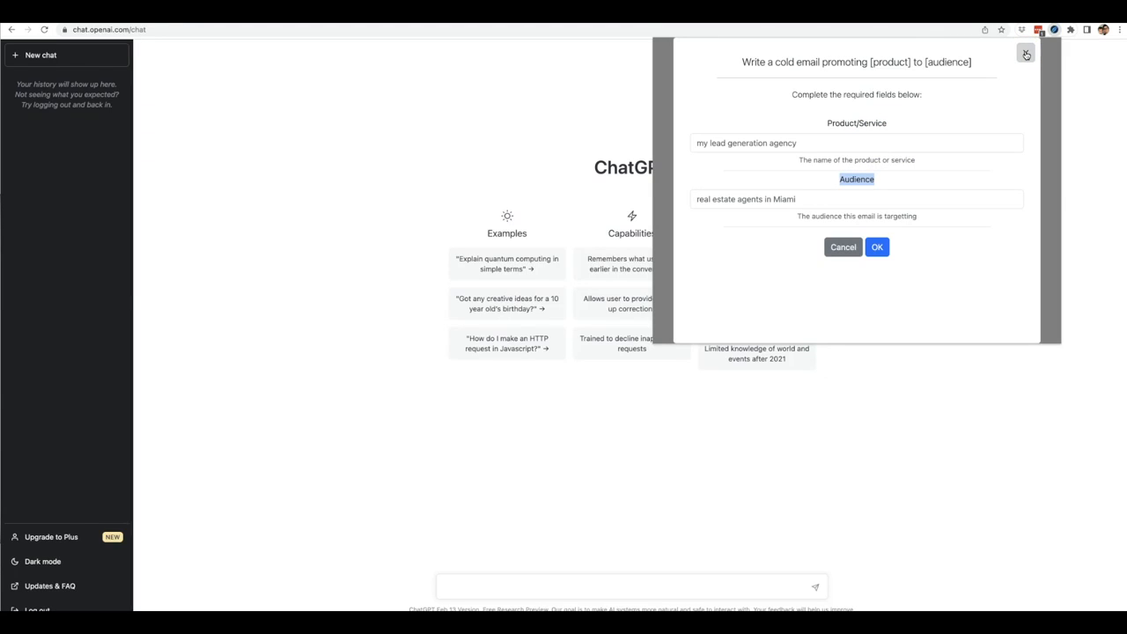
mouse_move(870, 84)
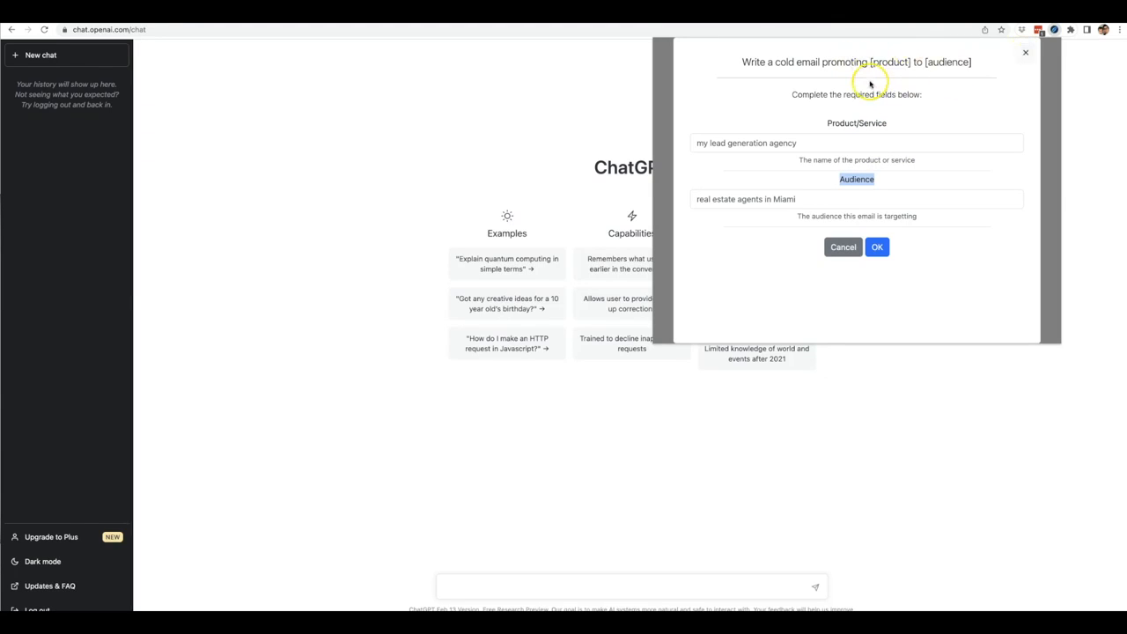
mouse_move(870, 82)
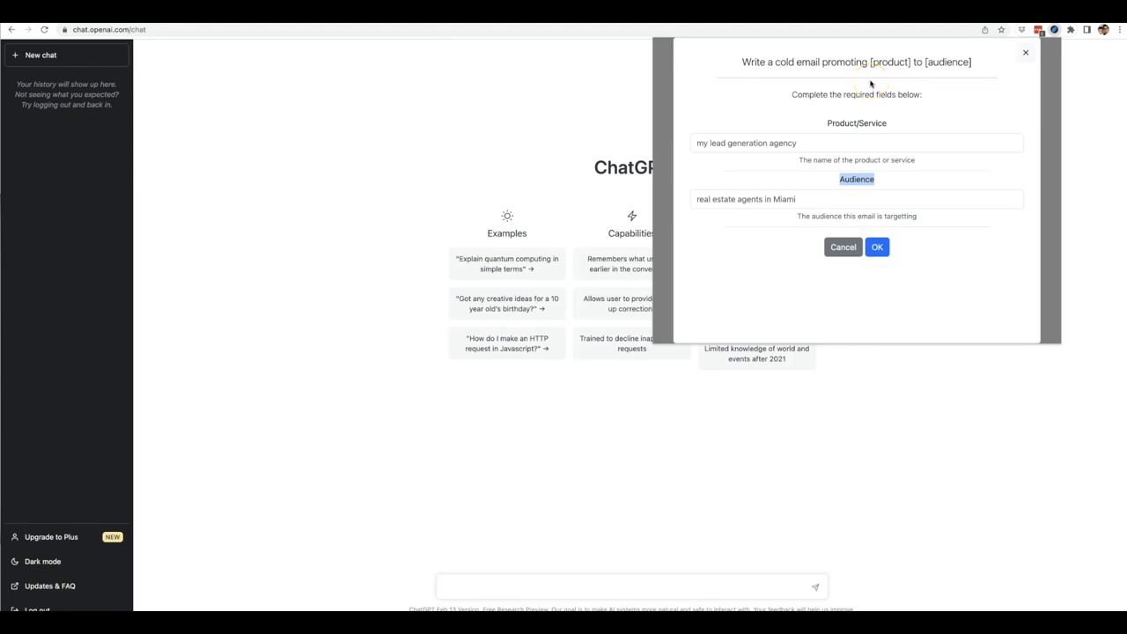
mouse_move(872, 113)
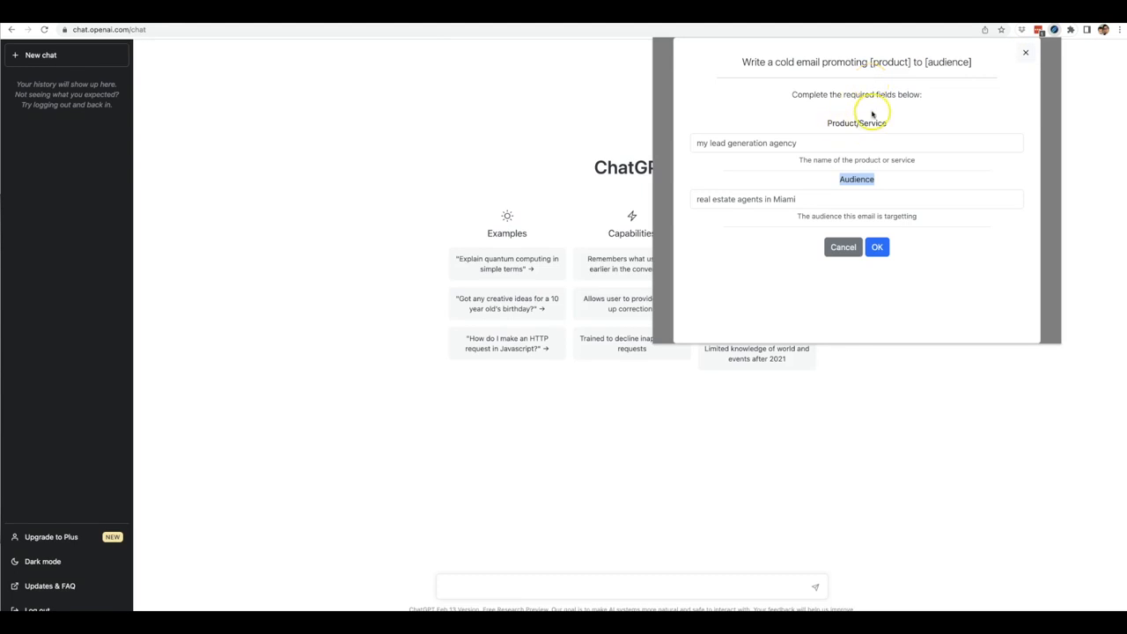
mouse_move(856, 179)
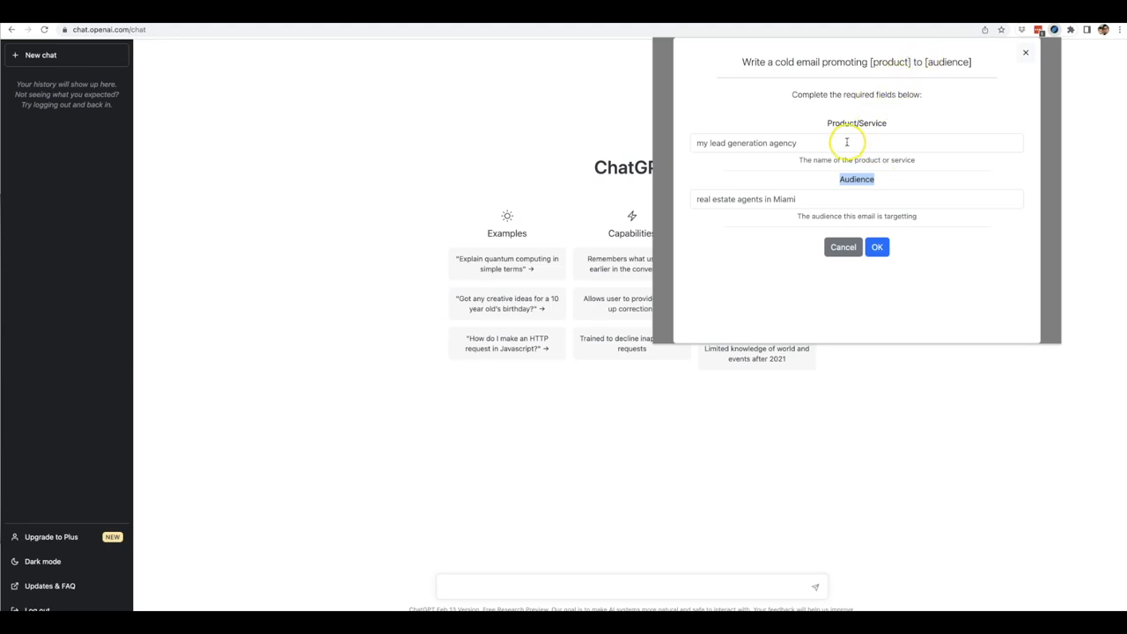
mouse_move(866, 151)
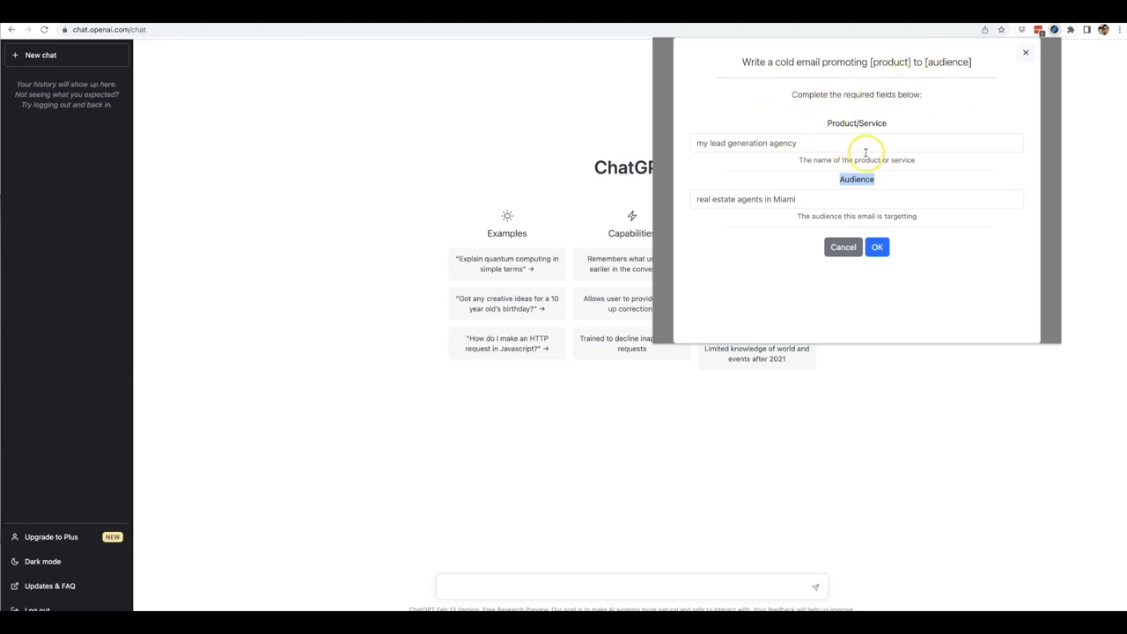
mouse_move(896, 159)
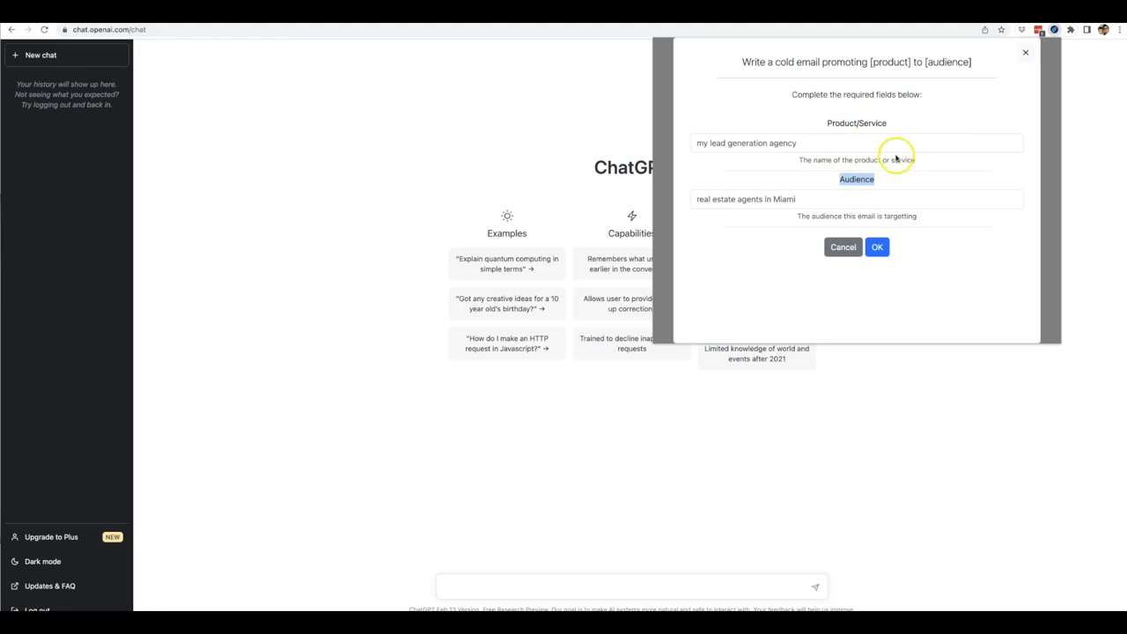
mouse_move(775, 144)
type("real estate agents")
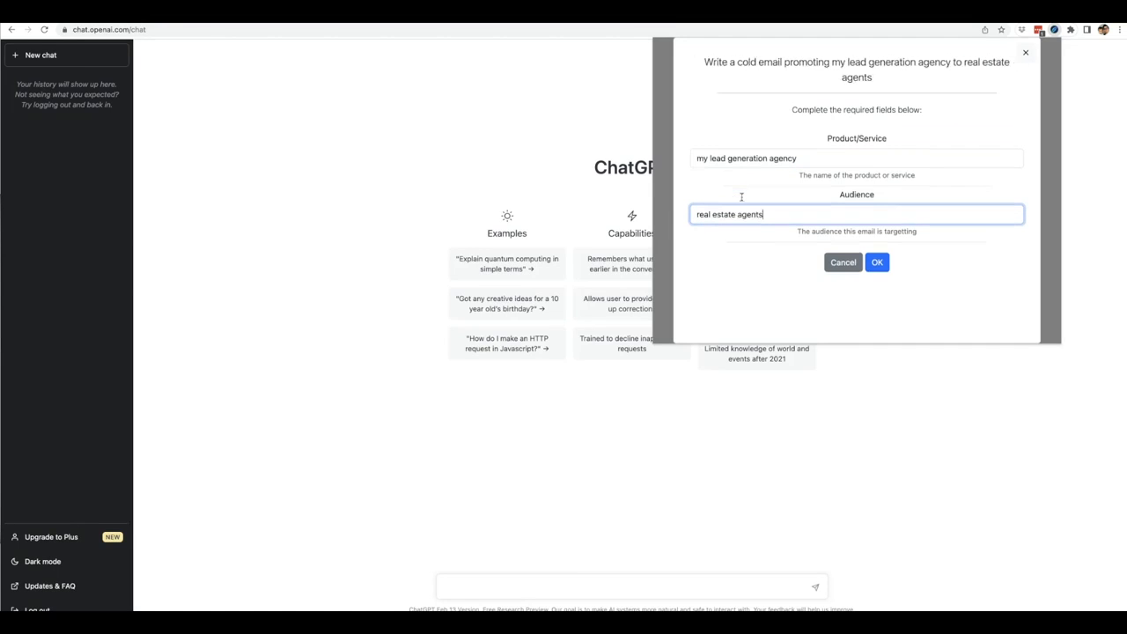
type("in miami")
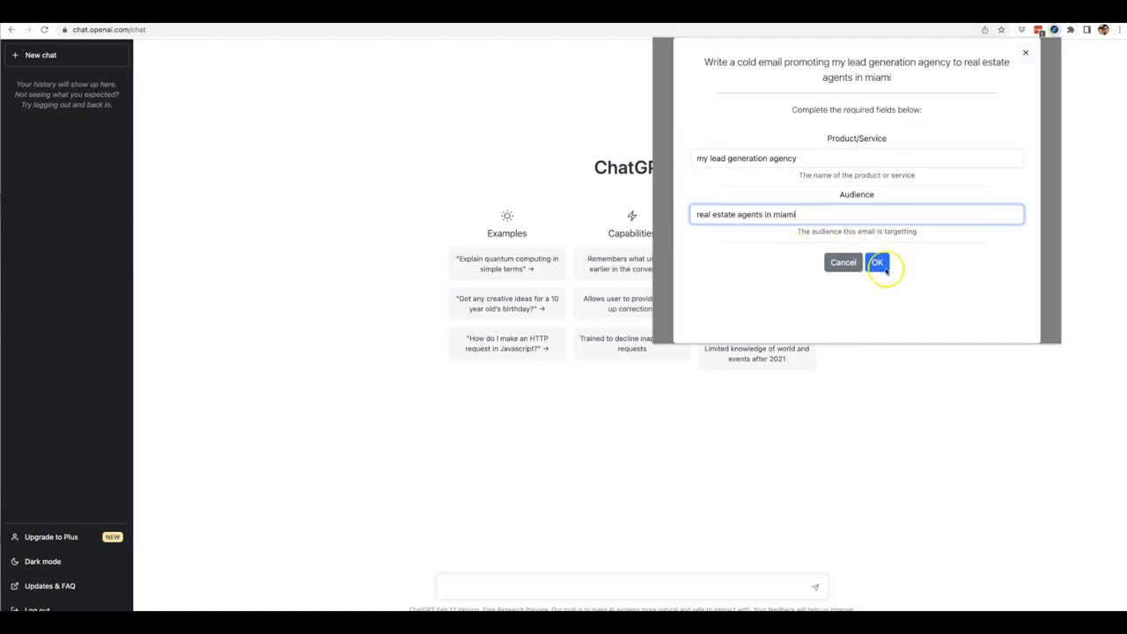
left_click(877, 262)
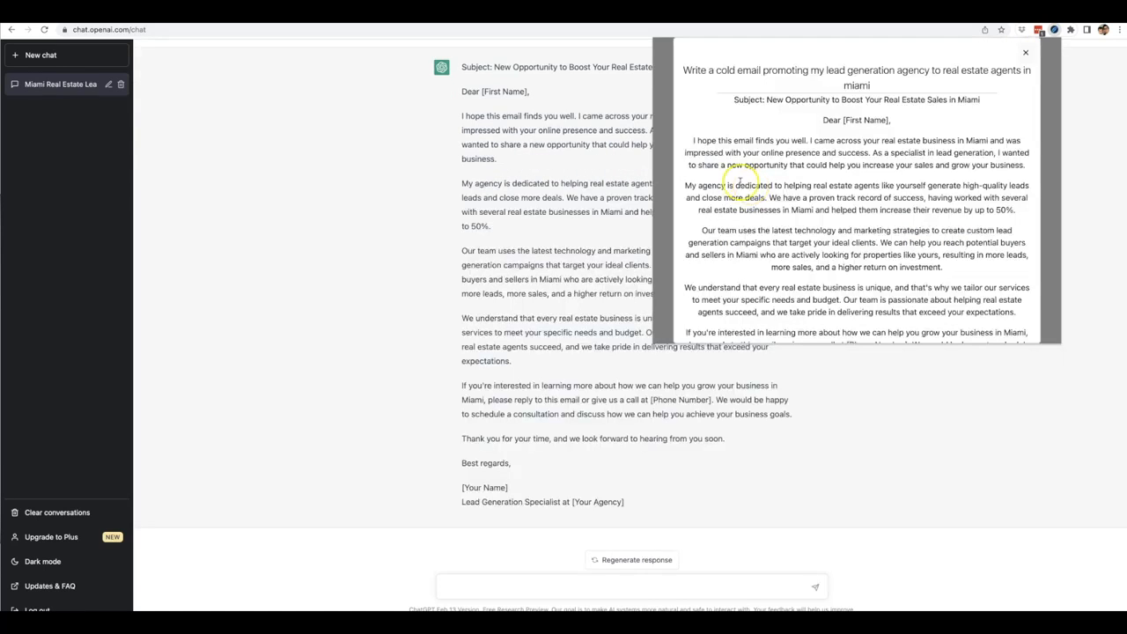
mouse_move(760, 74)
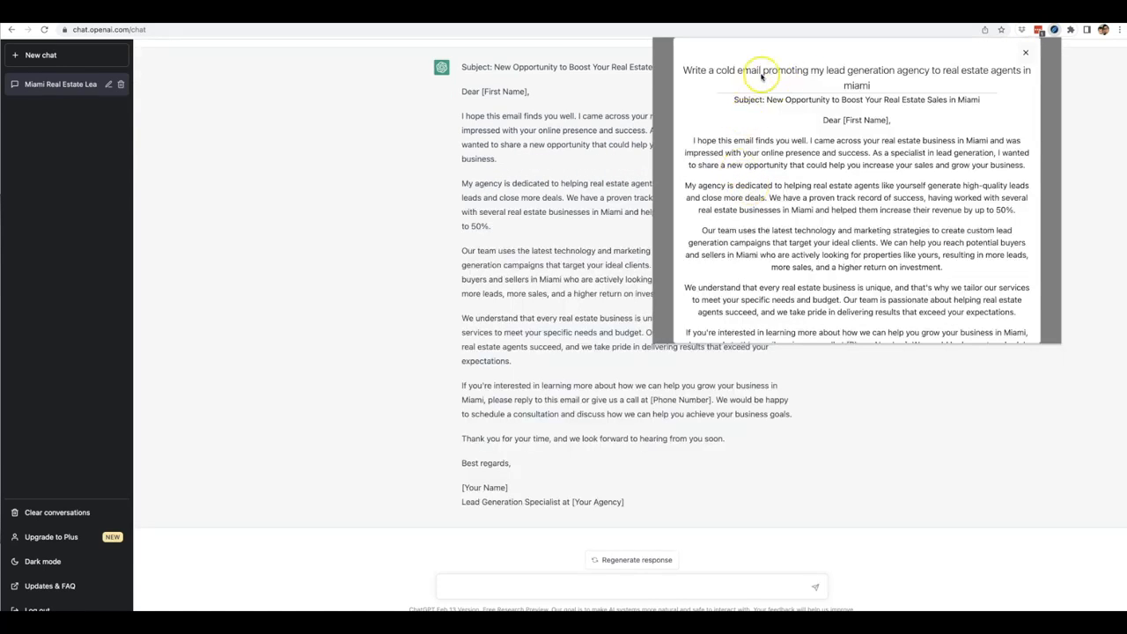
mouse_move(841, 76)
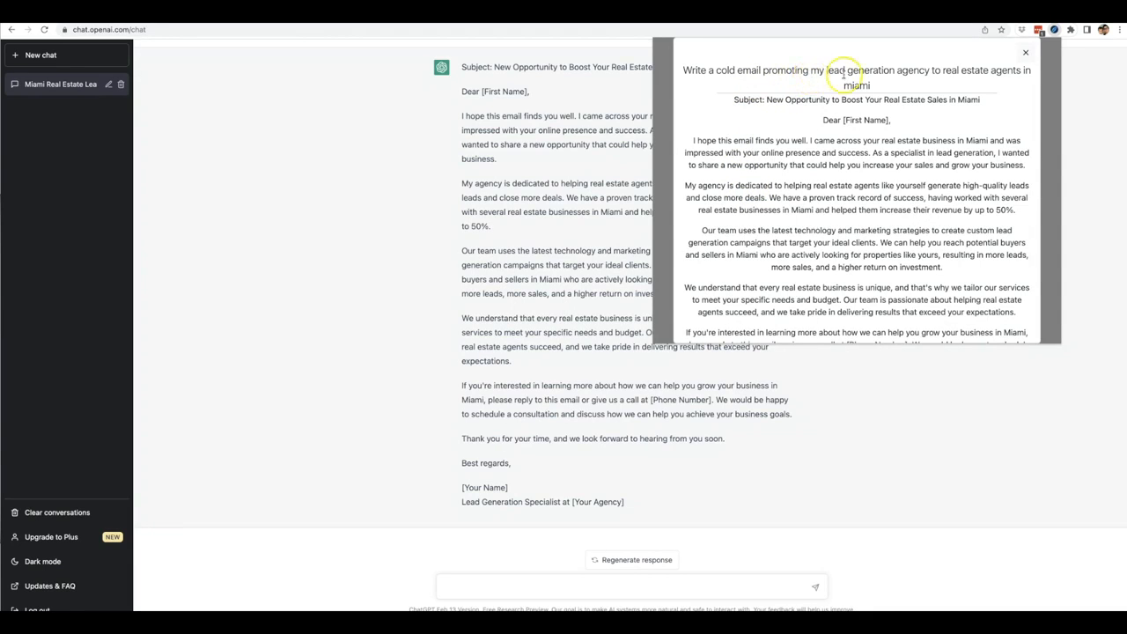
mouse_move(843, 120)
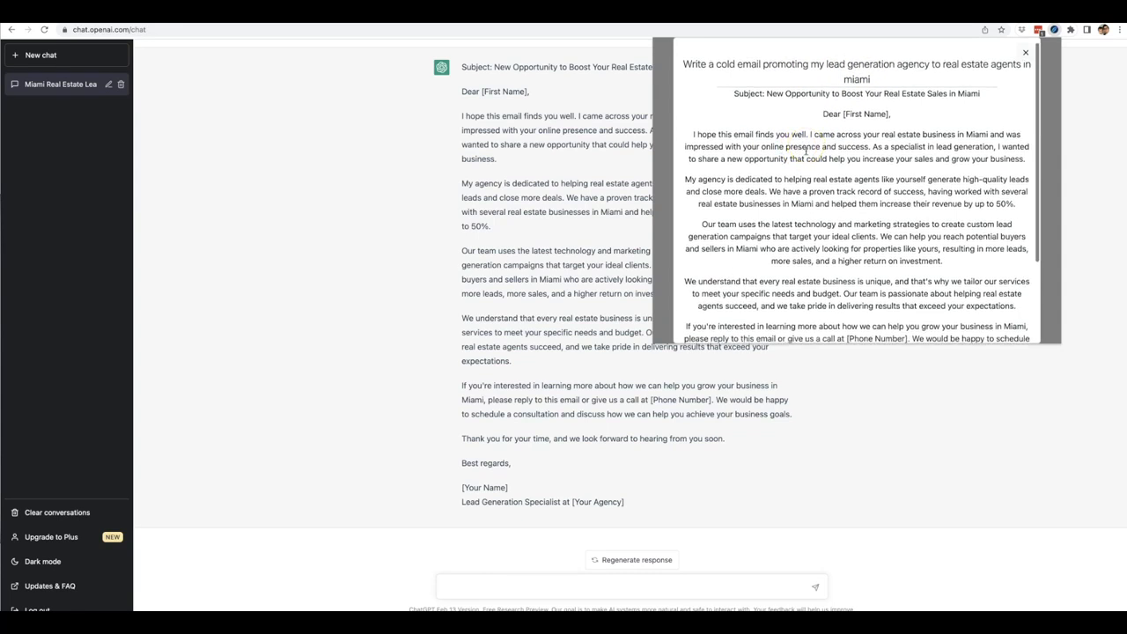
Read the generated Miami real estate cold email's subject line and body, returning to the prompt title.
scroll("down", 3)
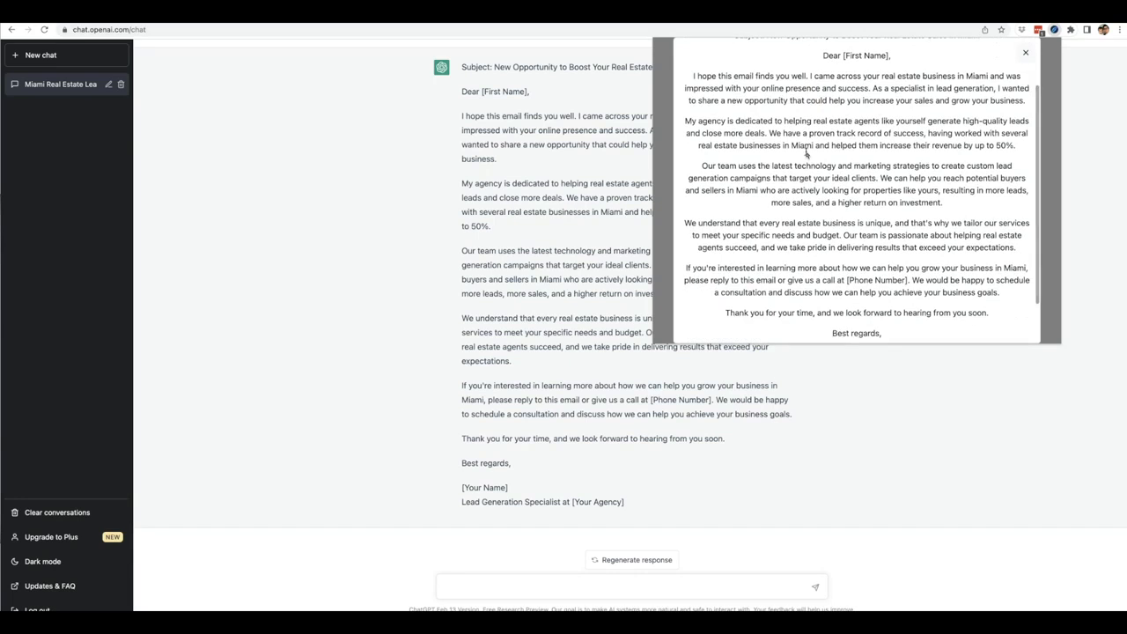
scroll("up", 3)
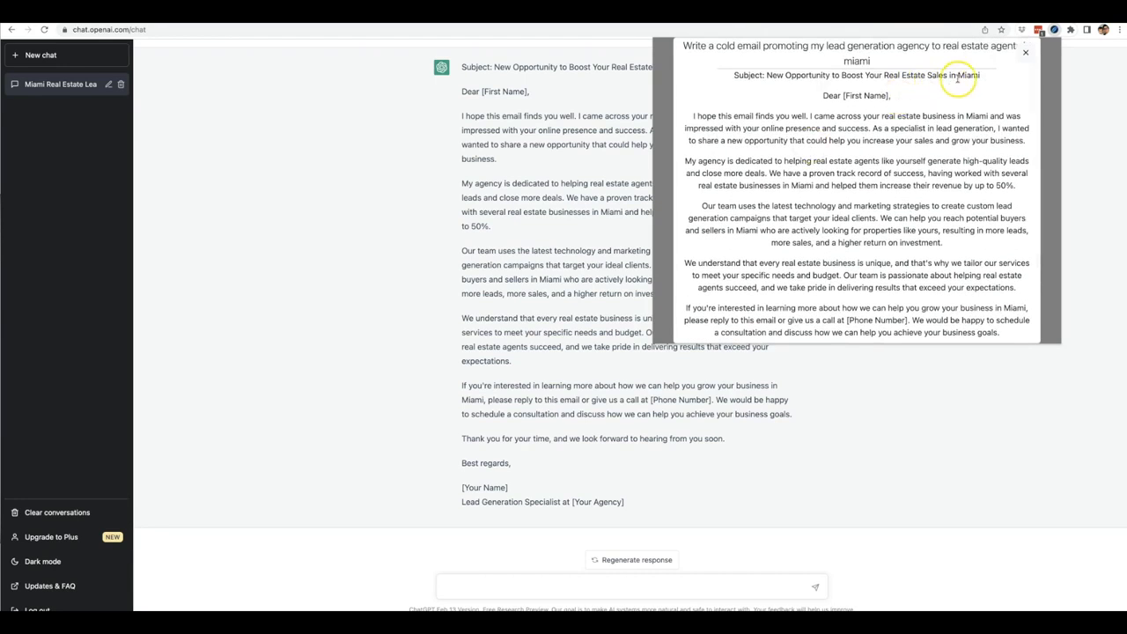
scroll("down", 3)
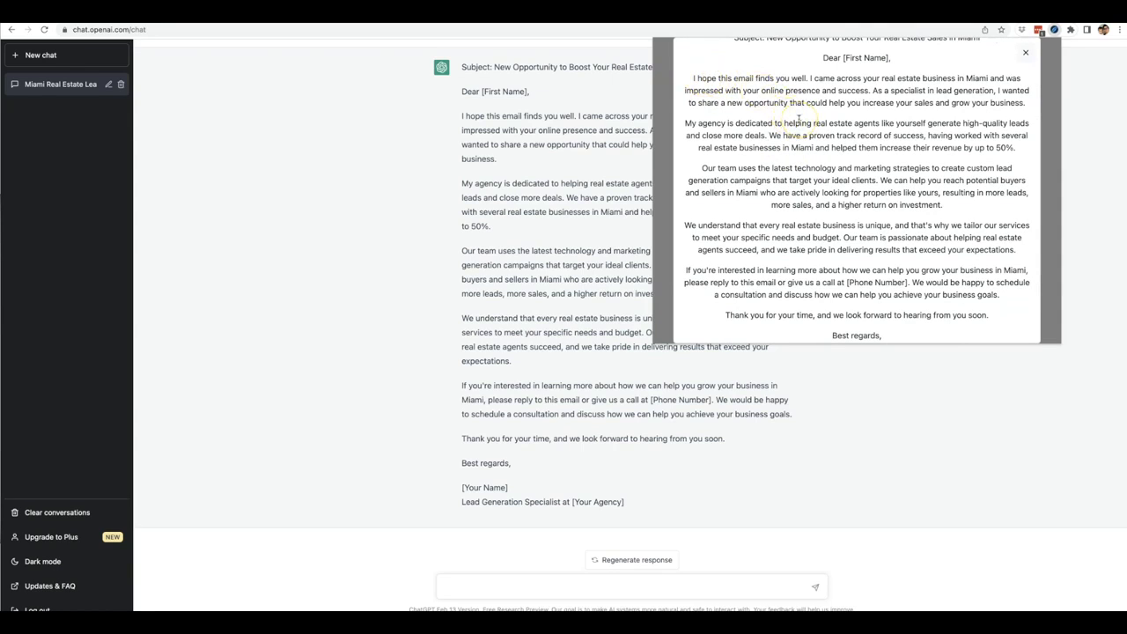
mouse_move(806, 68)
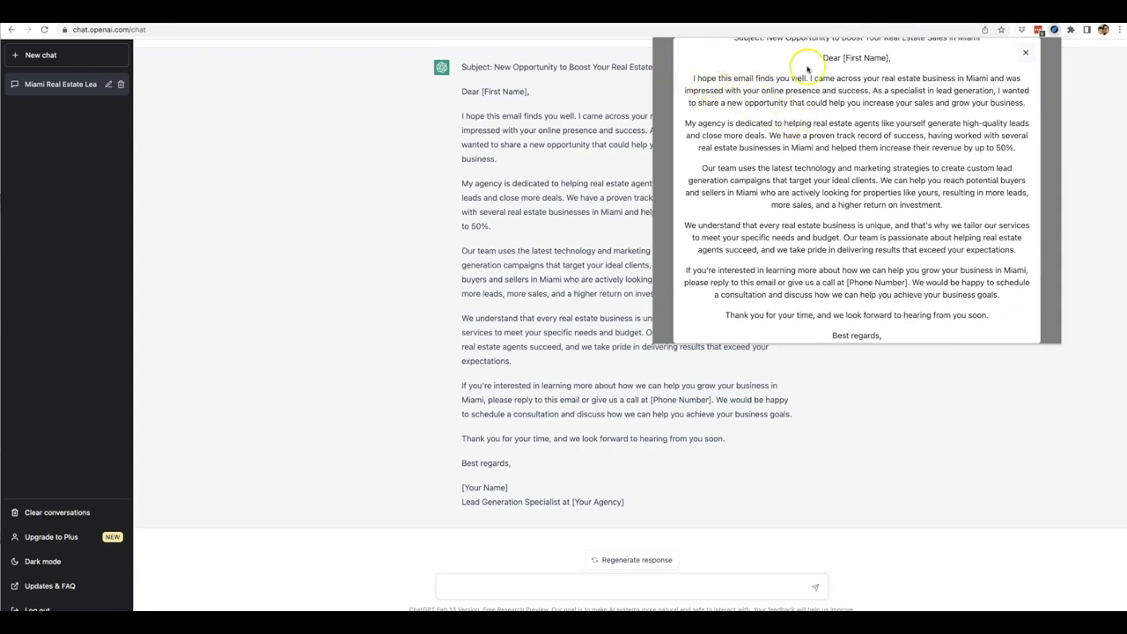
mouse_move(872, 60)
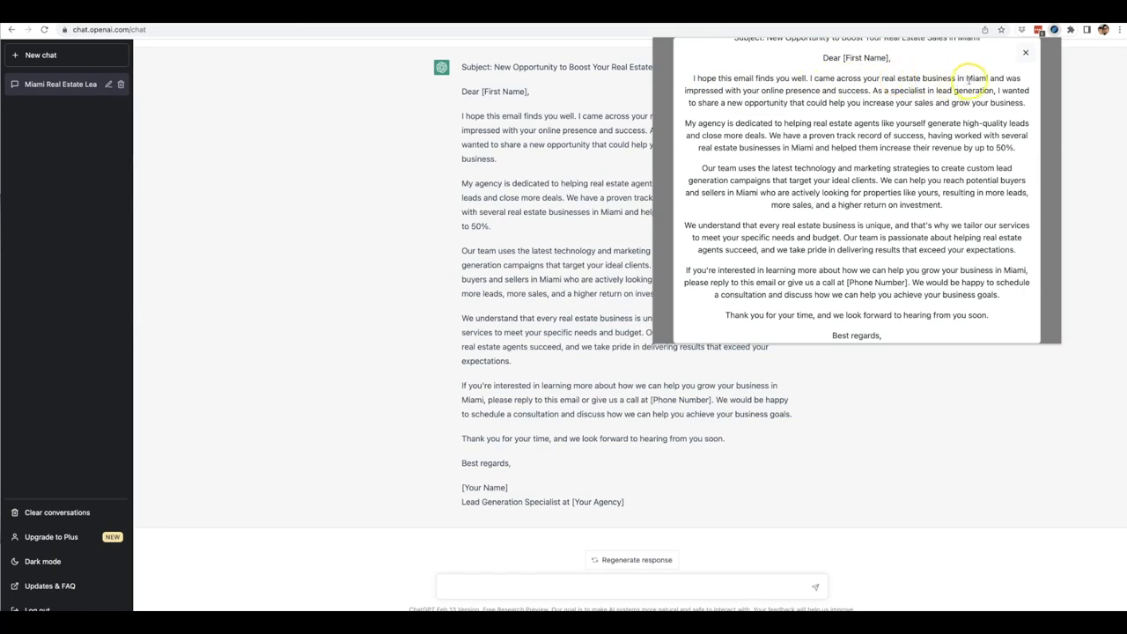
mouse_move(843, 99)
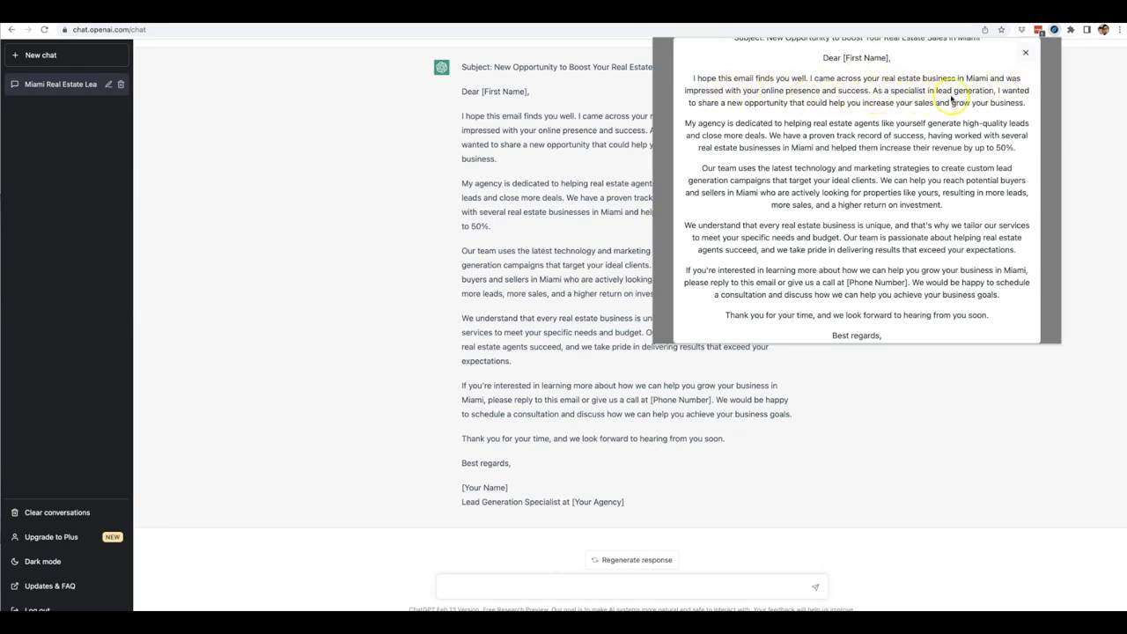
mouse_move(813, 109)
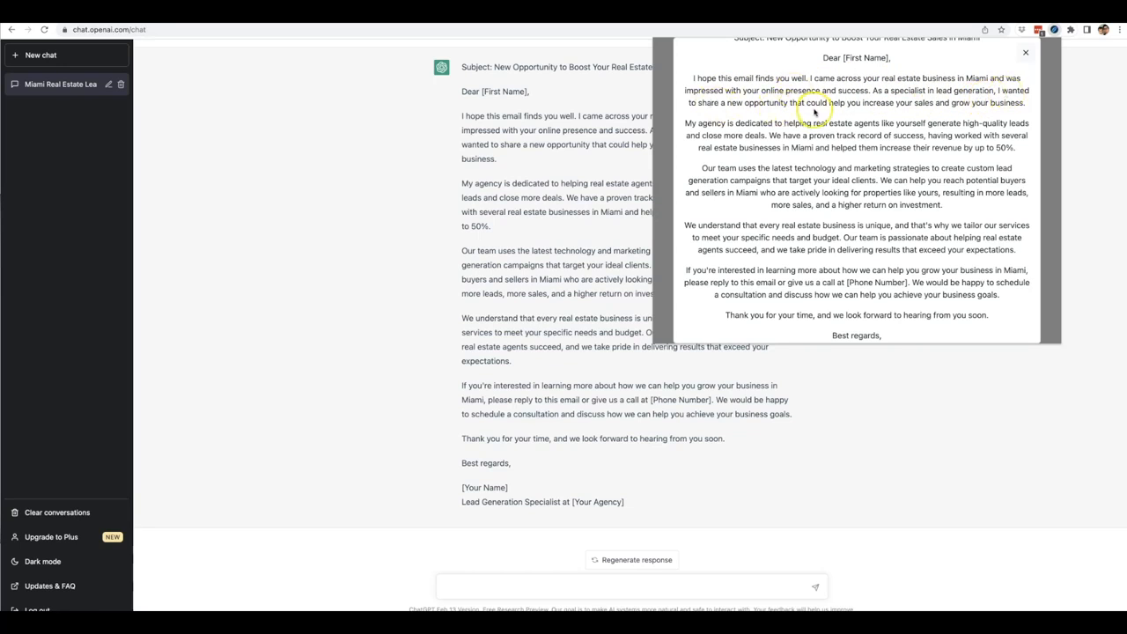
mouse_move(1010, 112)
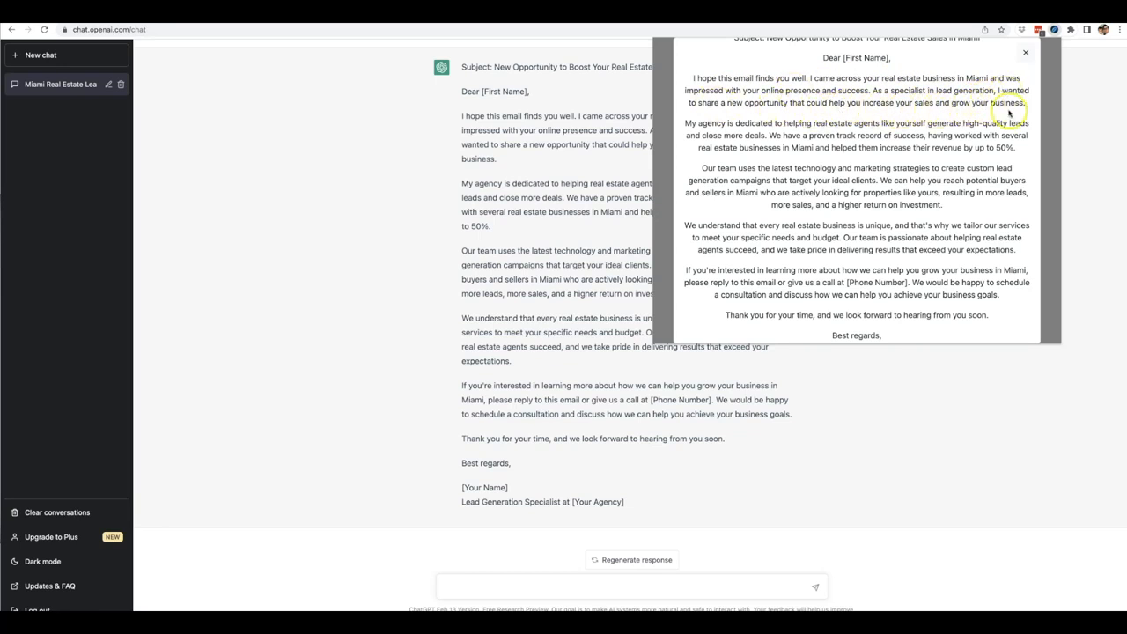
mouse_move(880, 144)
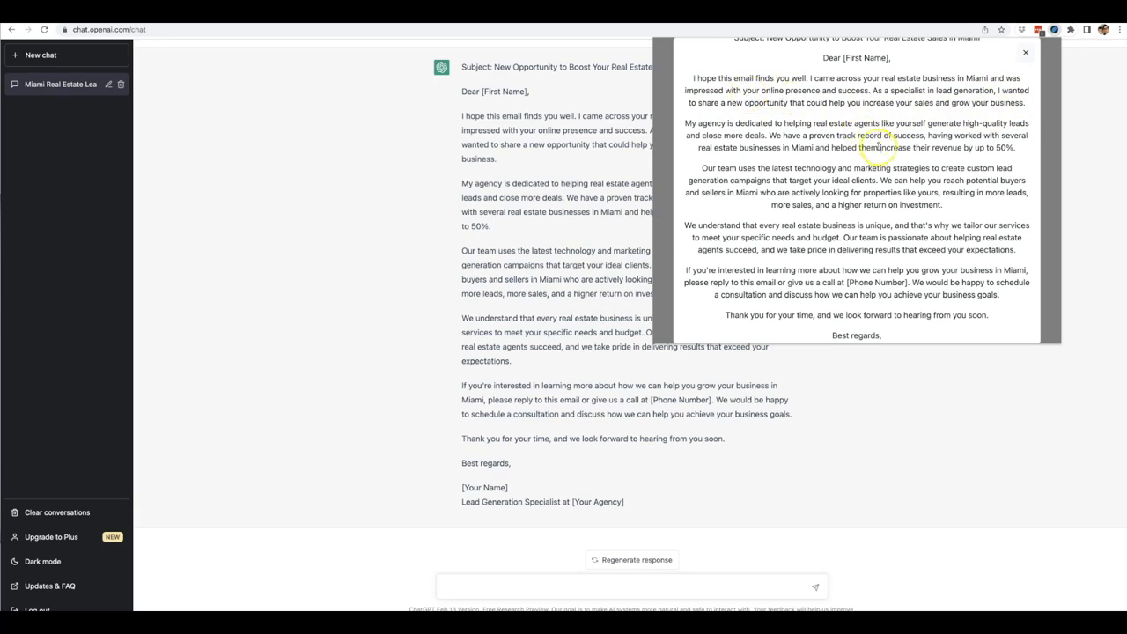
mouse_move(1035, 176)
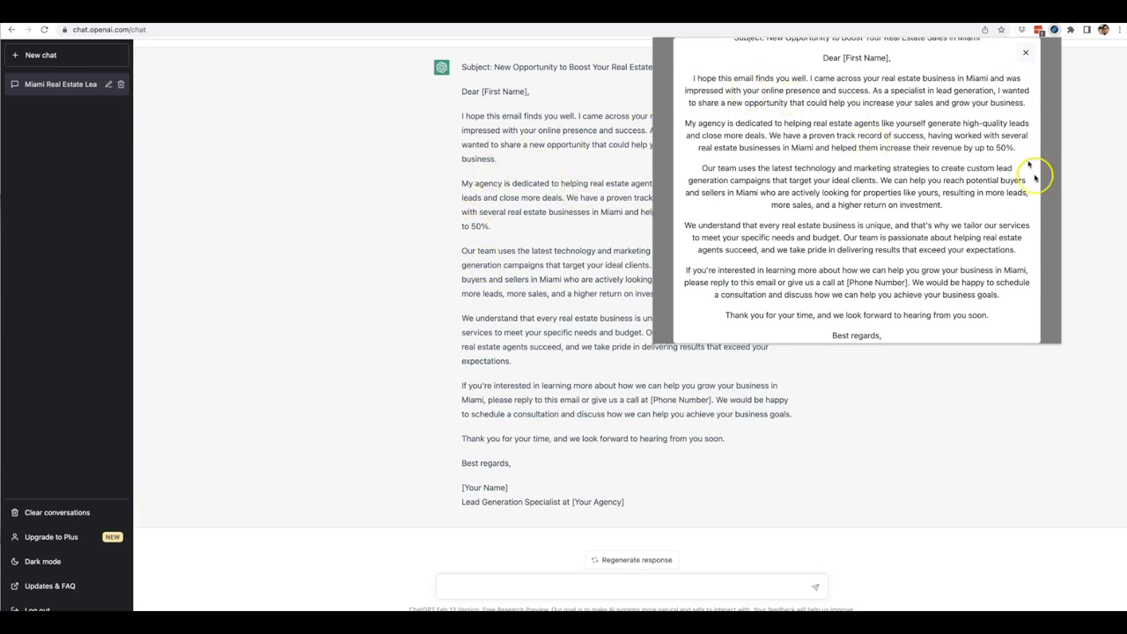
scroll("down", 3)
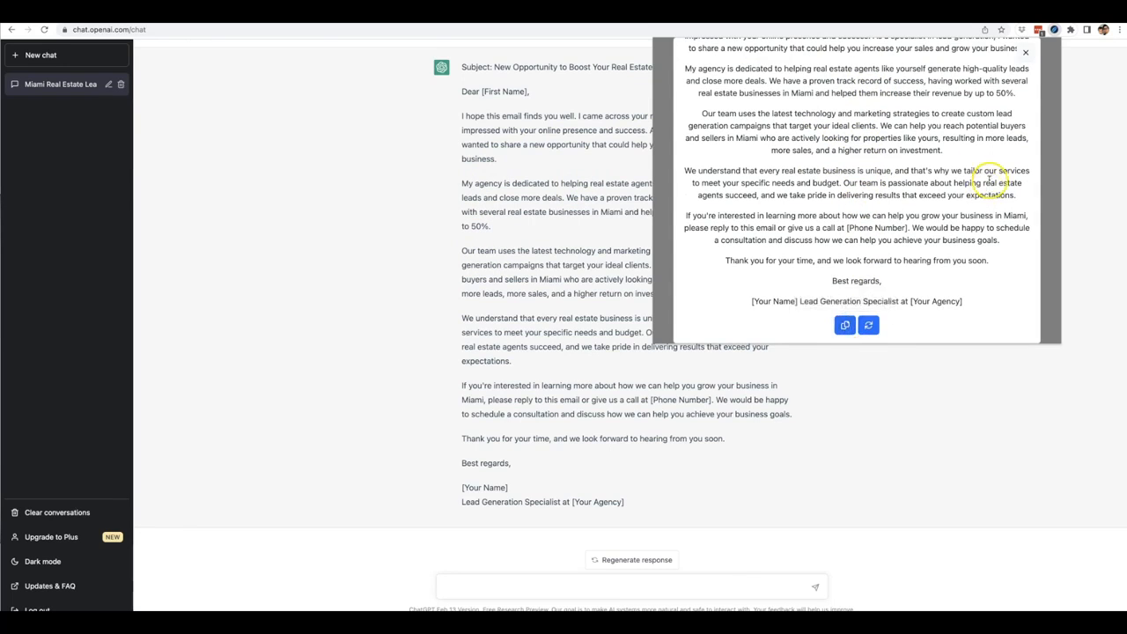
scroll("up", 3)
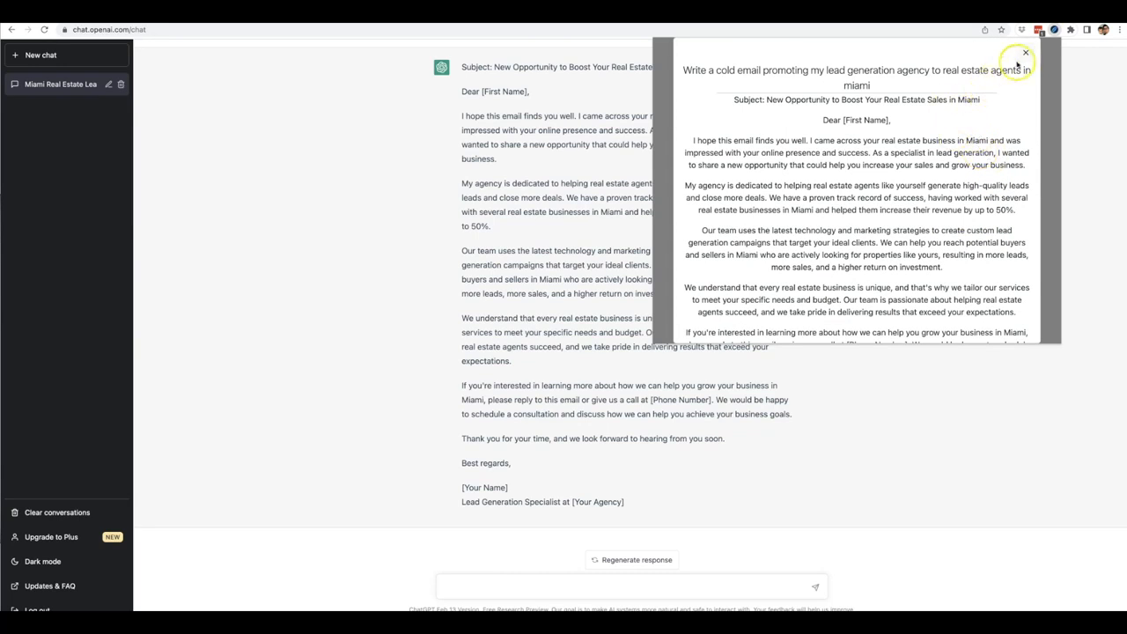
Close the generated email result and return to the Email preset list.
left_click(1025, 53)
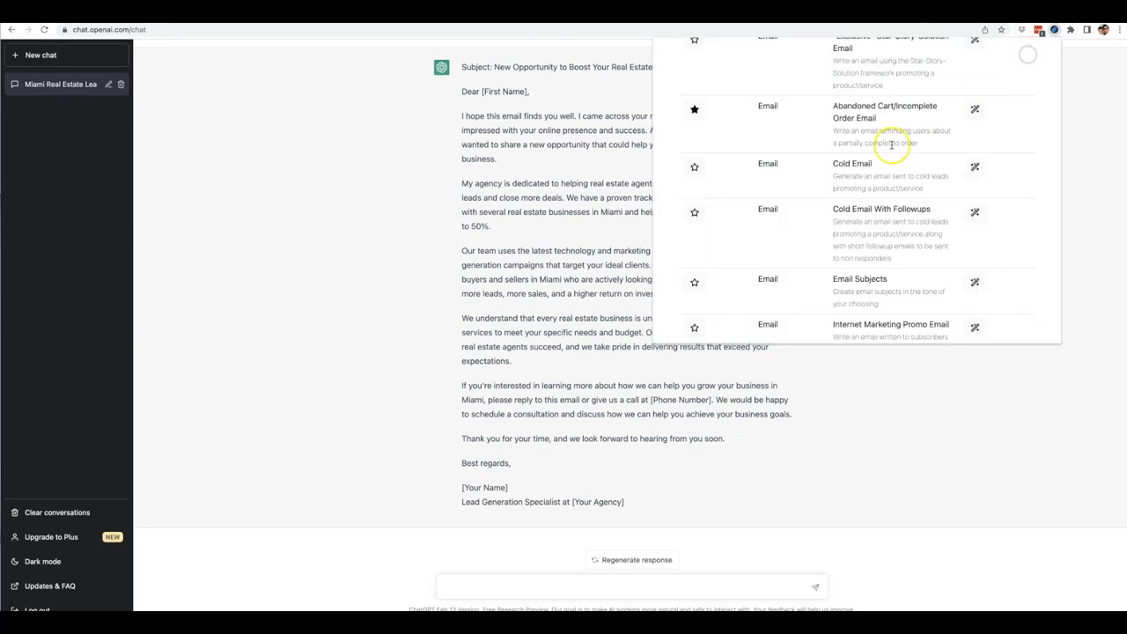
mouse_move(853, 169)
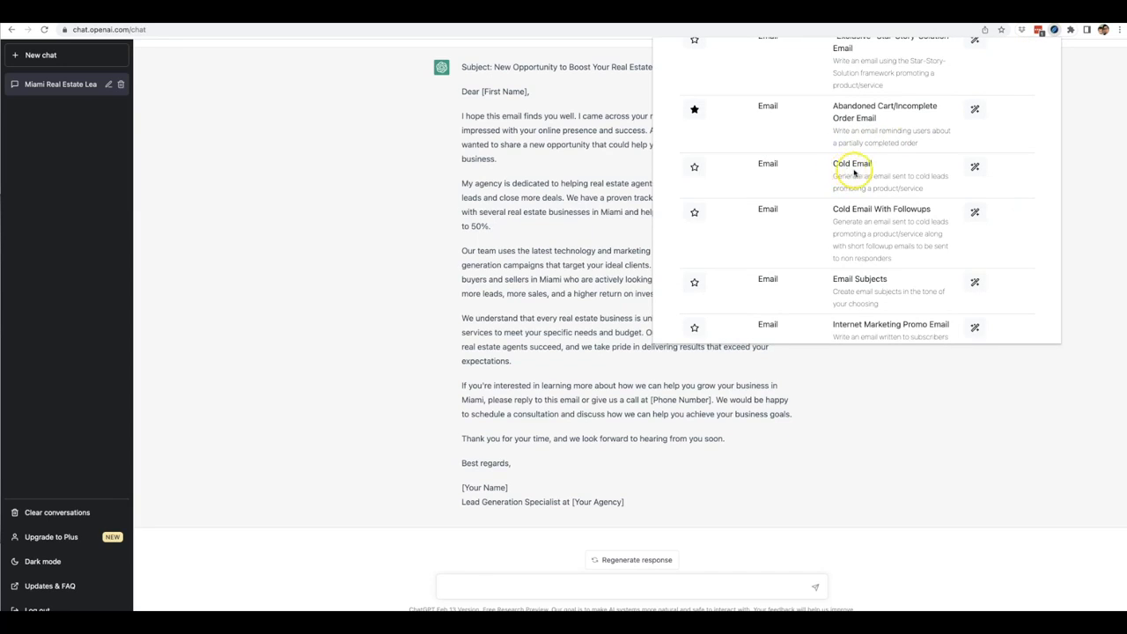
scroll("down", 3)
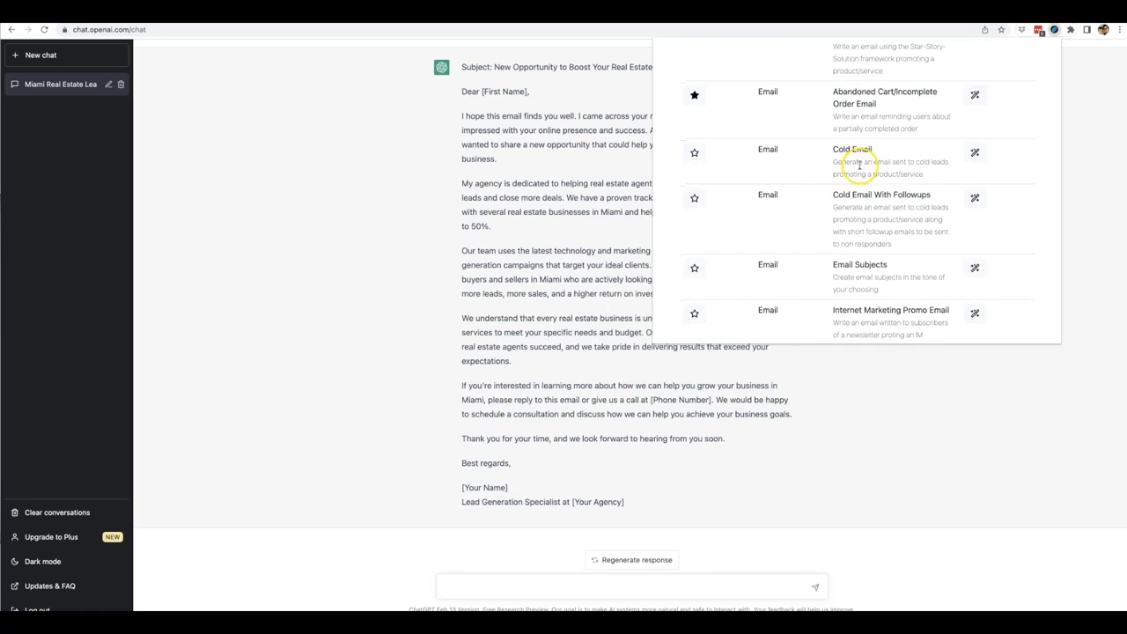
mouse_move(866, 164)
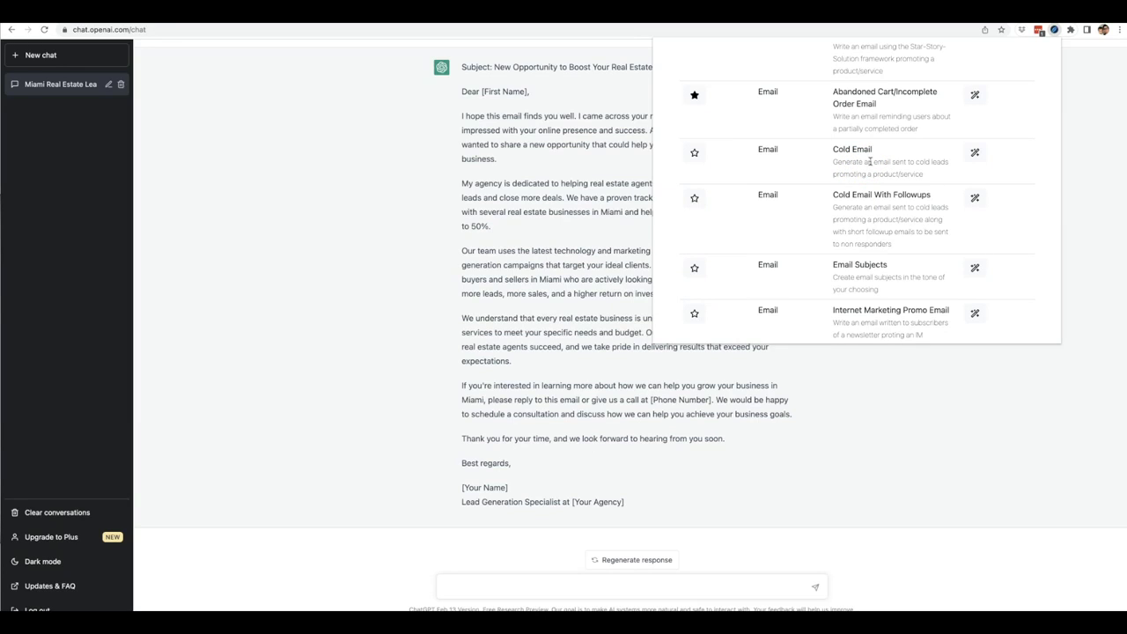
mouse_move(909, 169)
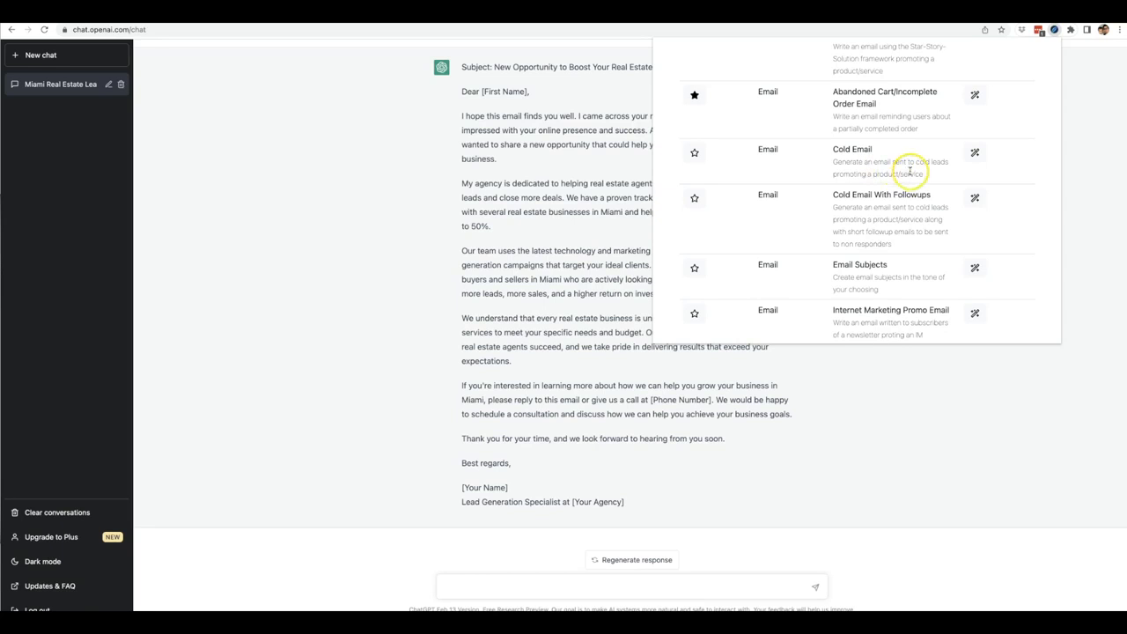
scroll("up", 3)
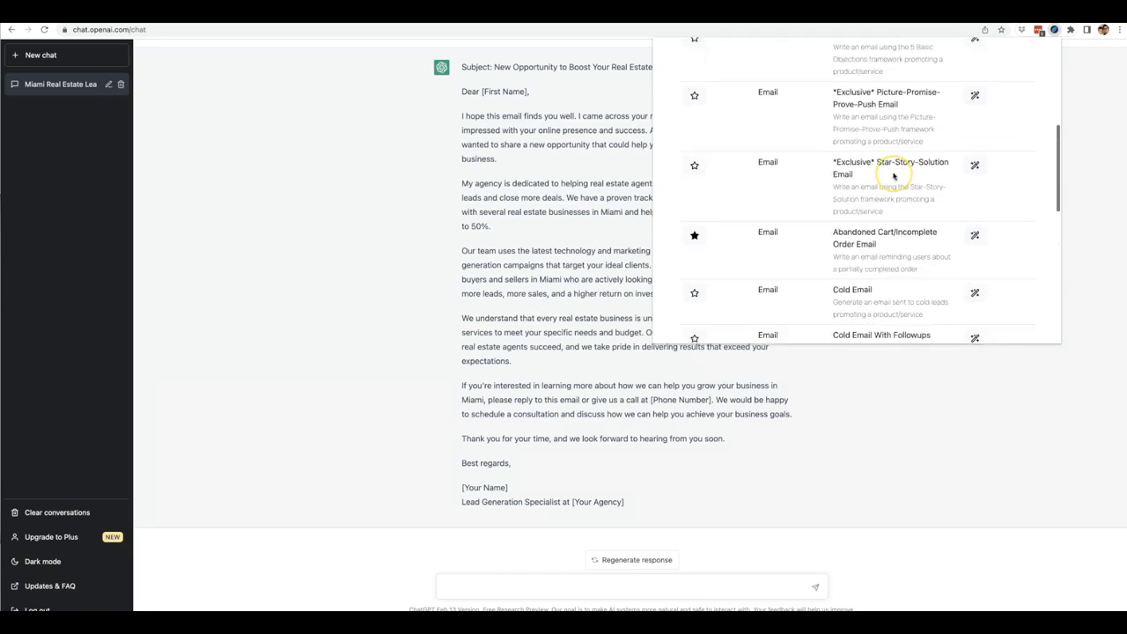
scroll("down", 3)
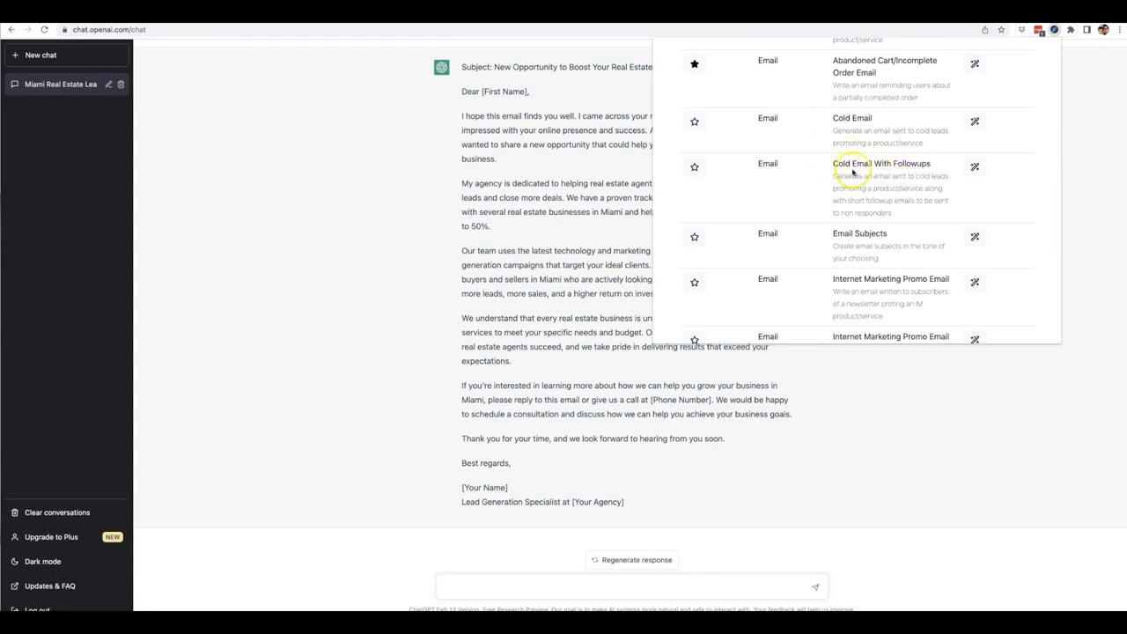
scroll("down", 3)
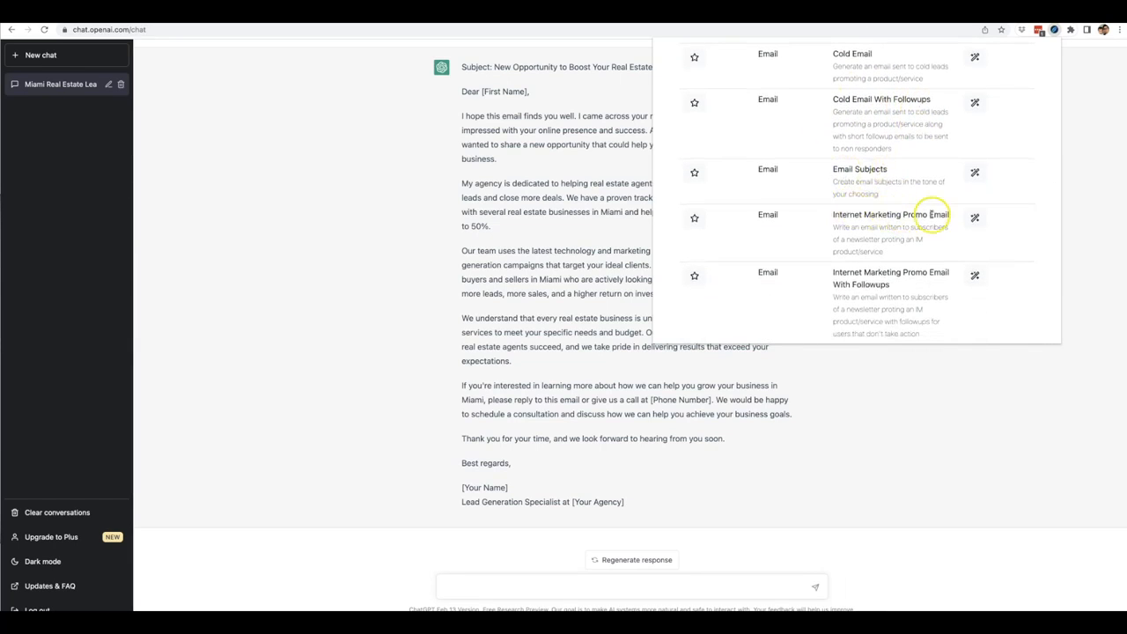
Browse the Email presets from Cold Email down to Review Request Email.
scroll("down", 3)
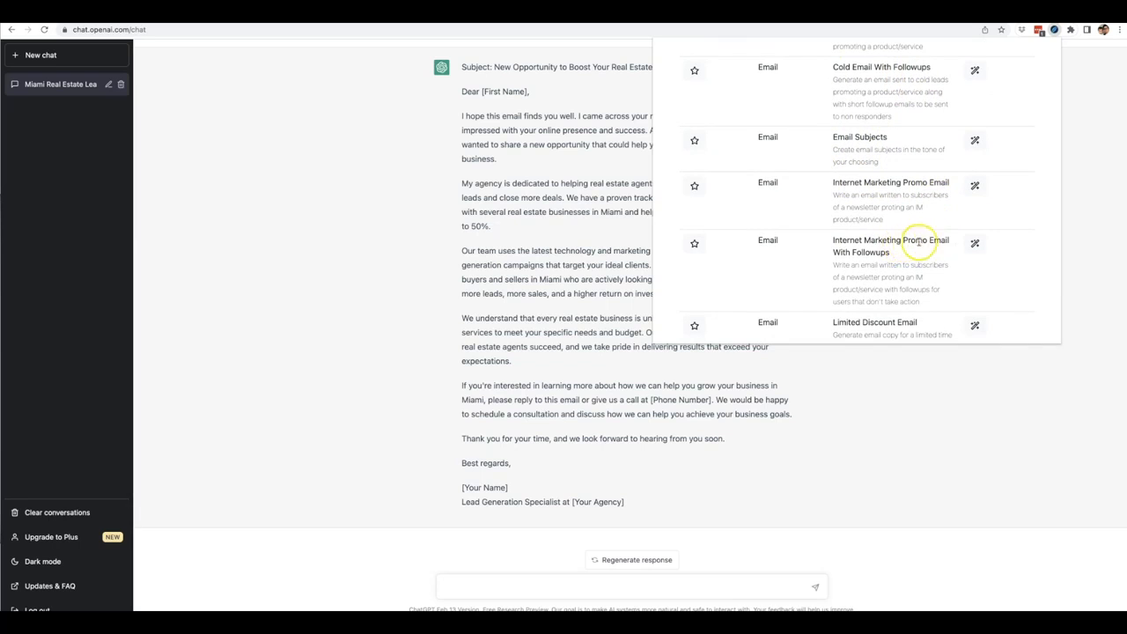
scroll("down", 3)
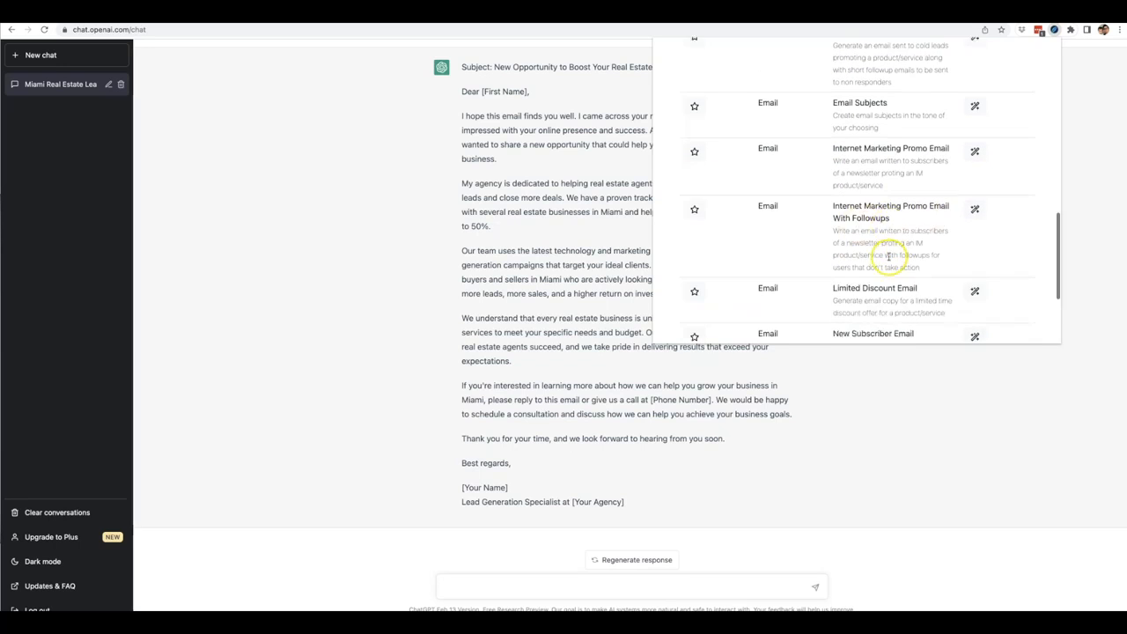
scroll("down", 3)
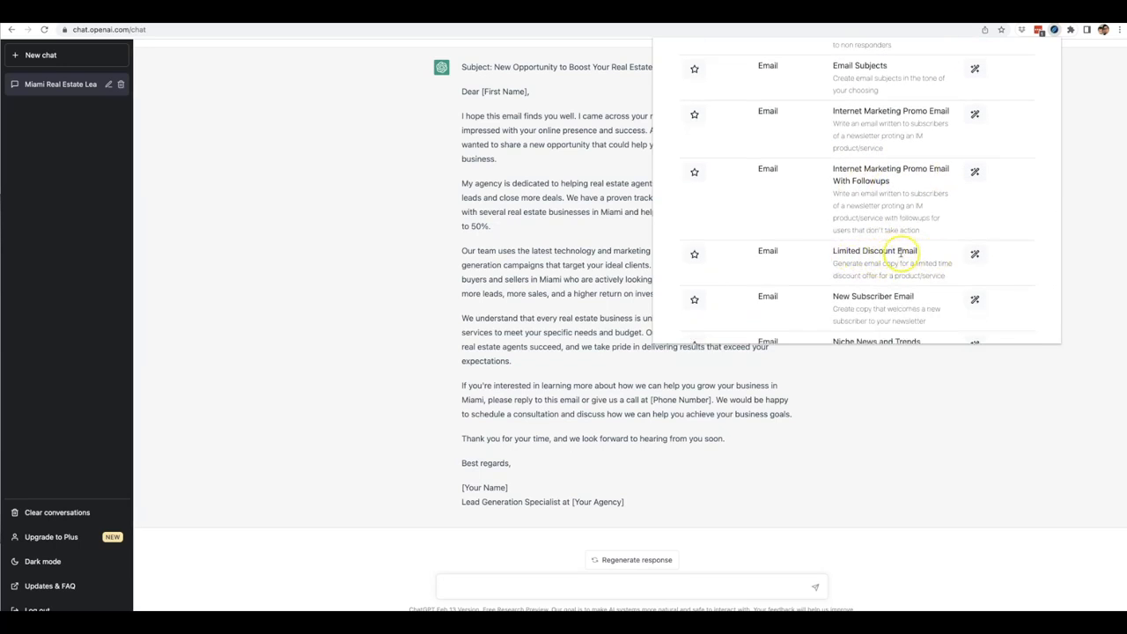
scroll("down", 3)
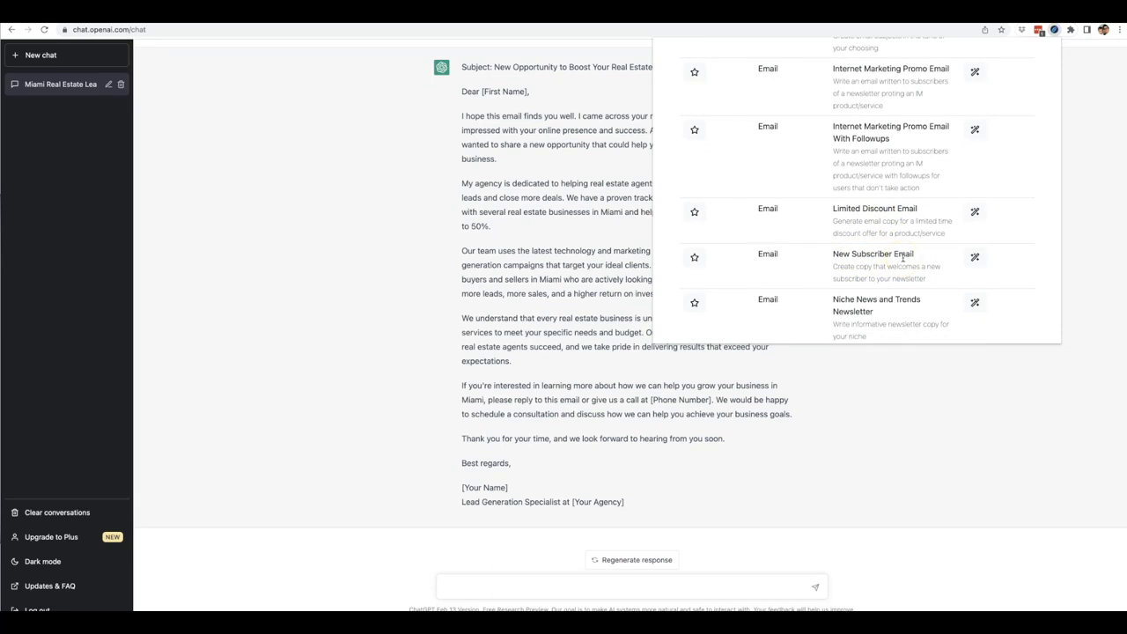
scroll("down", 3)
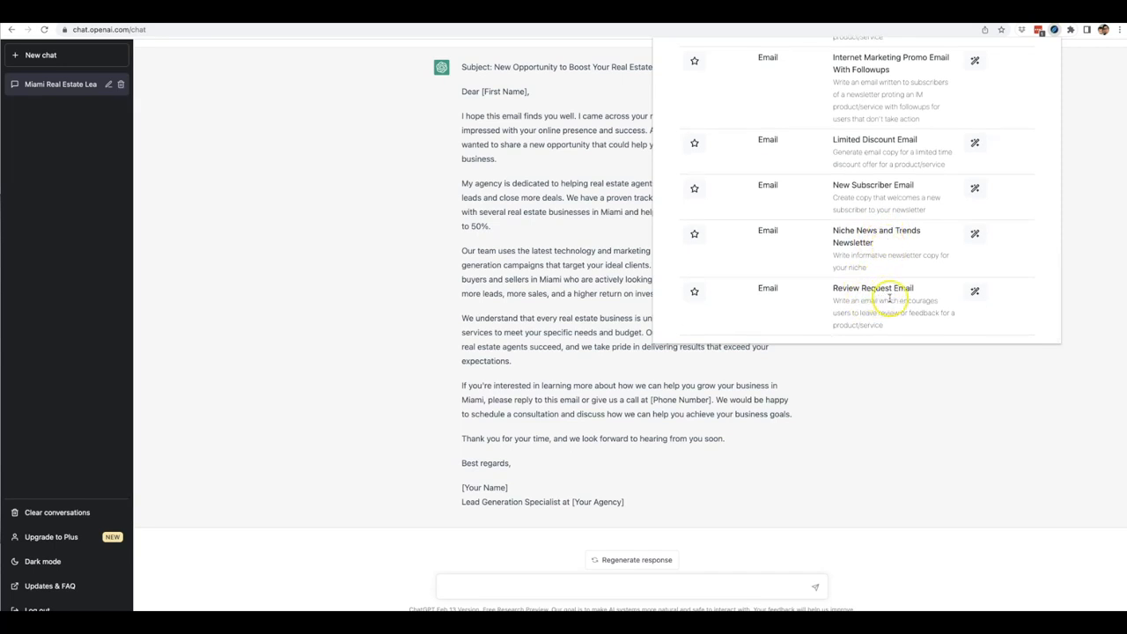
mouse_move(919, 314)
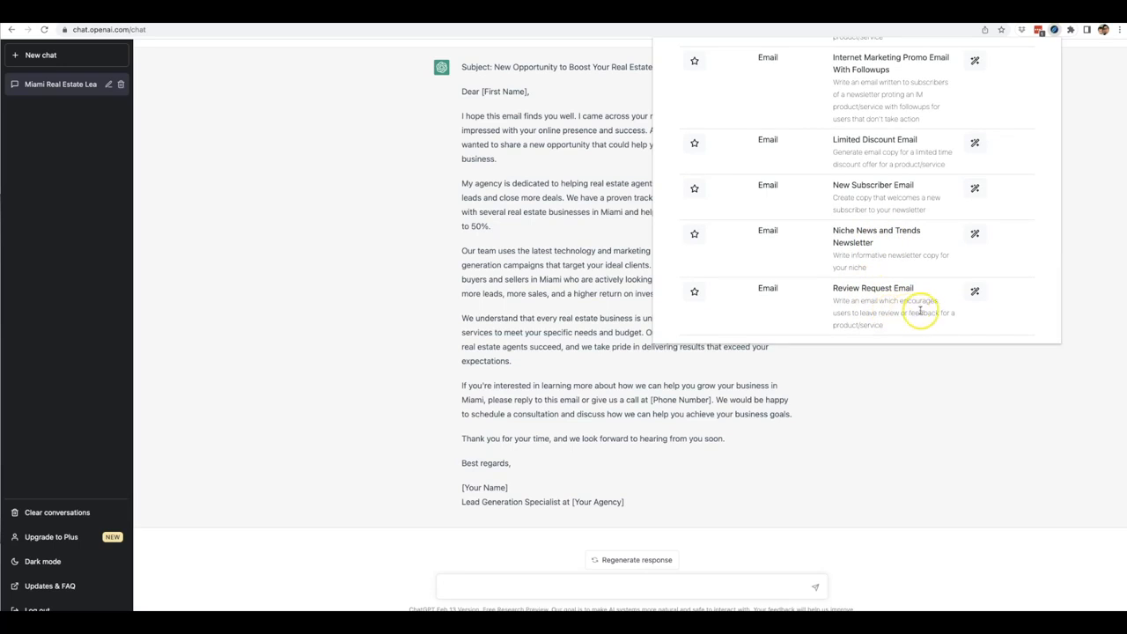
mouse_move(916, 317)
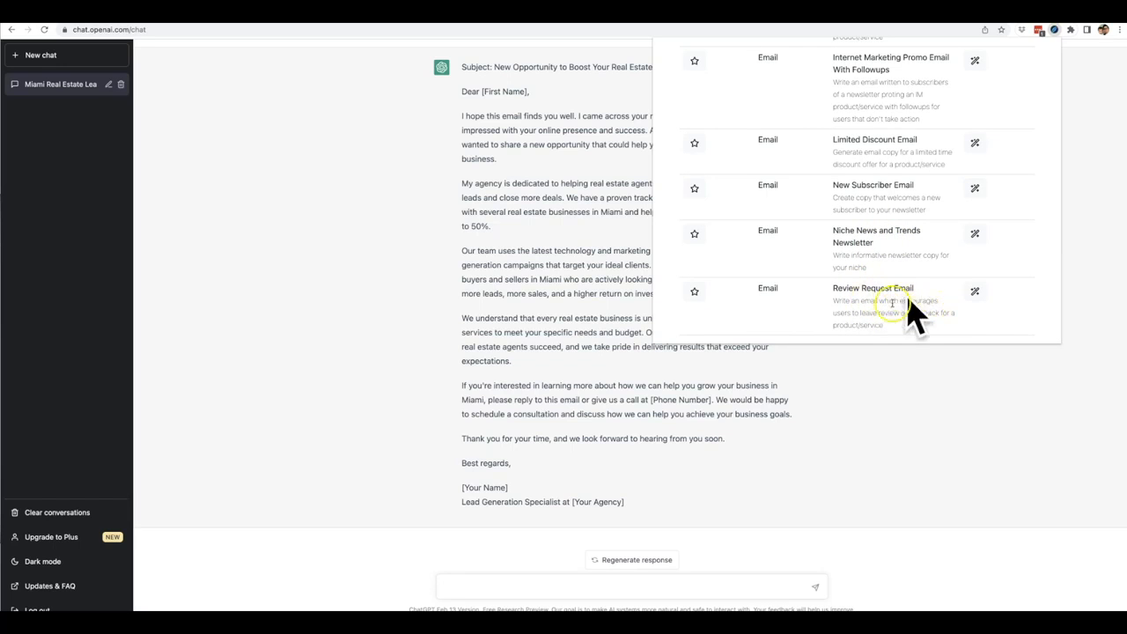
scroll("down", 3)
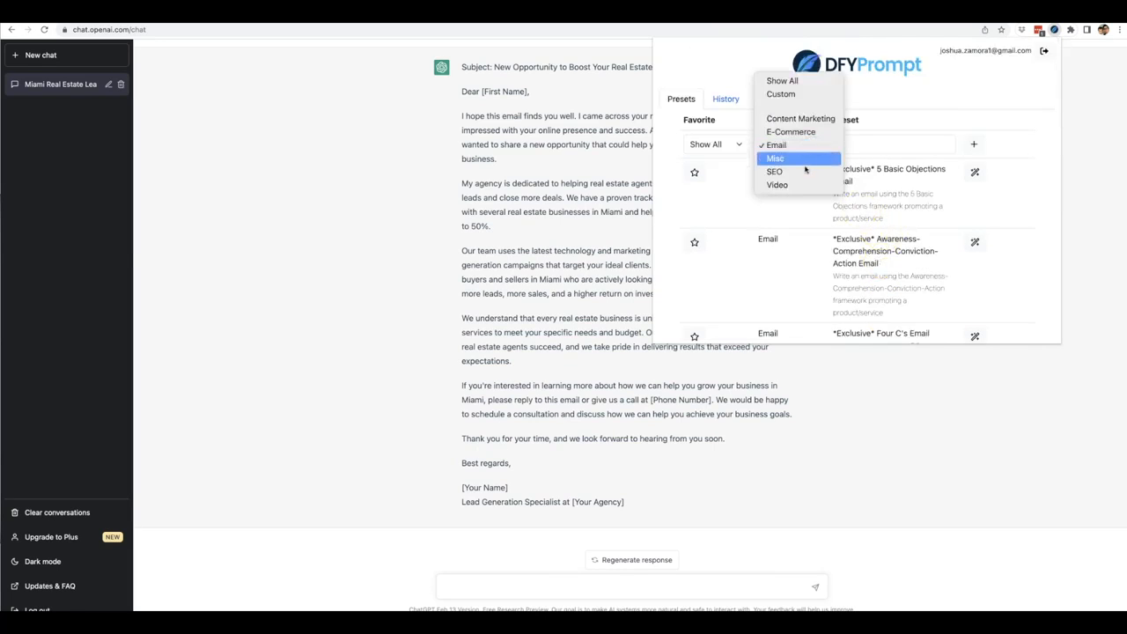
Filter presets to SEO and try the Google My Business Listing preset.
left_click(774, 171)
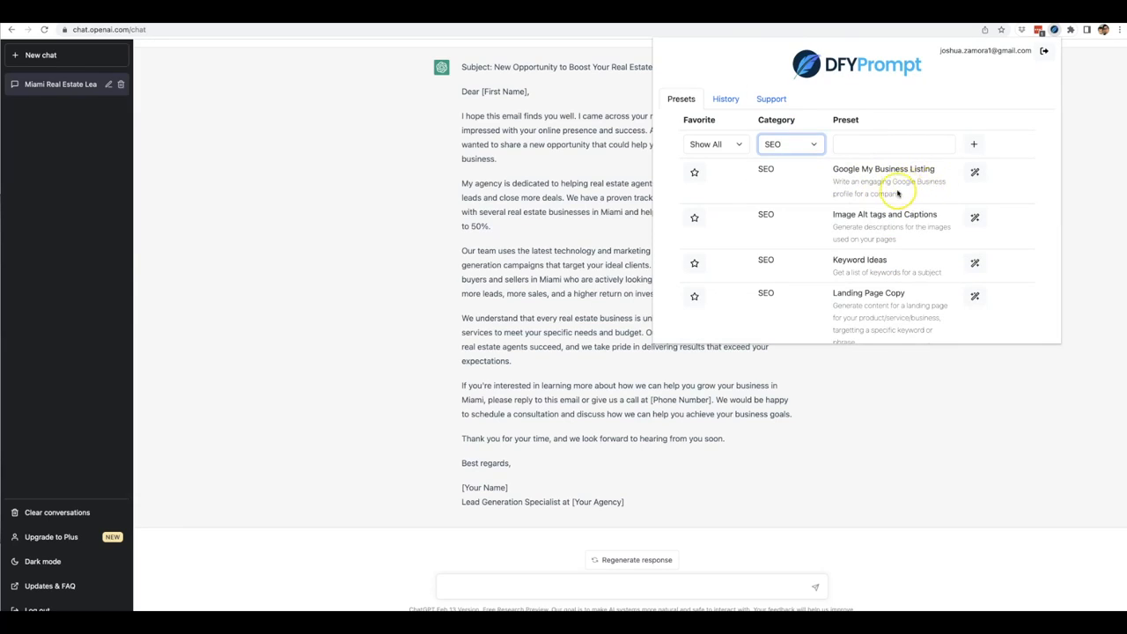
mouse_move(1000, 176)
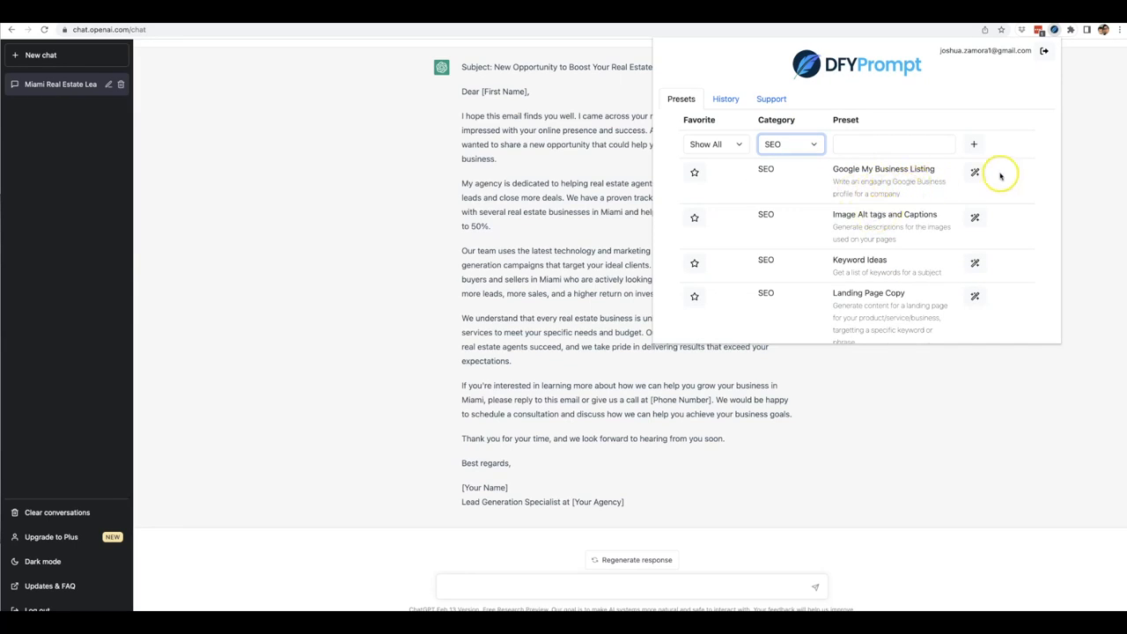
left_click(975, 172)
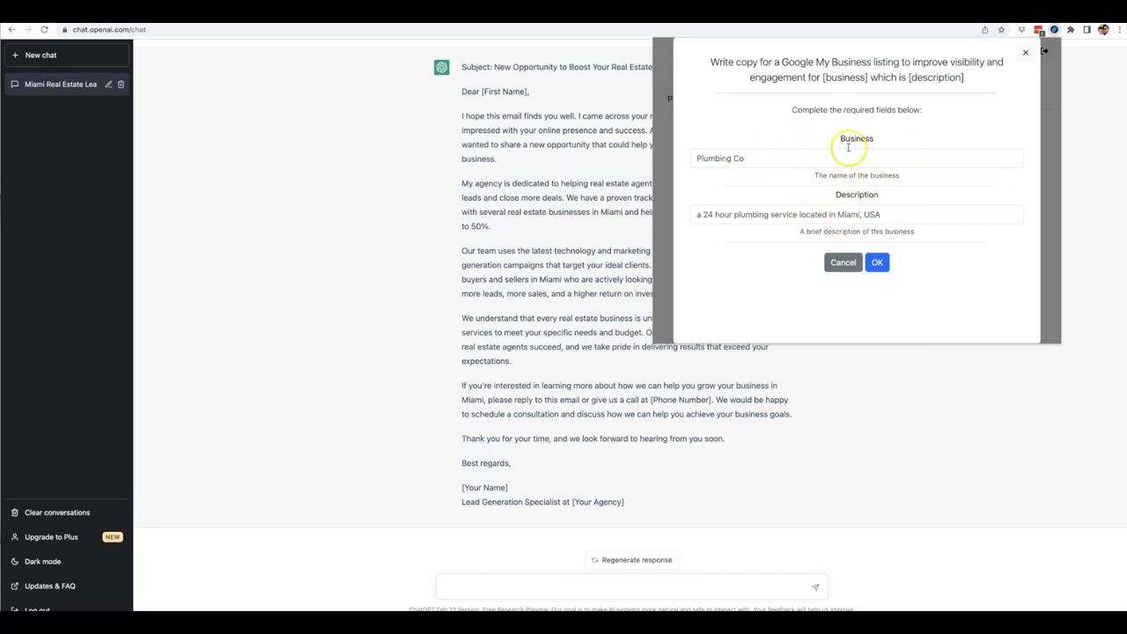
mouse_move(778, 190)
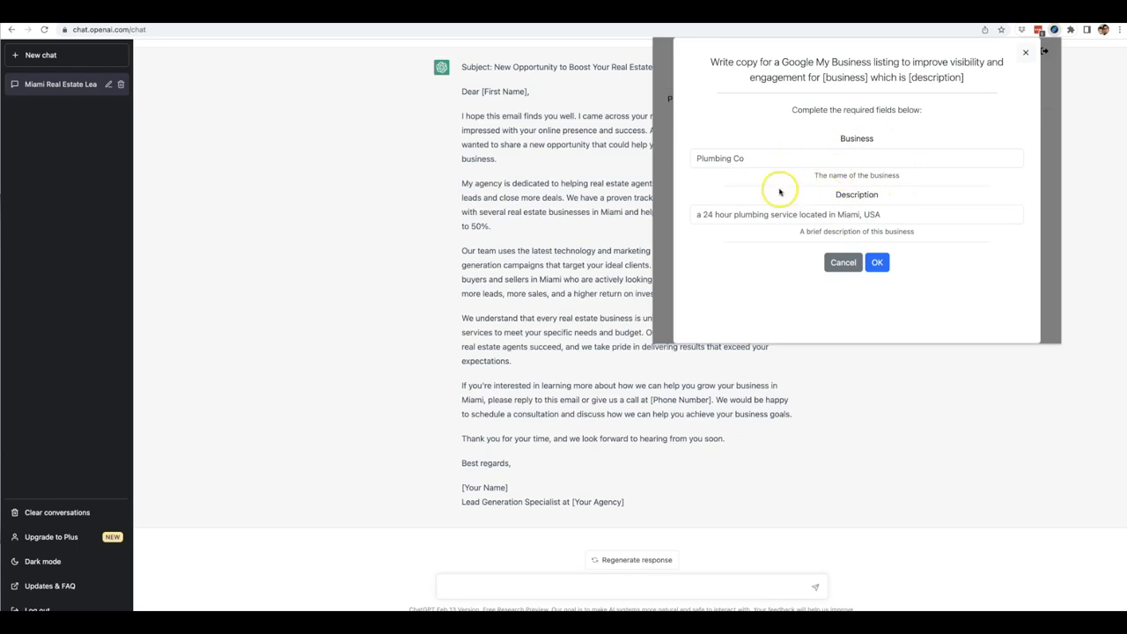
mouse_move(814, 150)
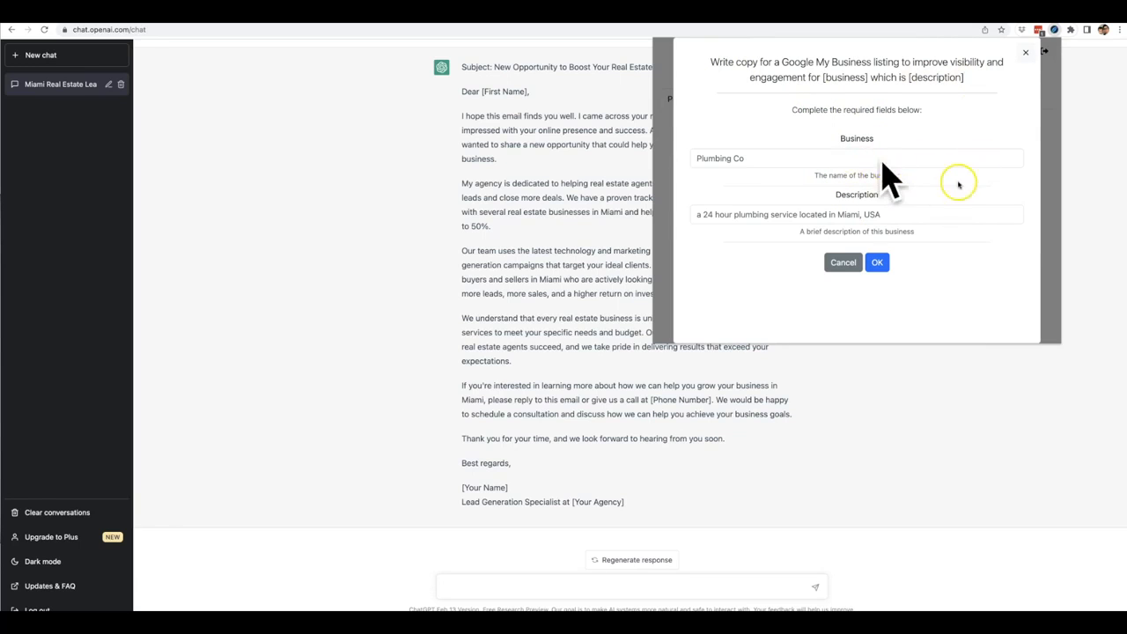
left_click(842, 260)
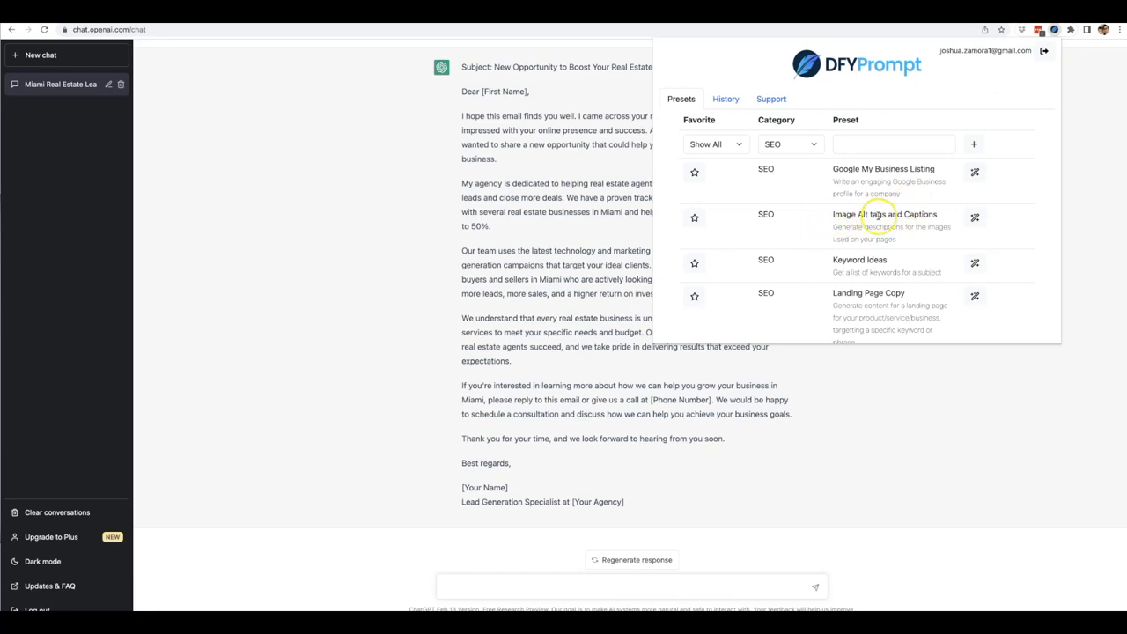
mouse_move(890, 264)
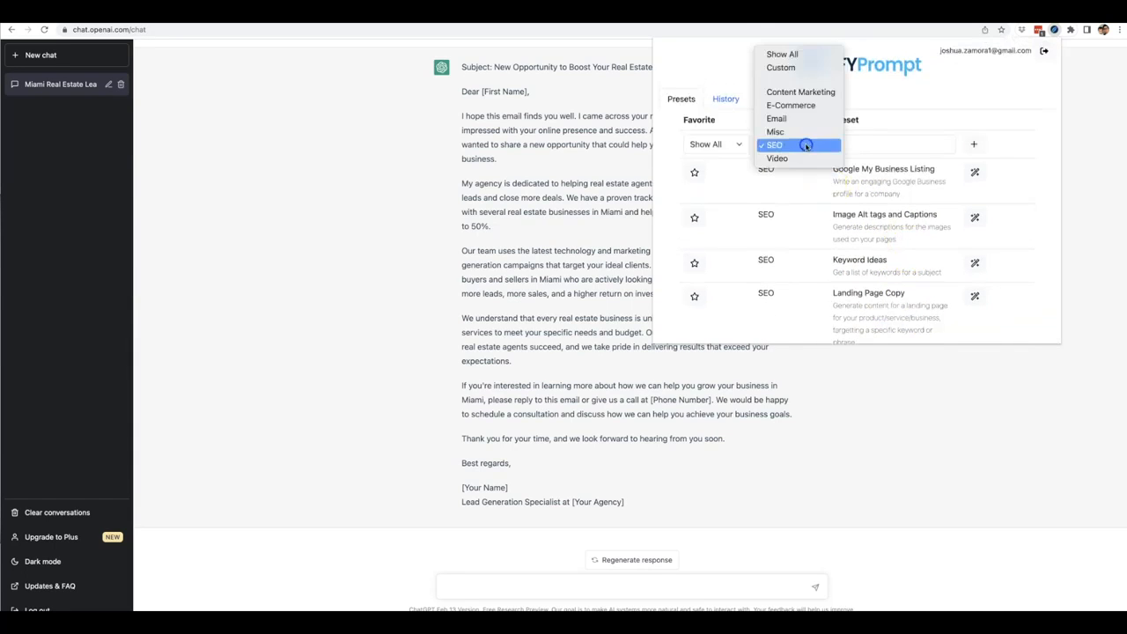
Filter presets to Video, preview the Video Script form, and close it.
left_click(777, 158)
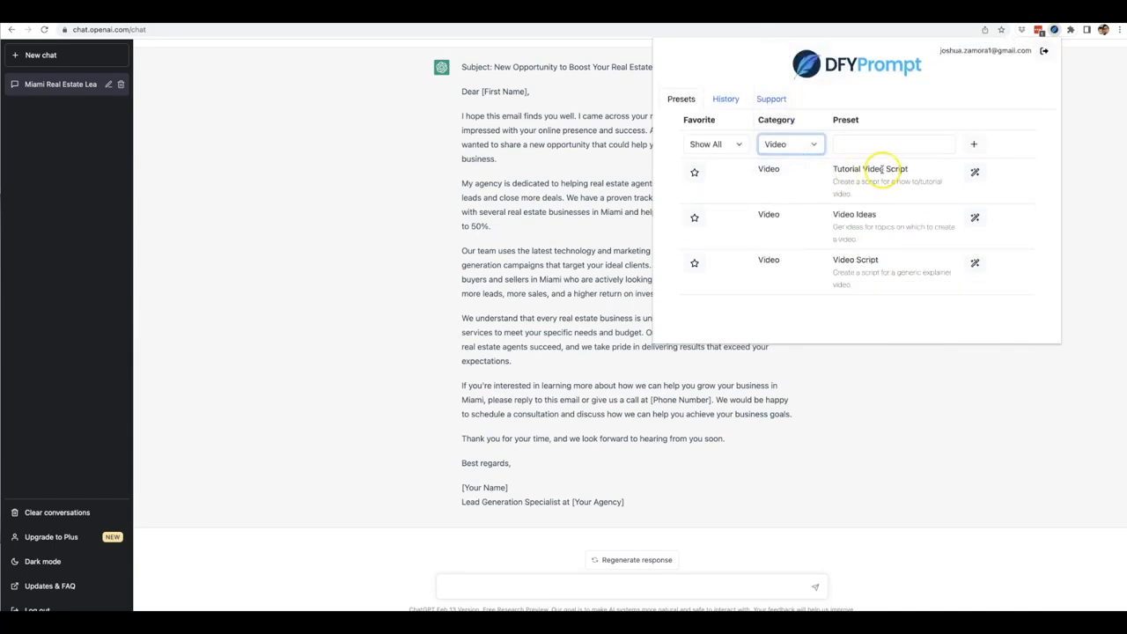
mouse_move(859, 213)
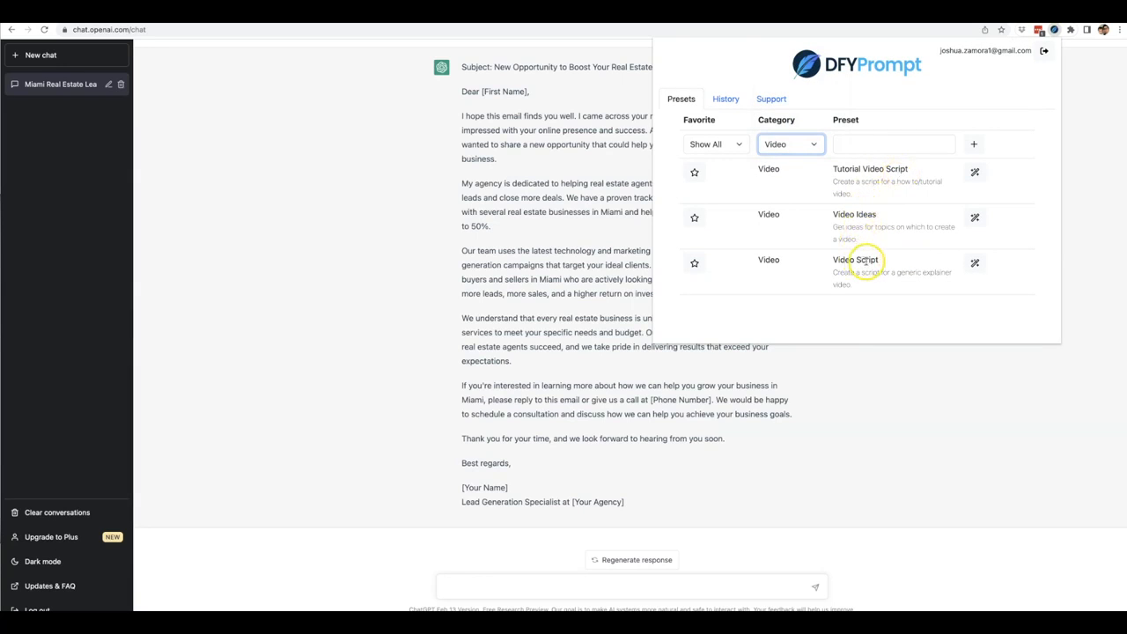
mouse_move(932, 241)
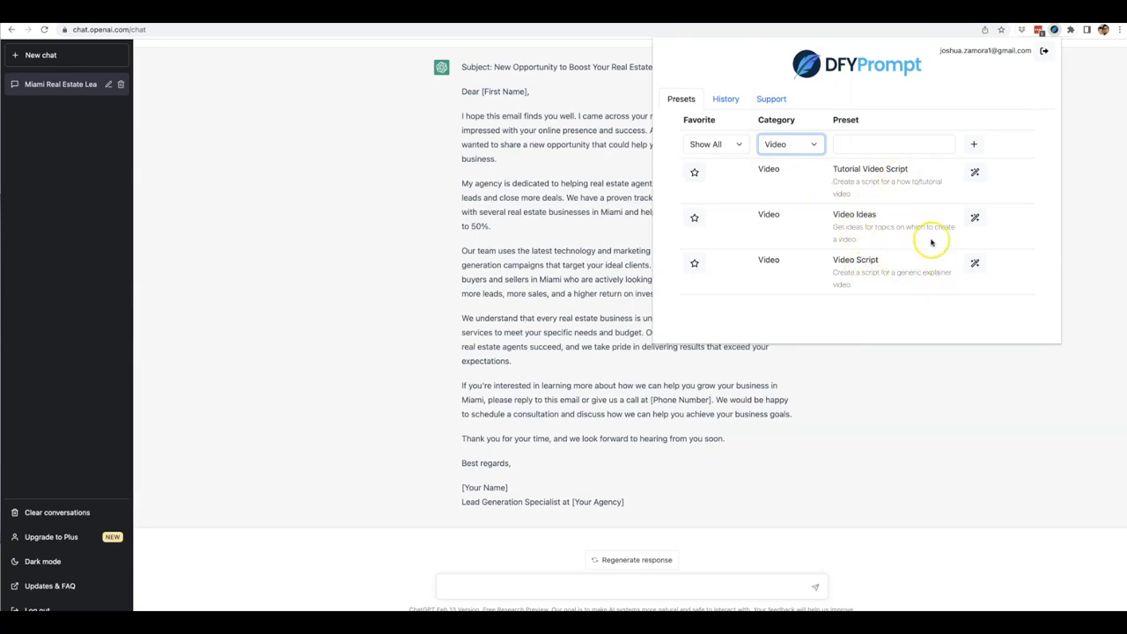
left_click(976, 262)
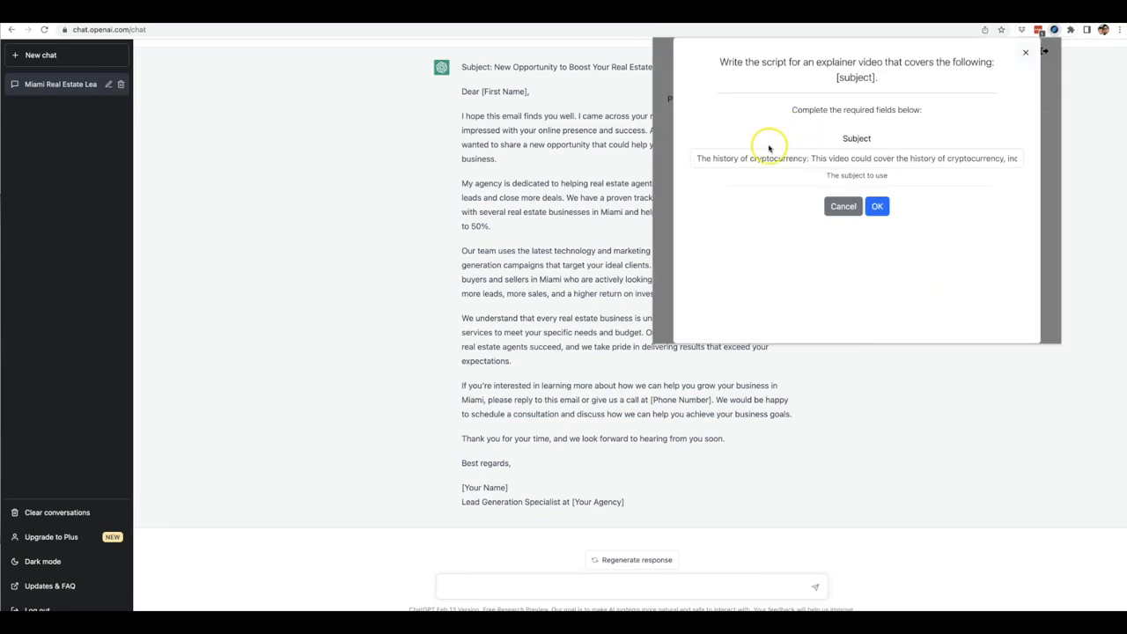
mouse_move(859, 159)
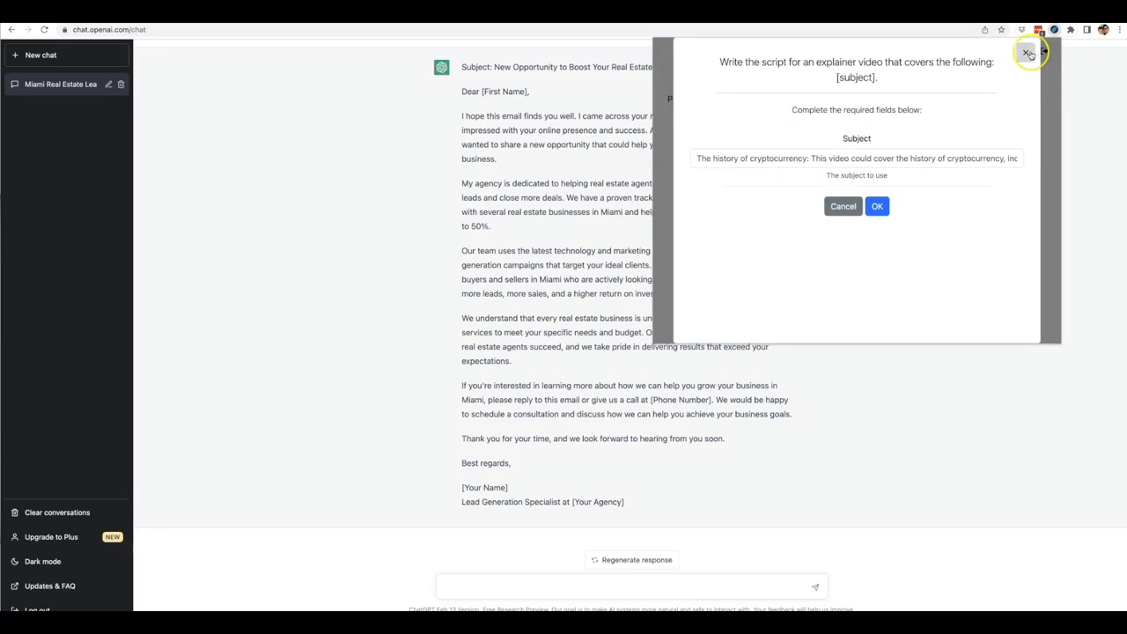
left_click(1028, 53)
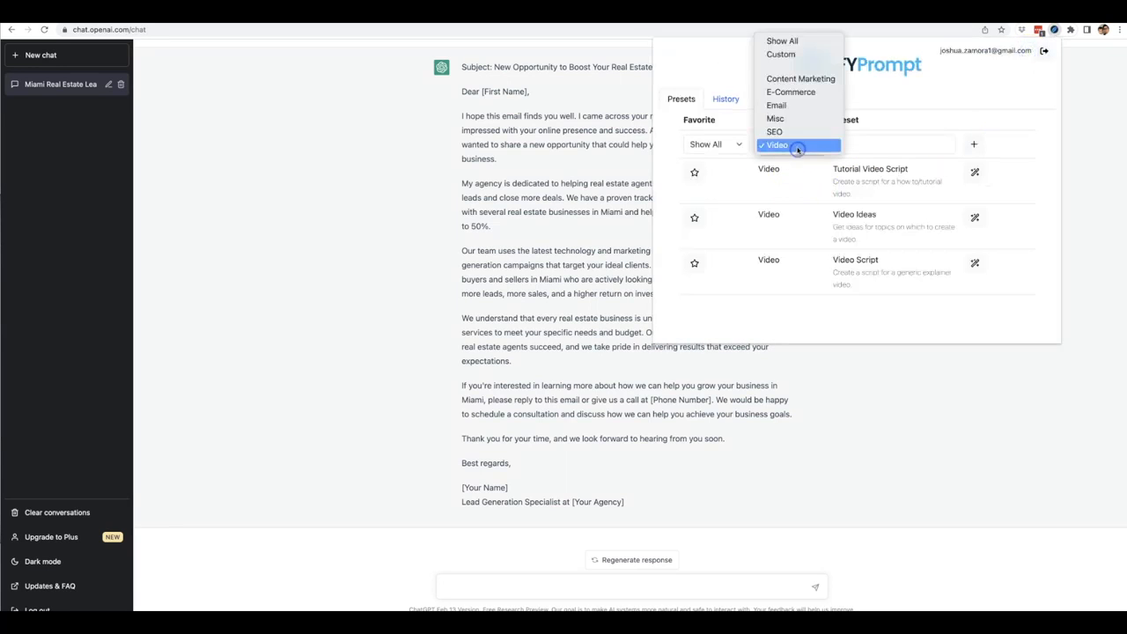
View the Misc Translate preset, then switch to the E-Commerce presets.
left_click(775, 119)
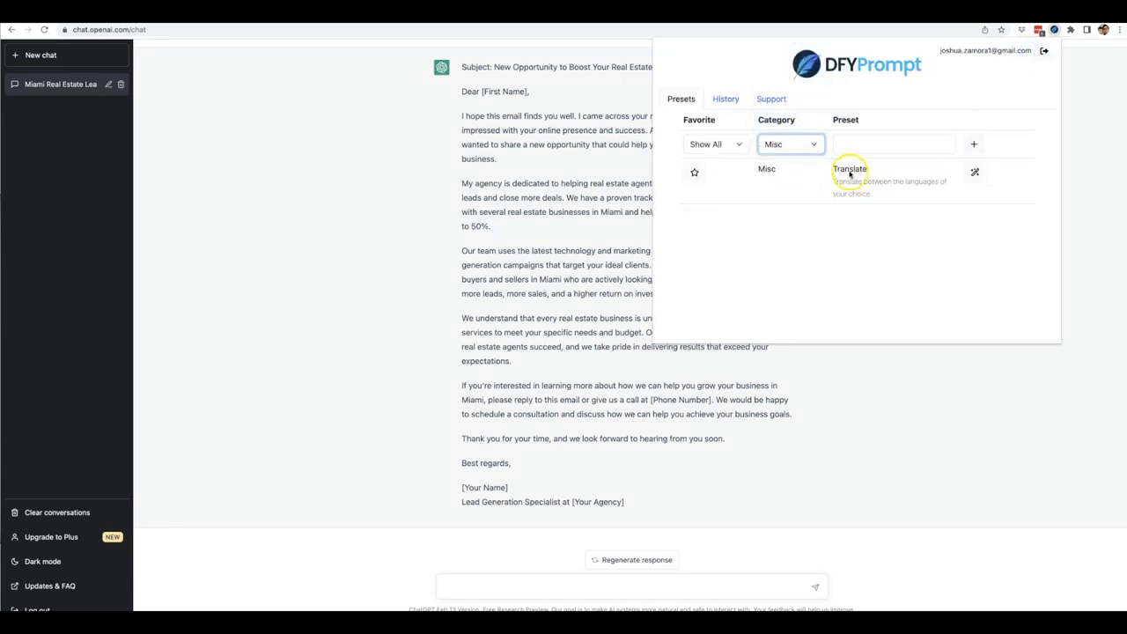
mouse_move(898, 199)
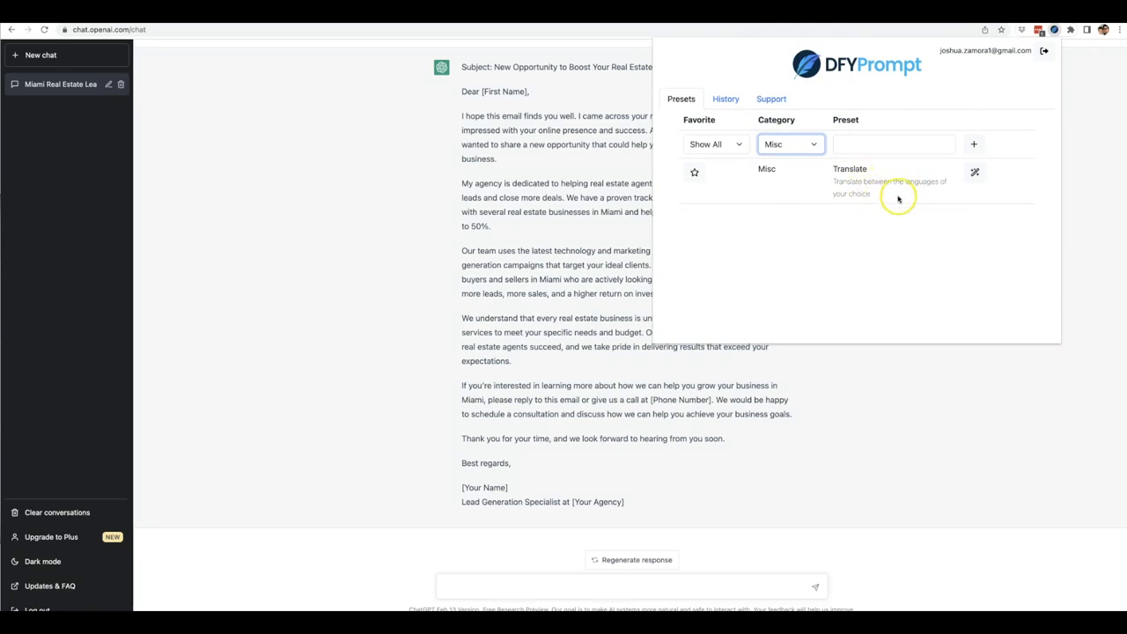
left_click(789, 144)
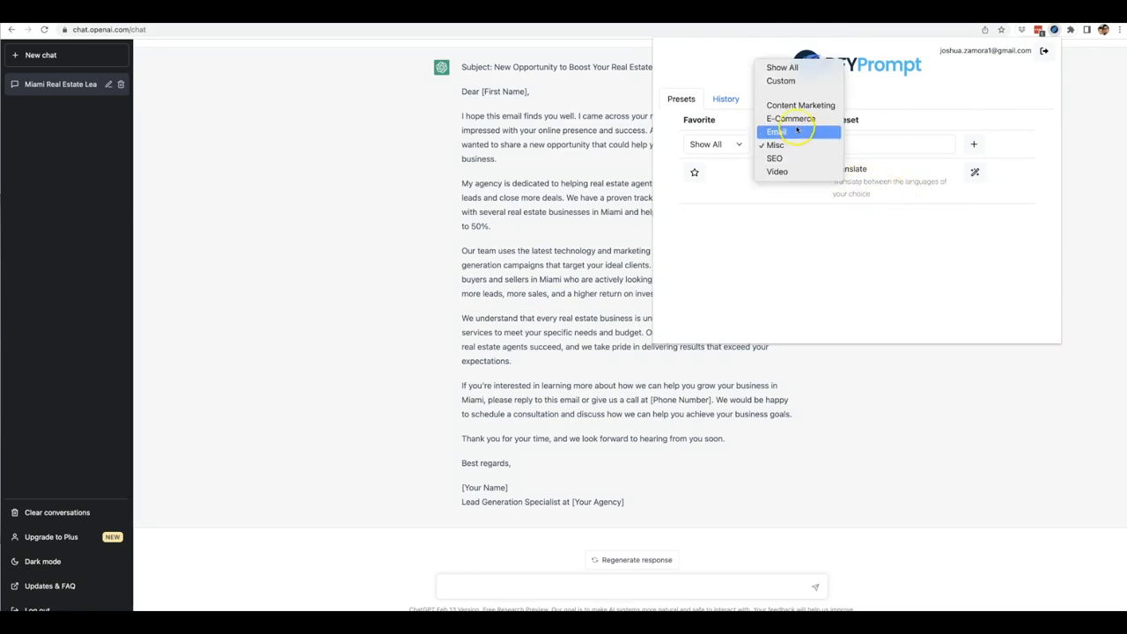
left_click(792, 118)
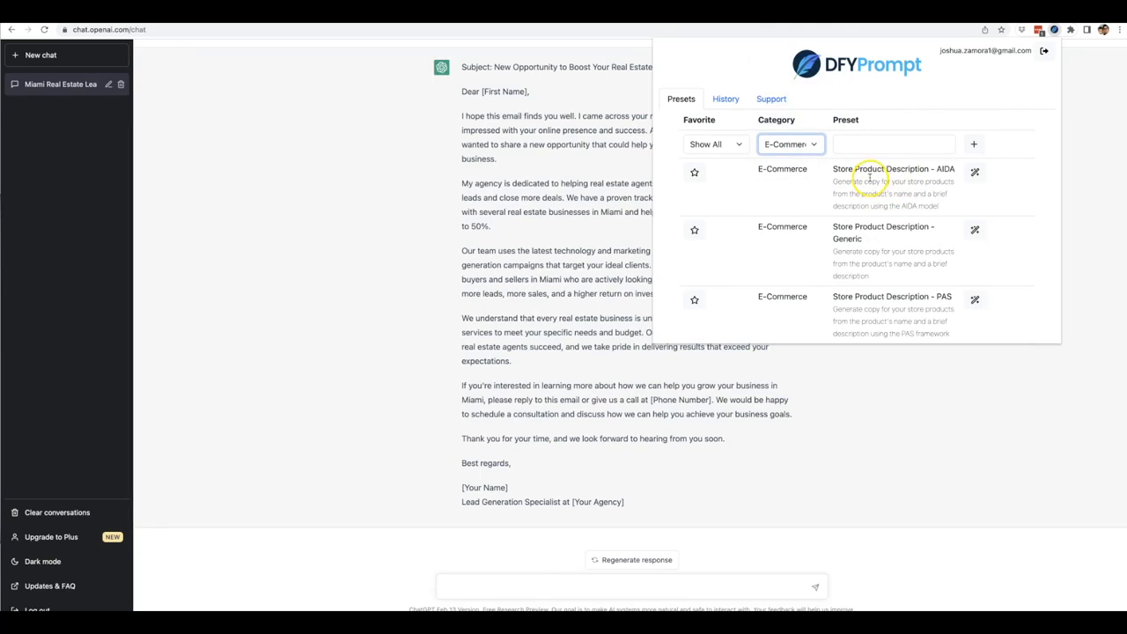
mouse_move(950, 176)
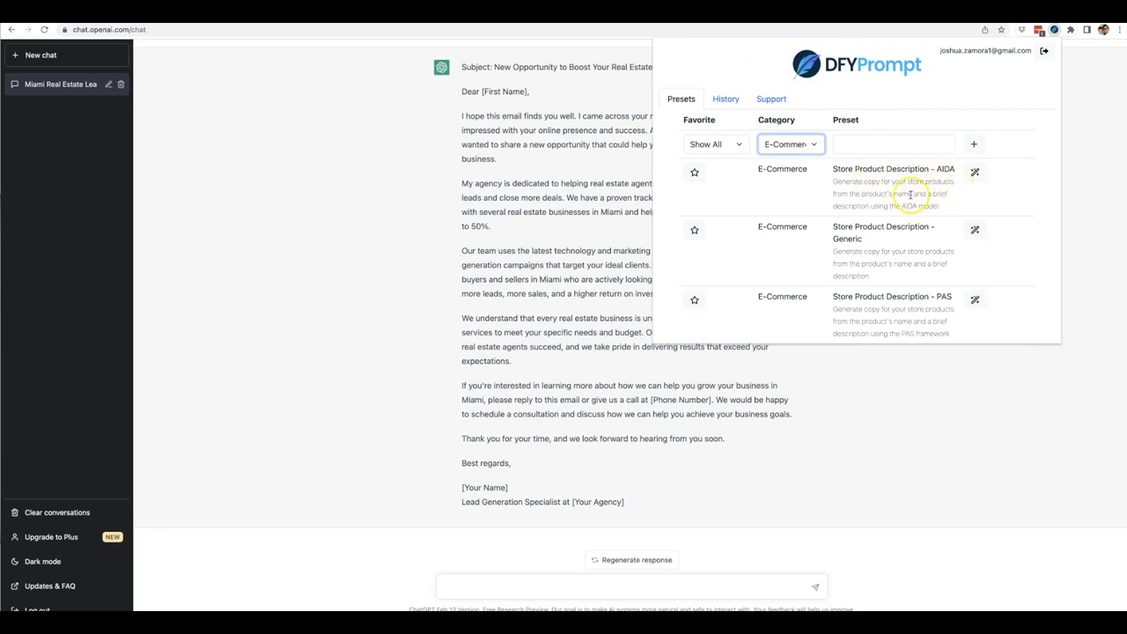
mouse_move(891, 257)
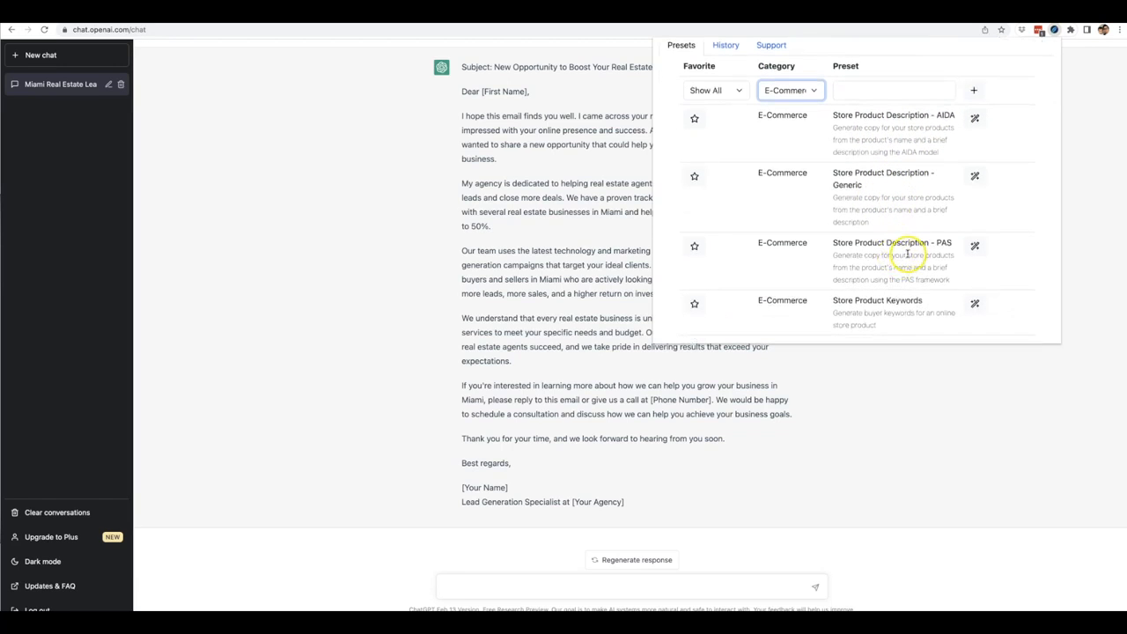
mouse_move(889, 298)
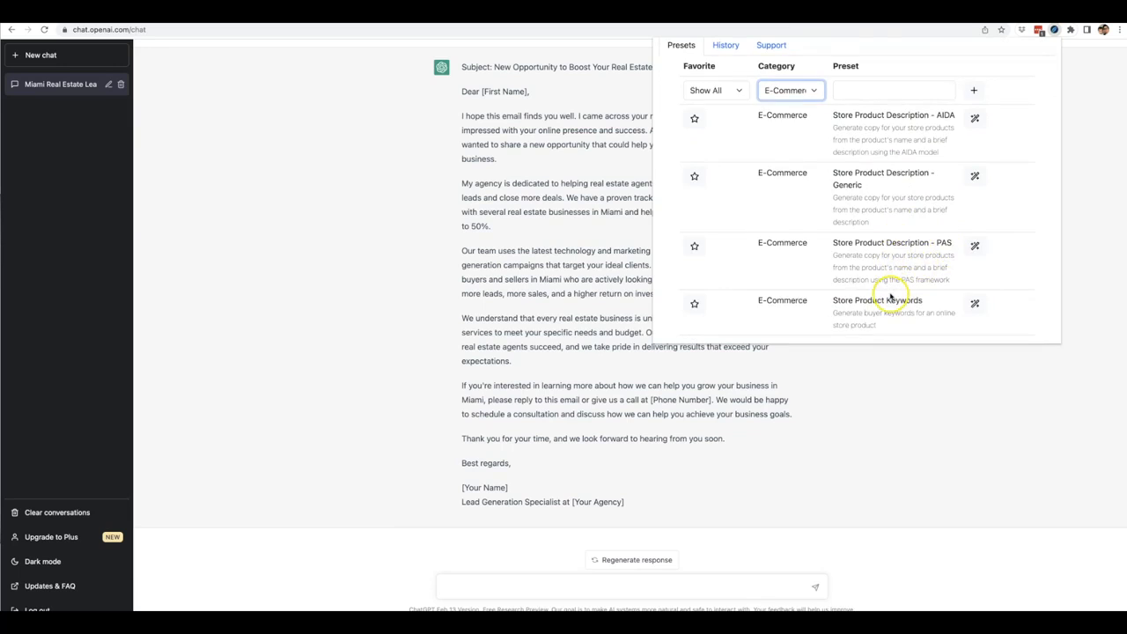
Filter presets to Content Marketing and browse from Facts And Stats to Step By Step Guide.
left_click(788, 90)
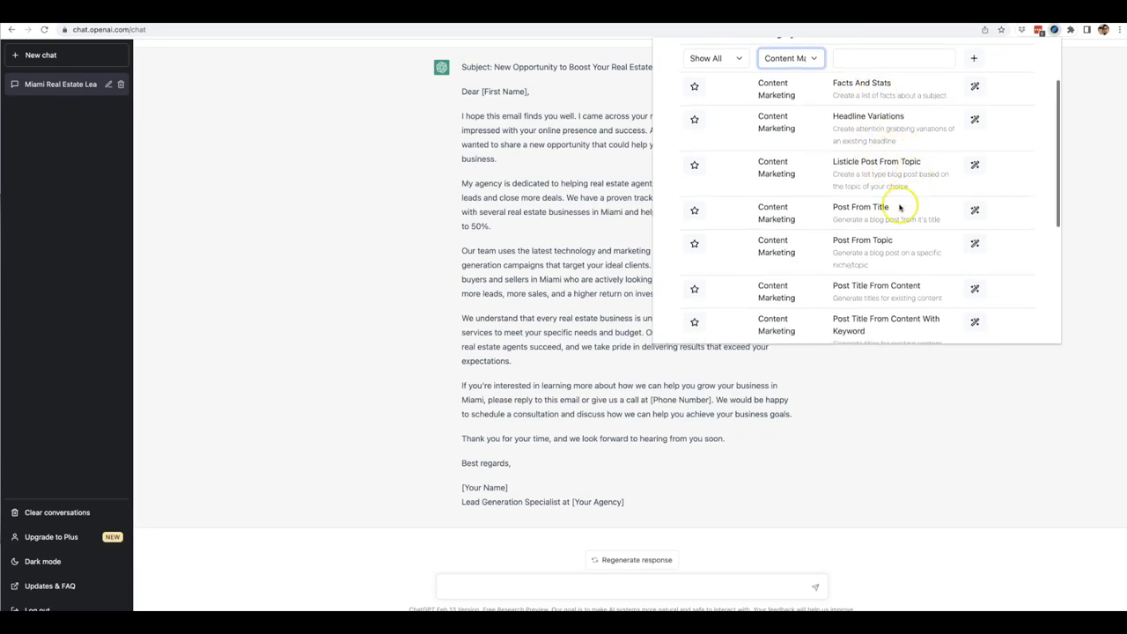
scroll("down", 3)
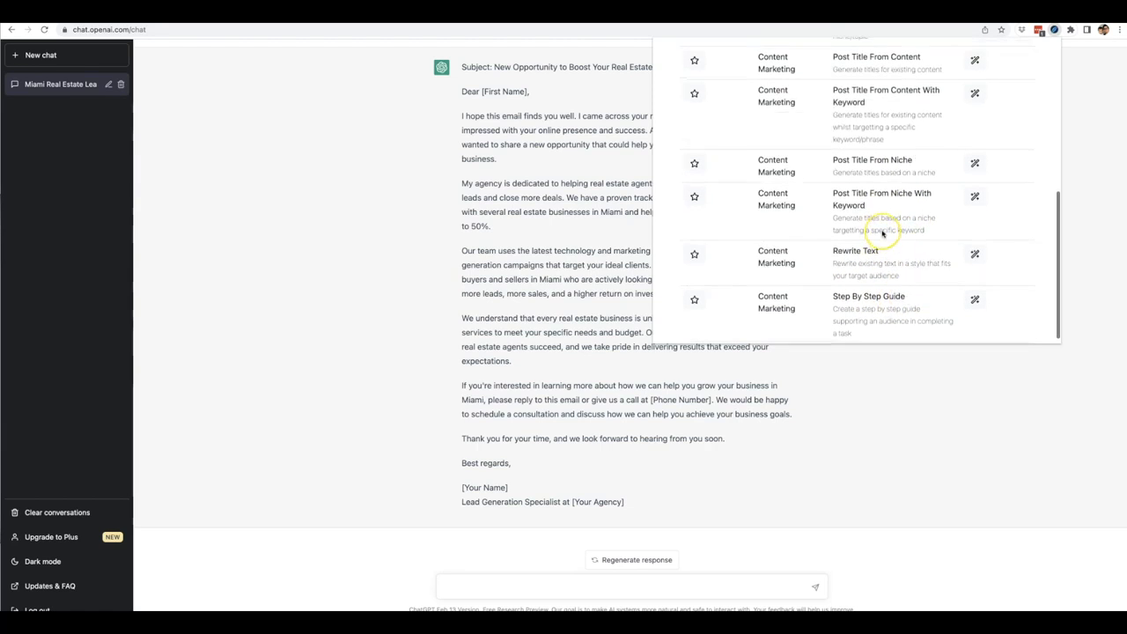
scroll("up", 3)
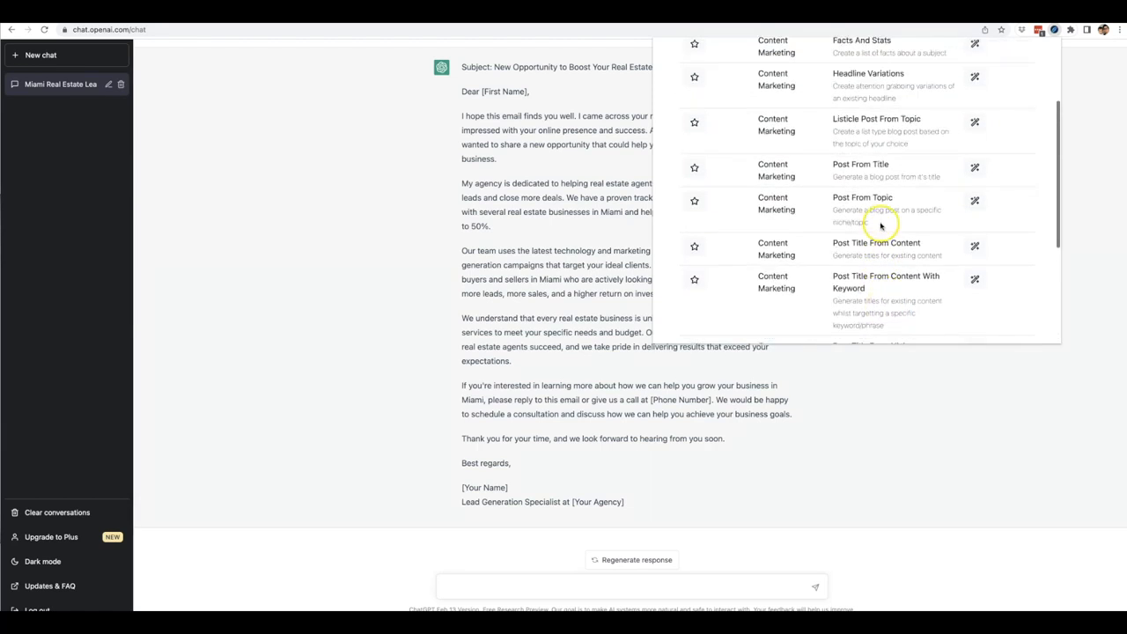
scroll("up", 3)
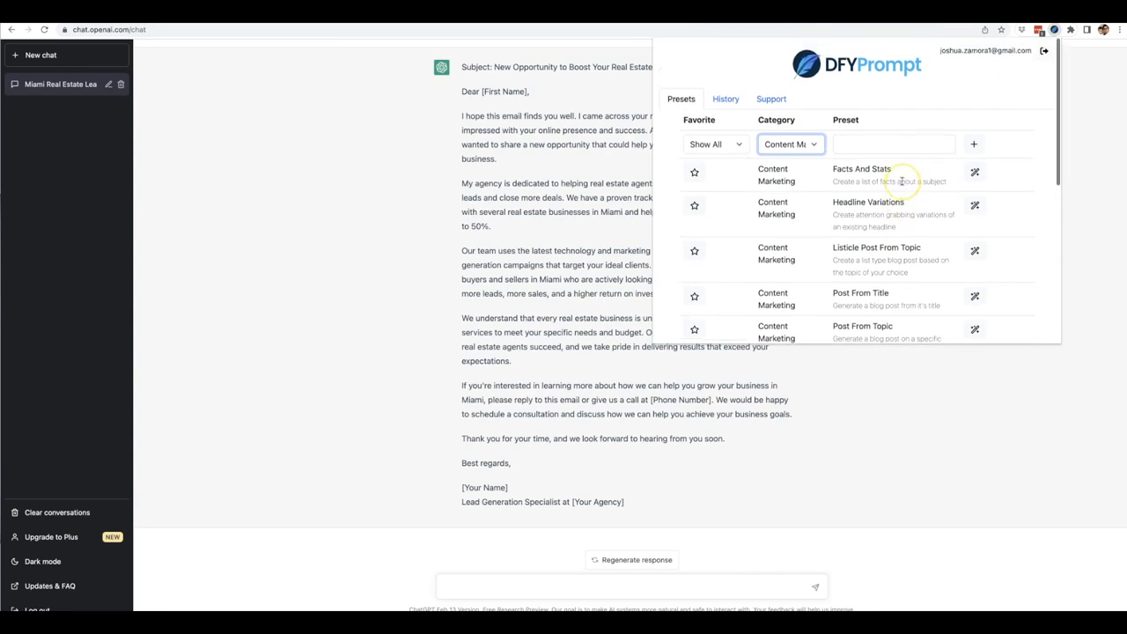
mouse_move(462, 181)
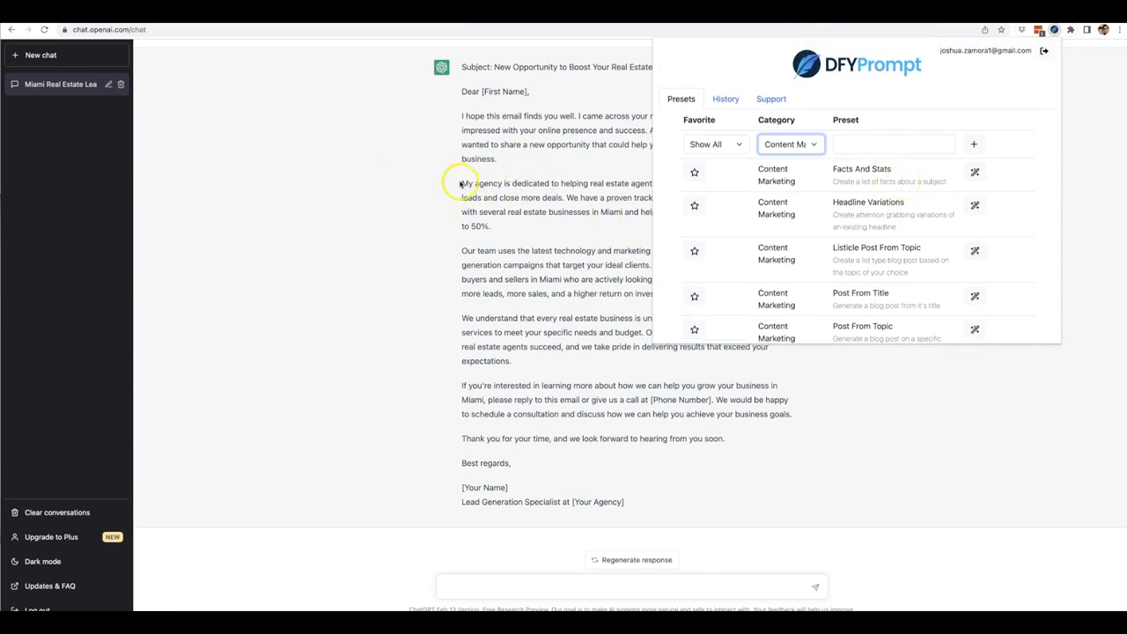
mouse_move(496, 247)
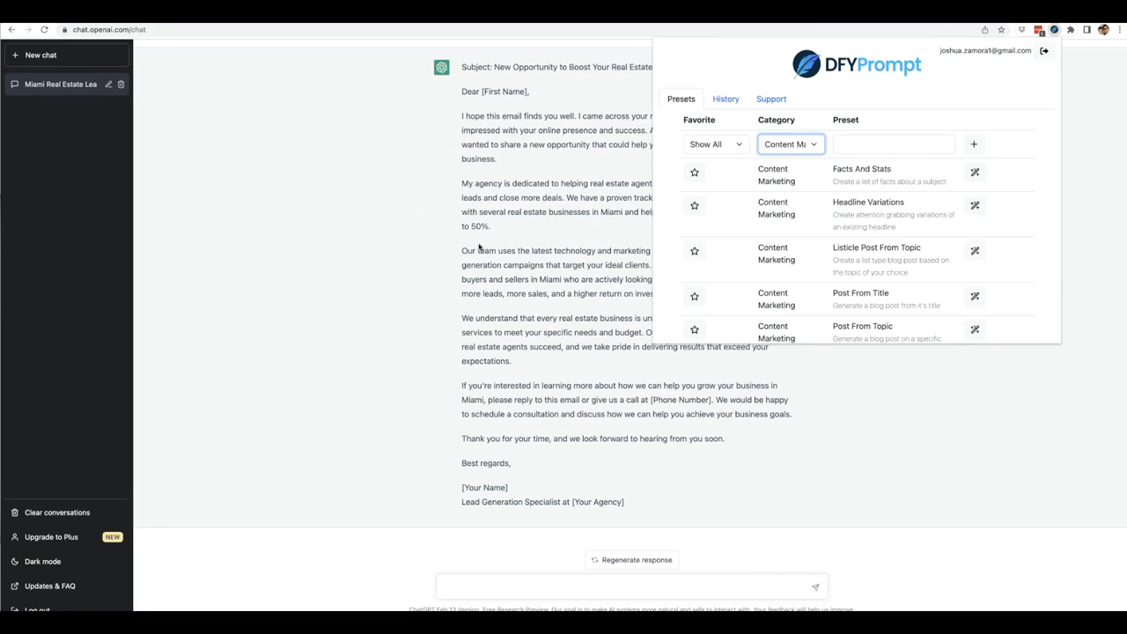
mouse_move(826, 196)
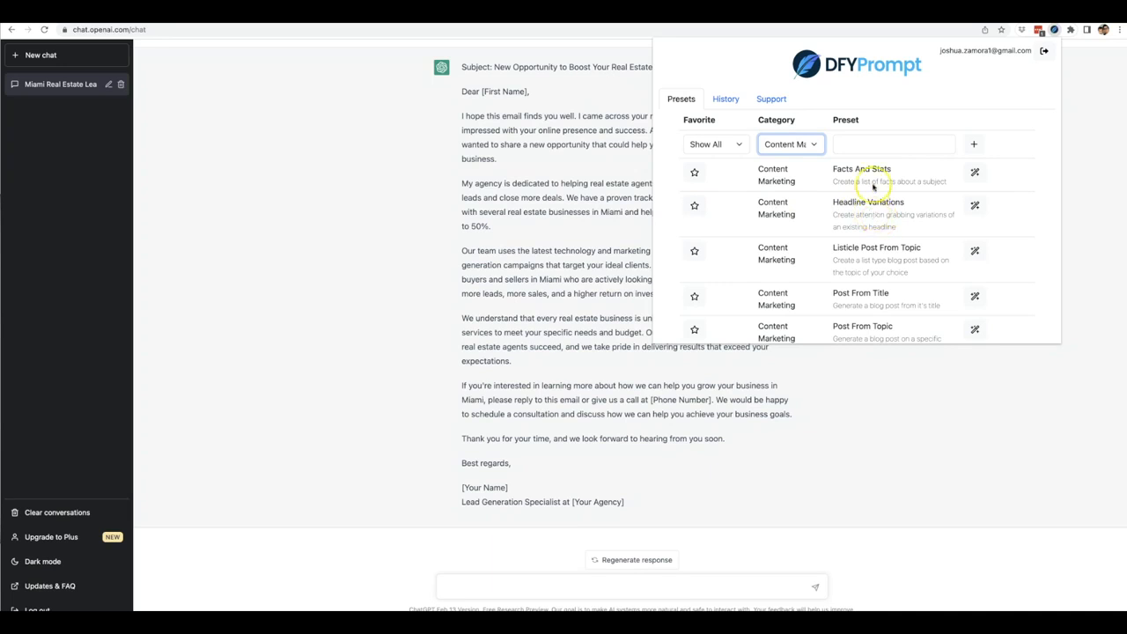
left_click(975, 173)
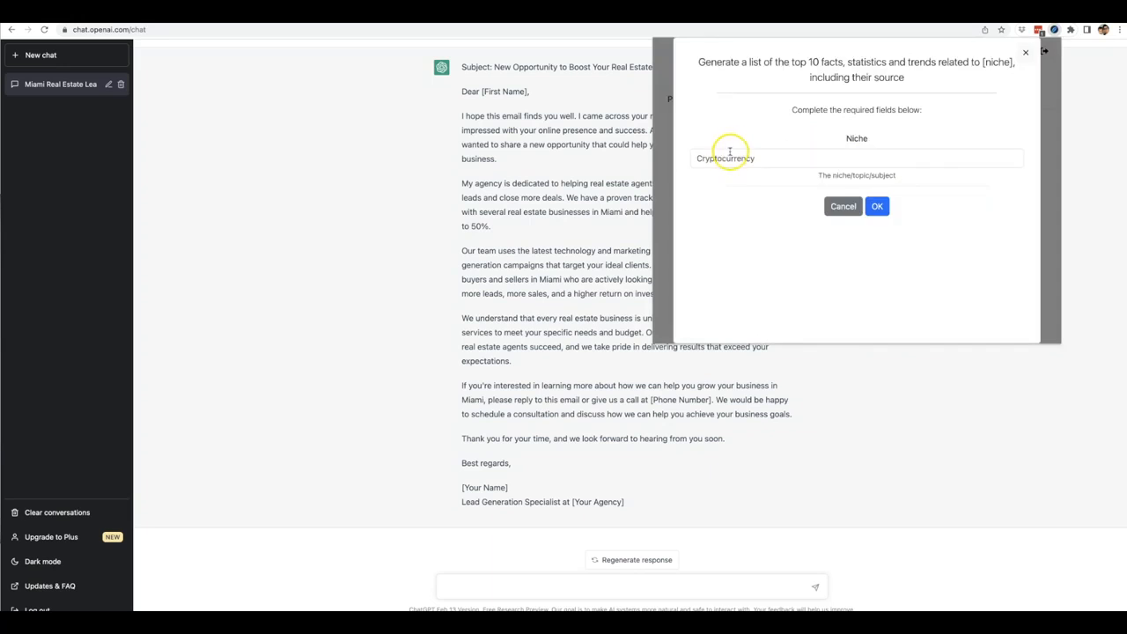
mouse_move(757, 148)
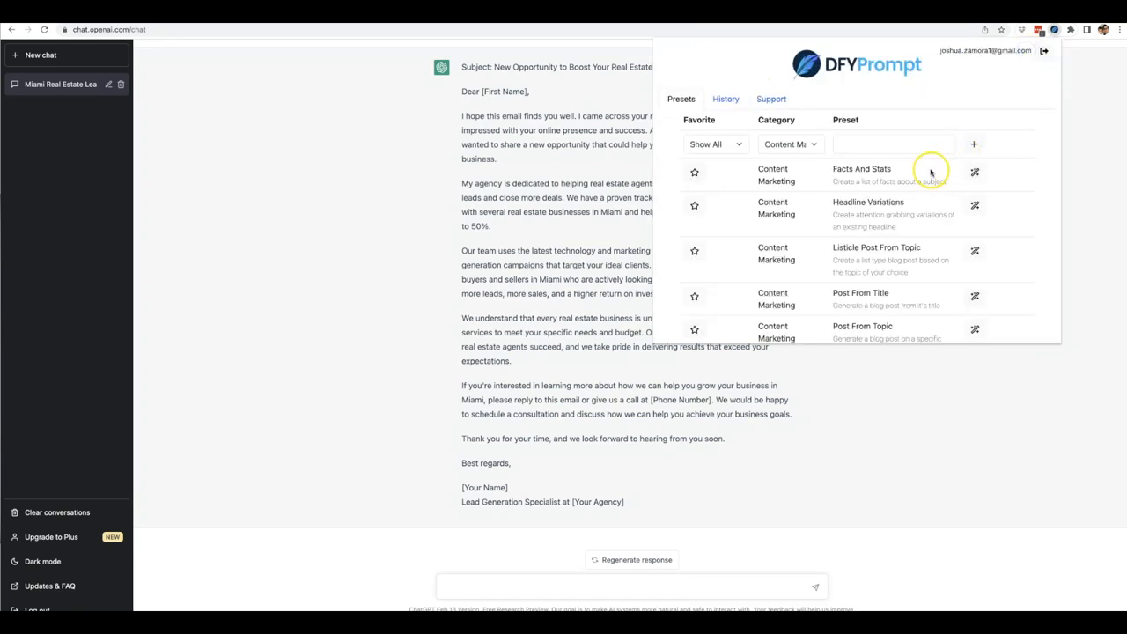
mouse_move(926, 178)
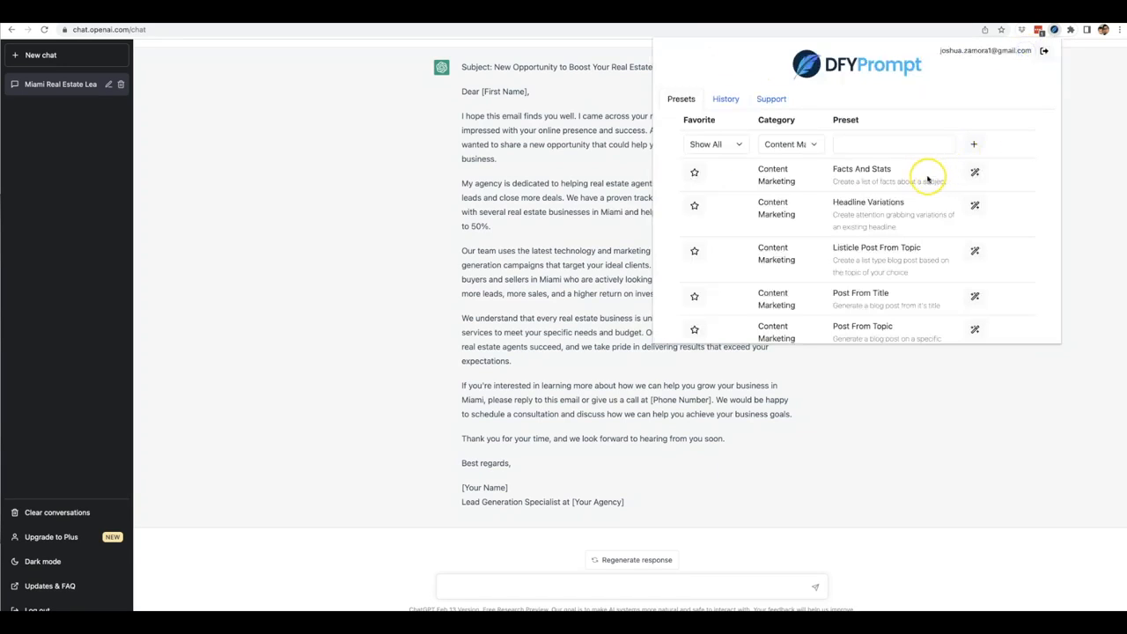